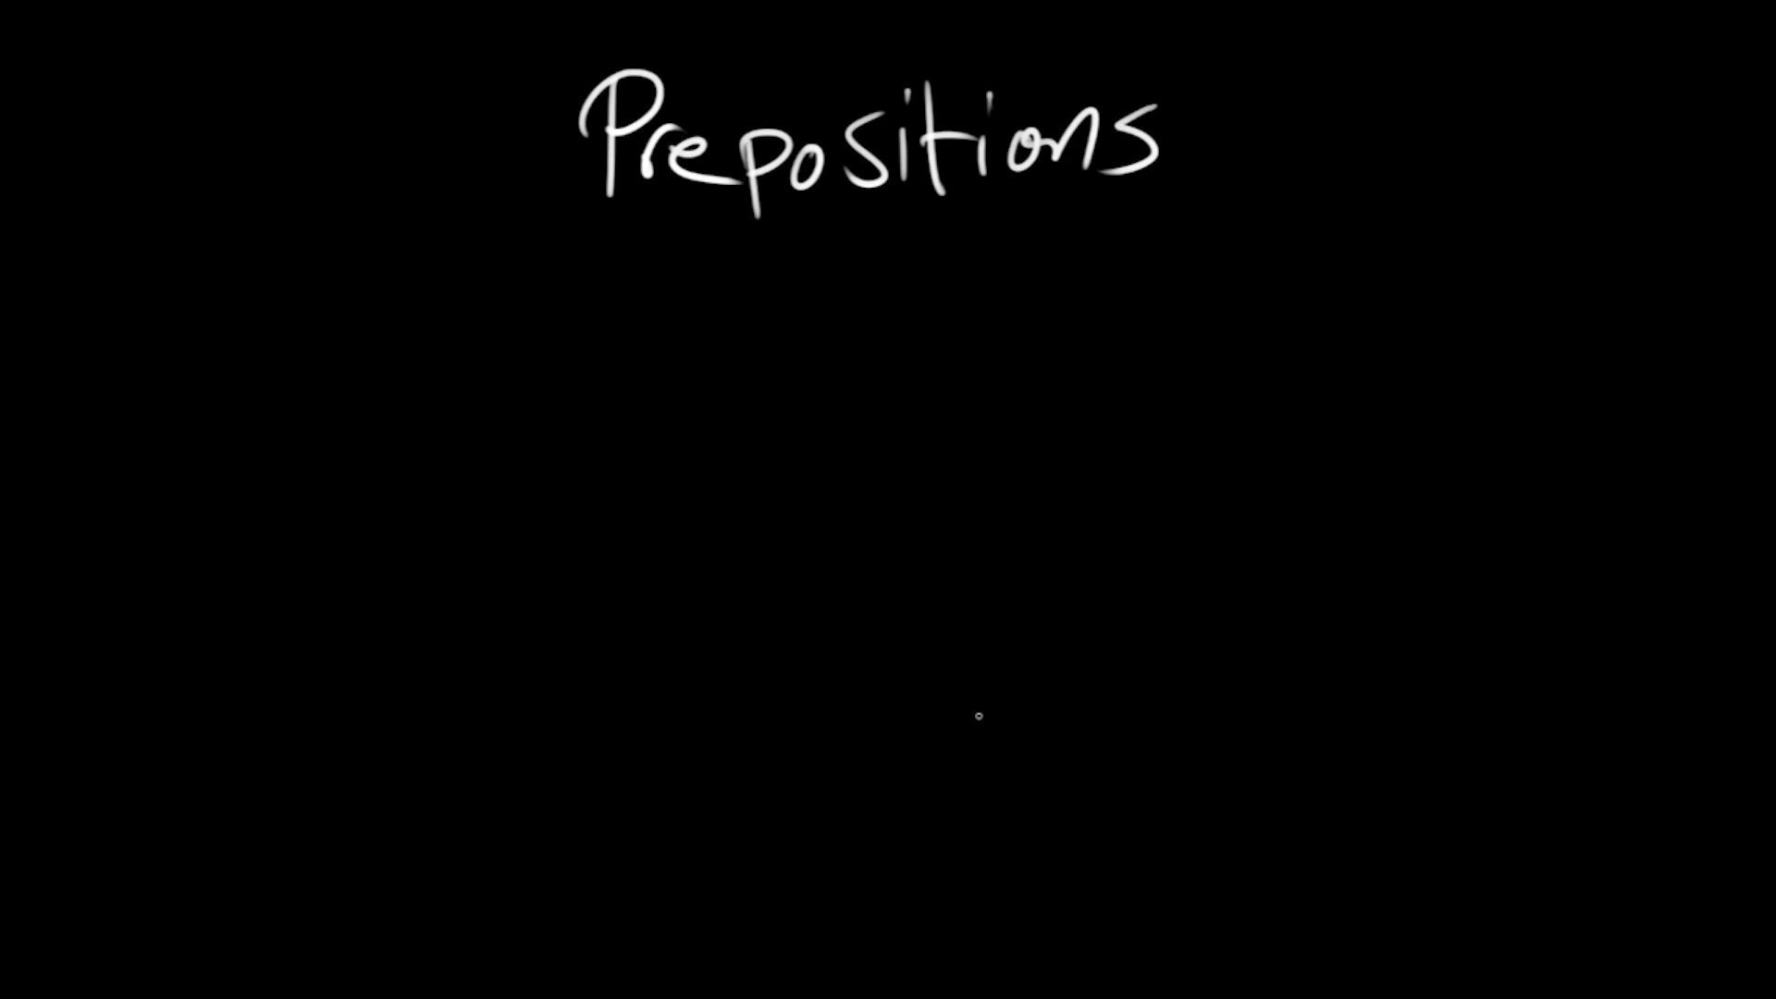
mouse_move(979, 706)
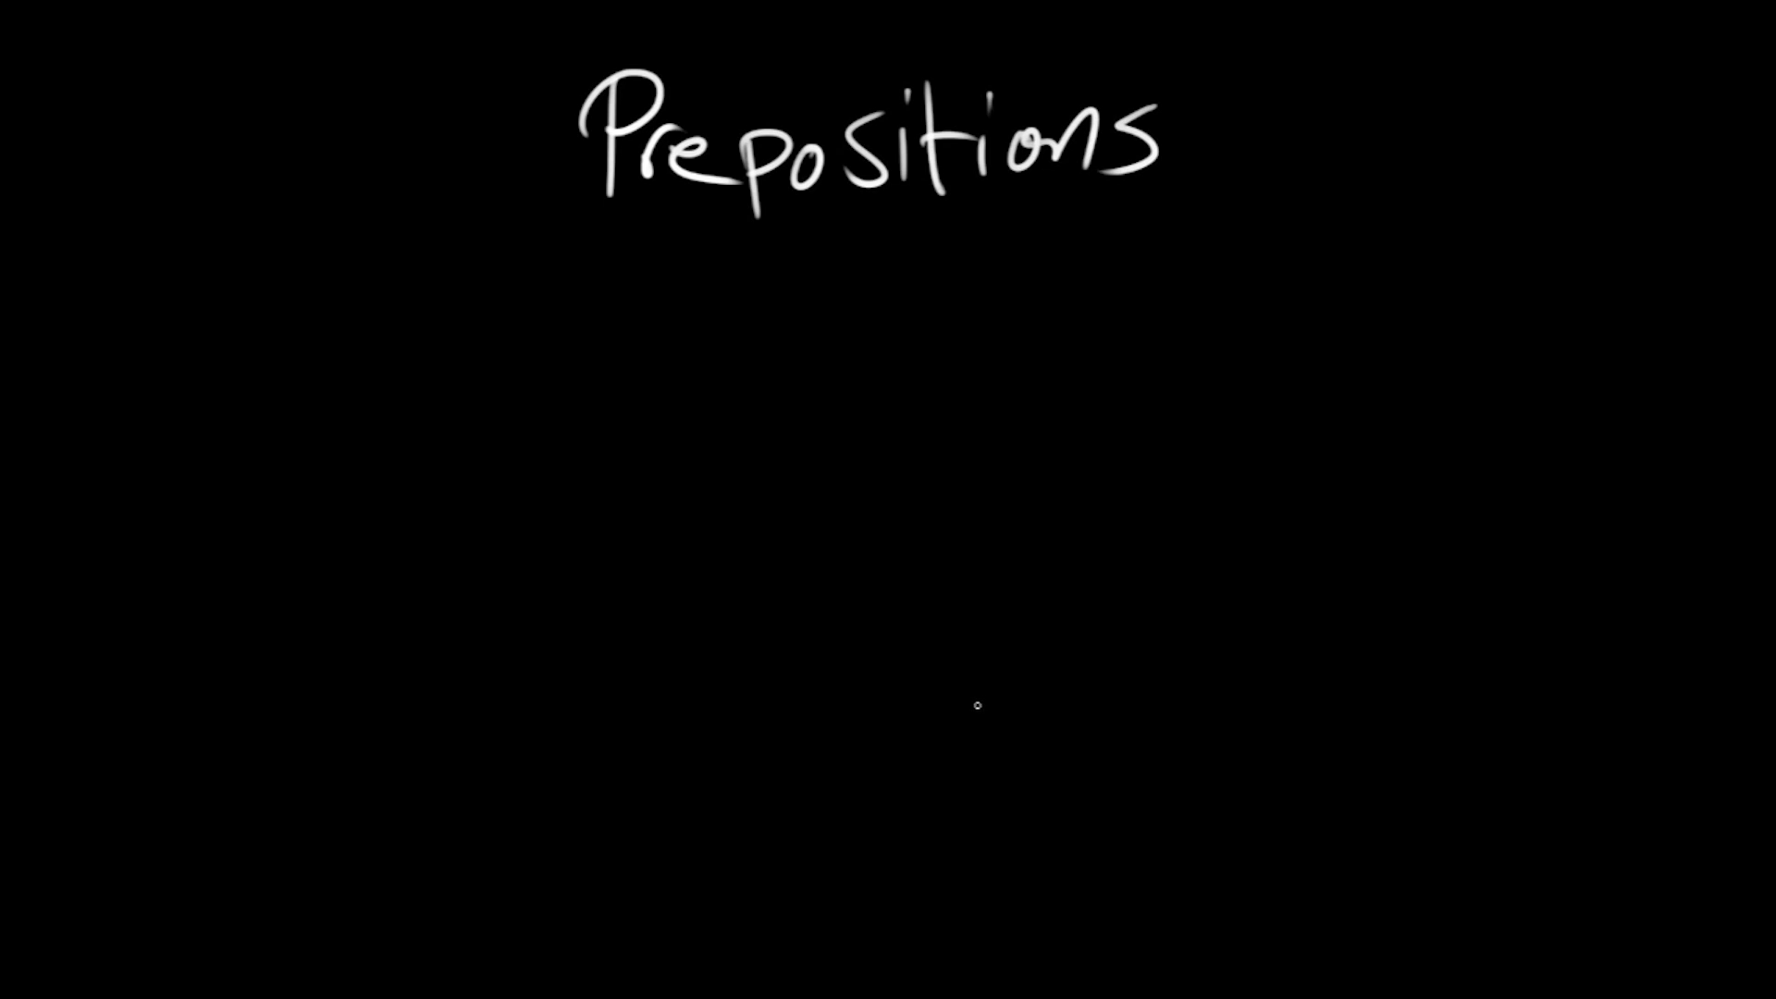
mouse_move(929, 759)
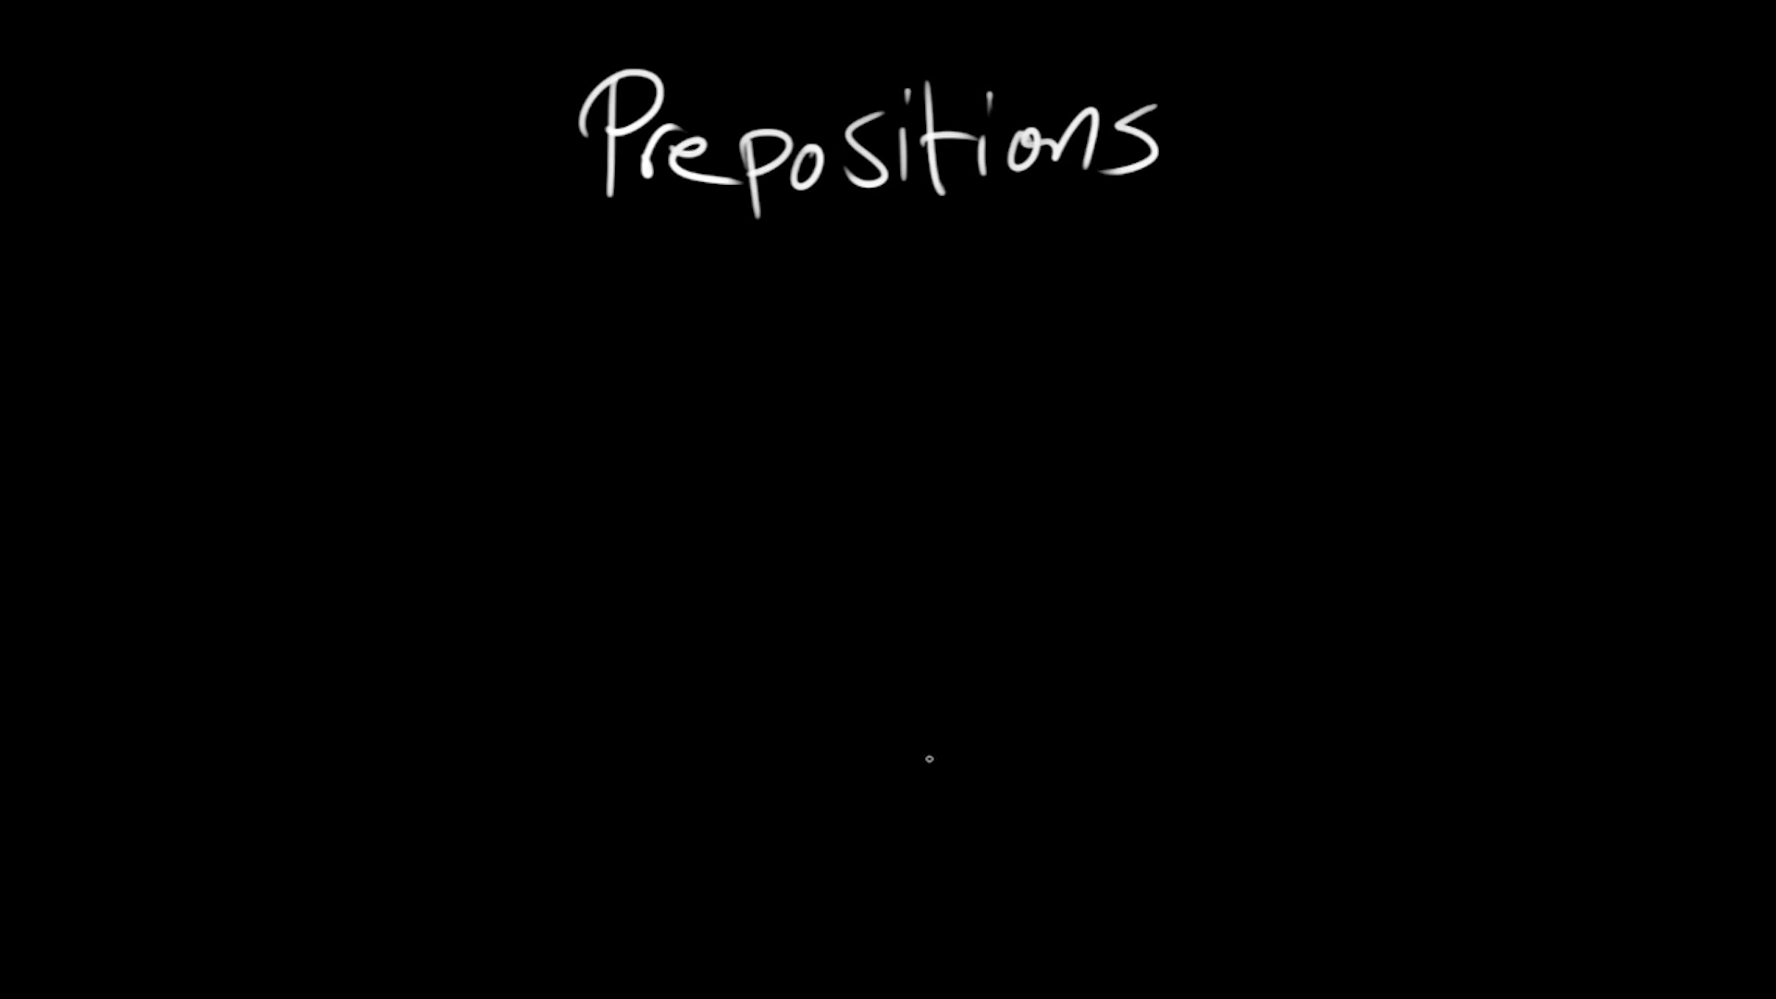
mouse_move(903, 773)
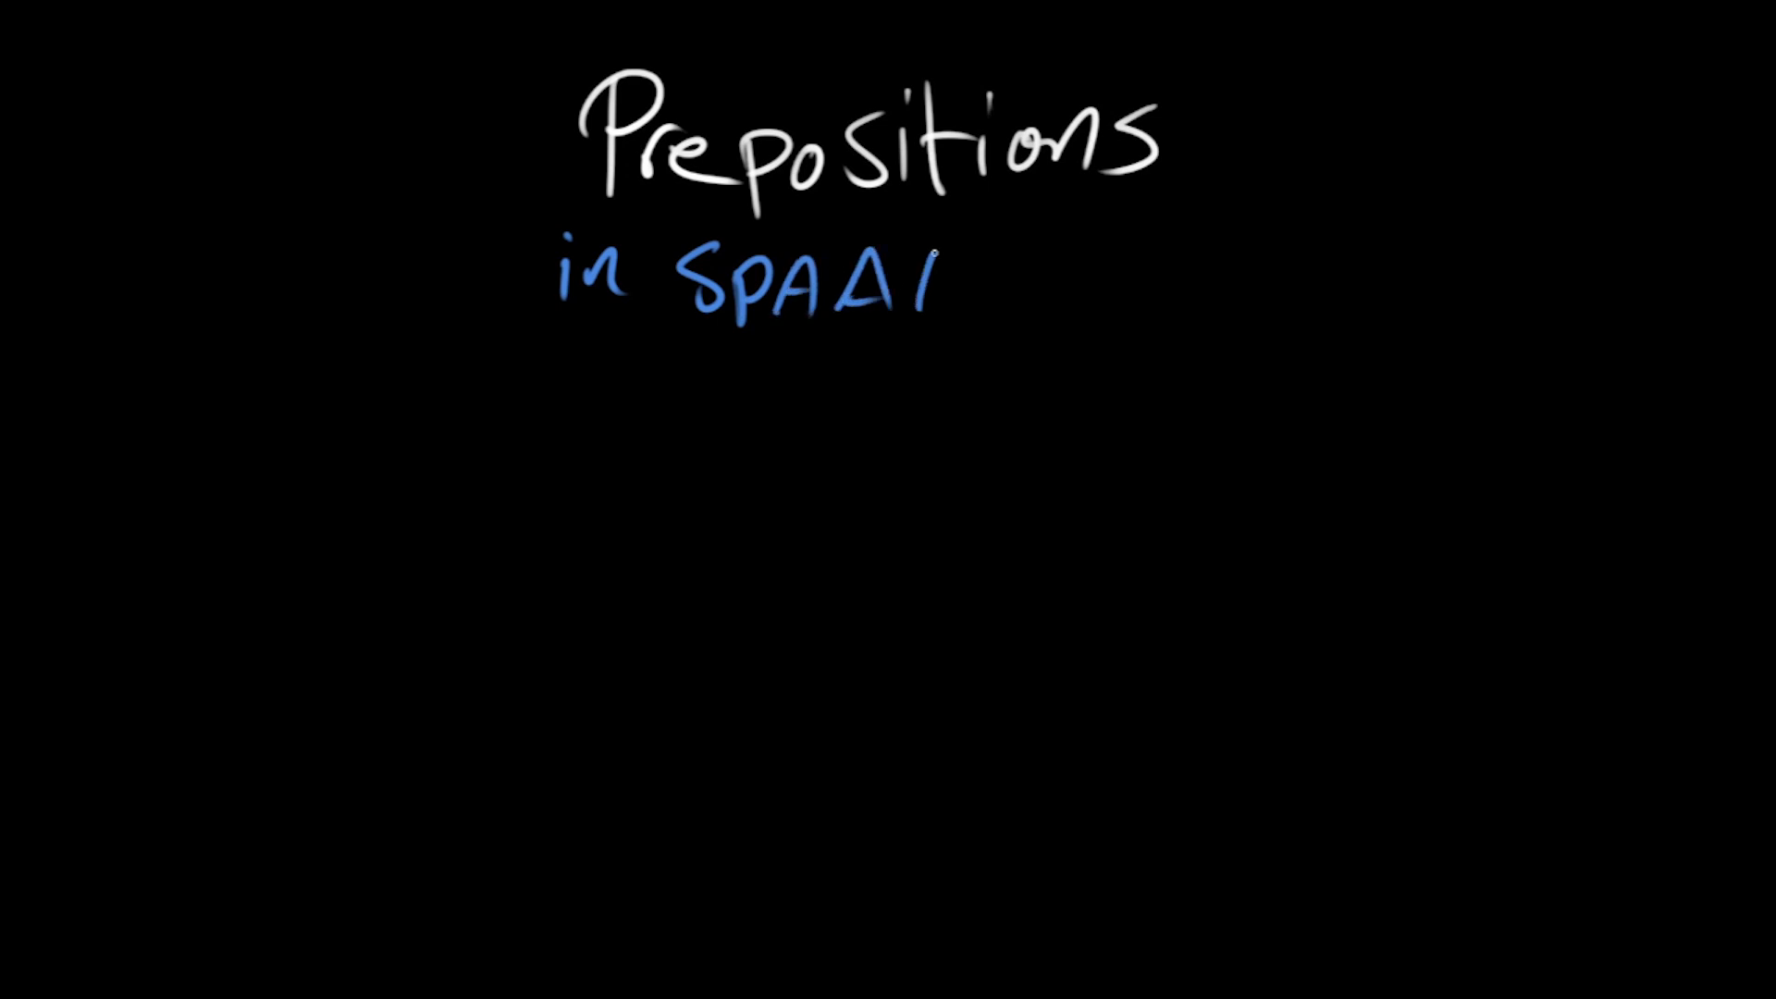
Step: Handwrite 'in SPAAAACE!' in blue beneath the Prepositions title and underline it
left_click_drag(929, 272, 1144, 272)
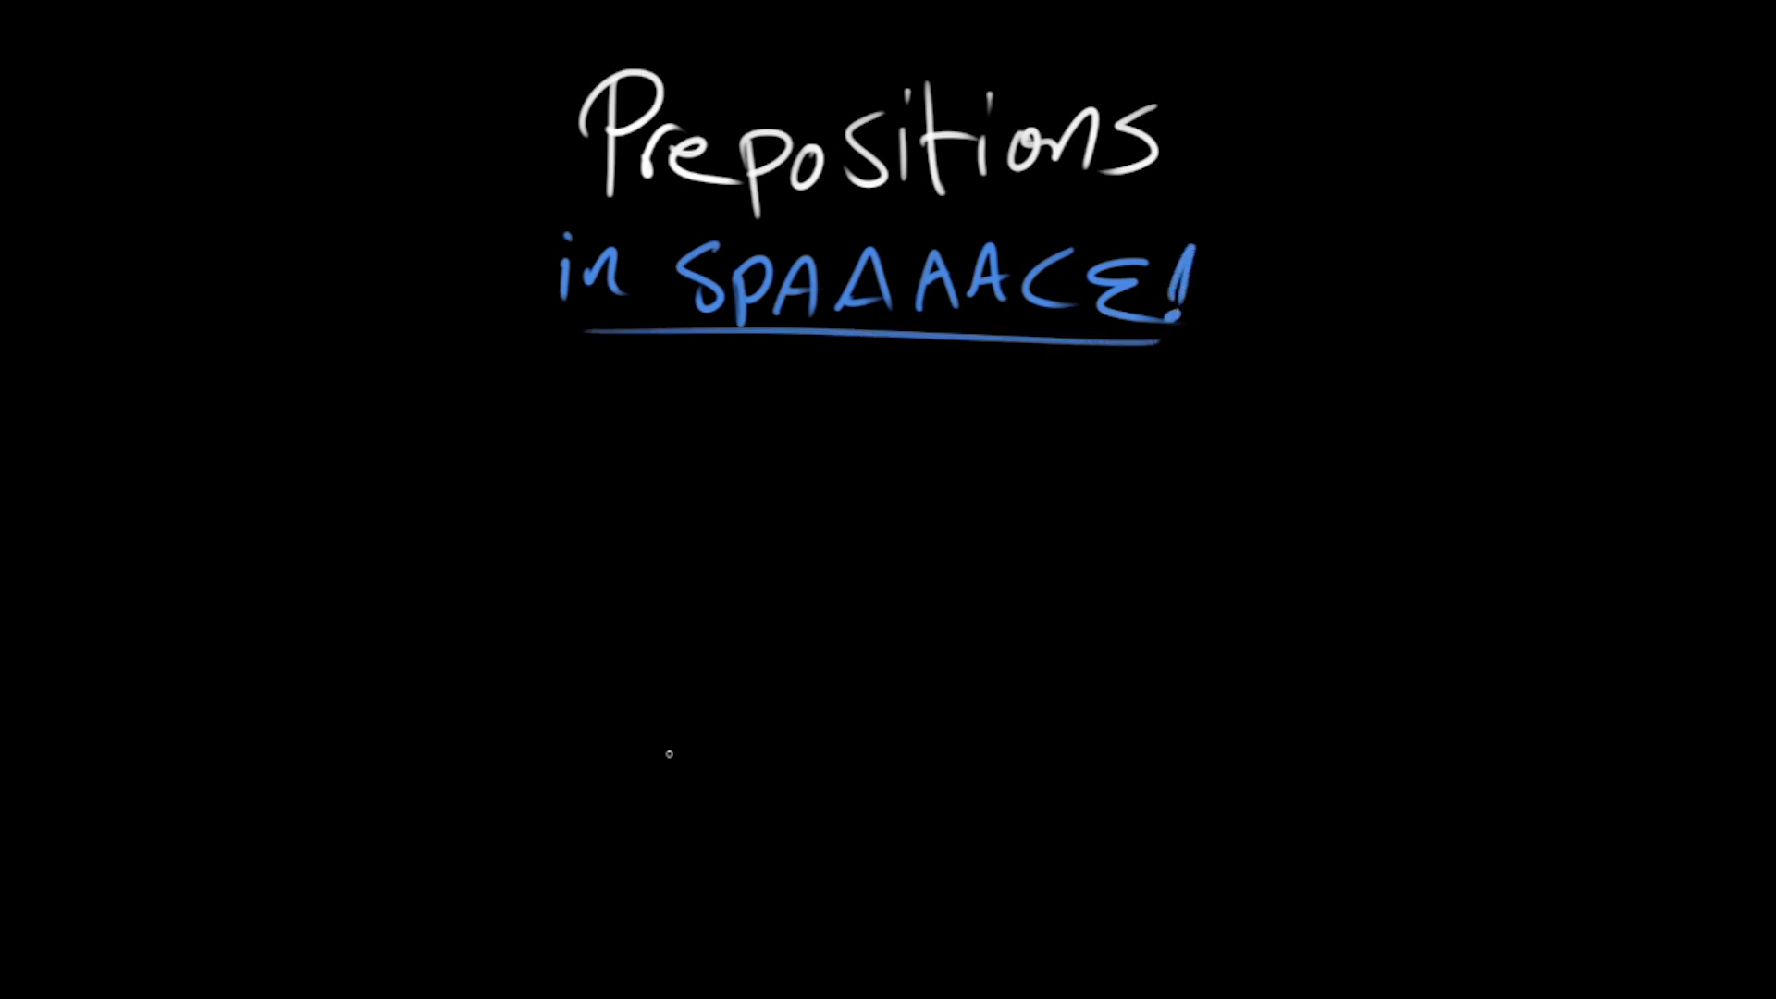
mouse_move(1354, 215)
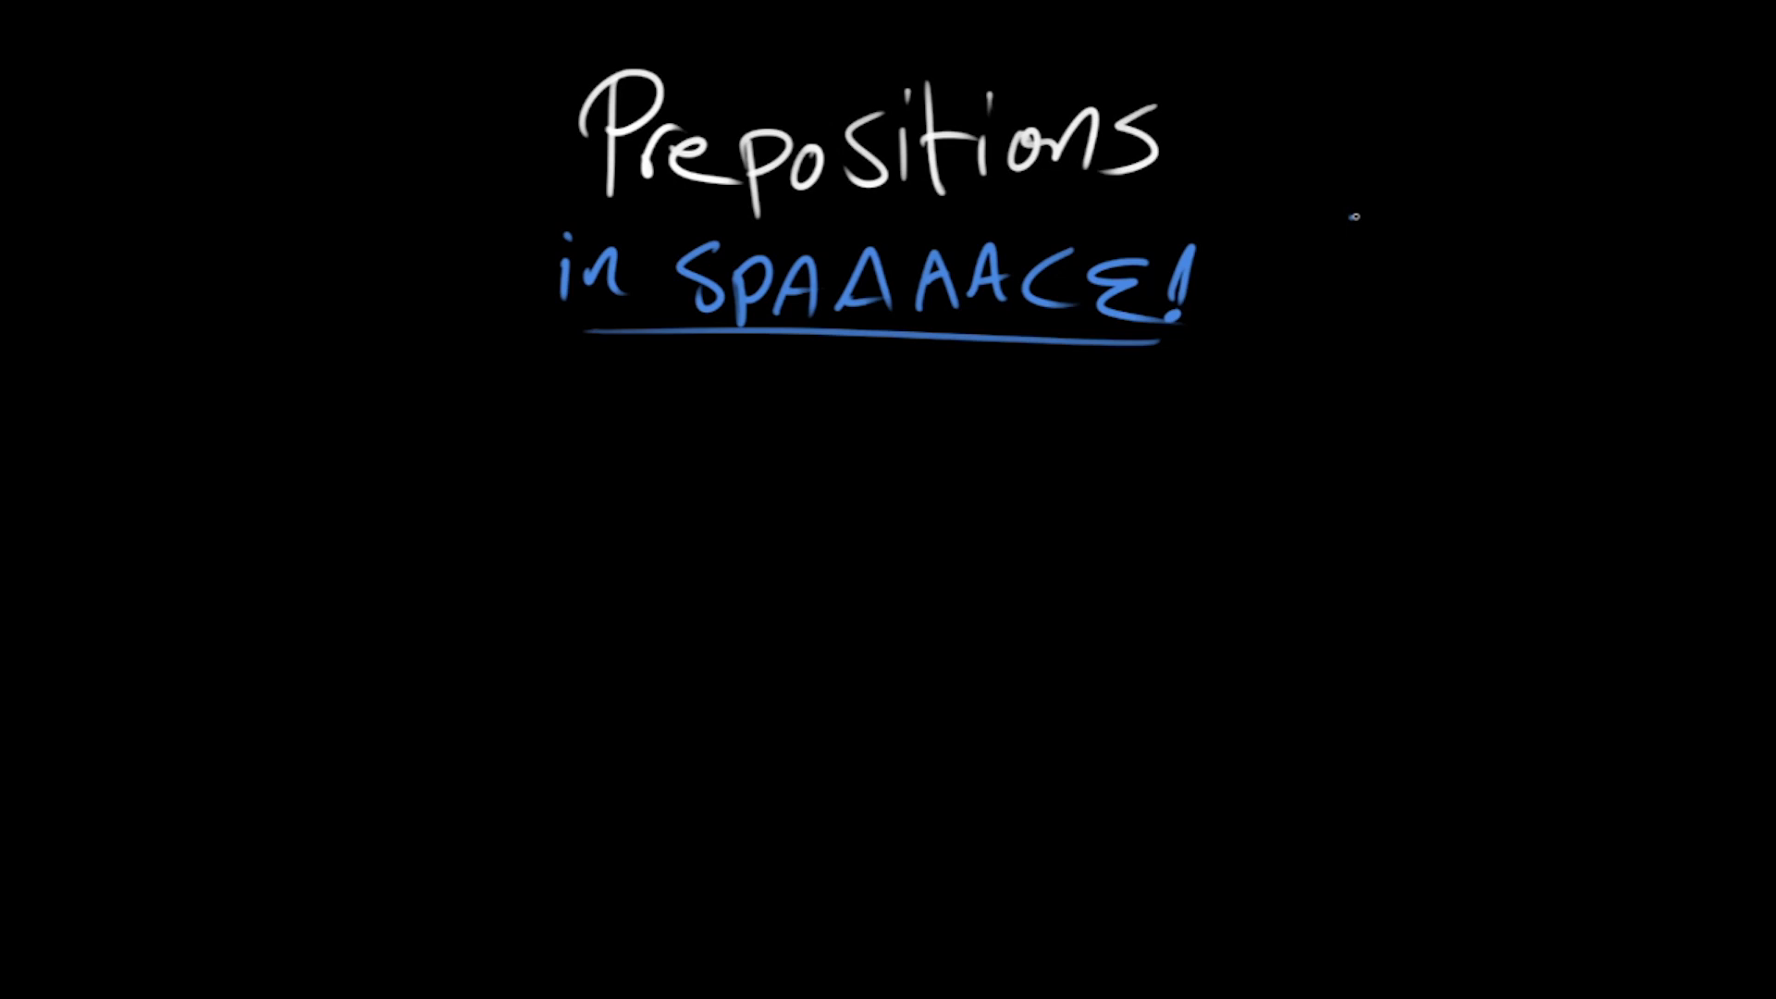
Step: Sketch a triangle over a rectangle with a curved arrow, and a circle inside a square
left_click_drag(1326, 227, 1449, 272)
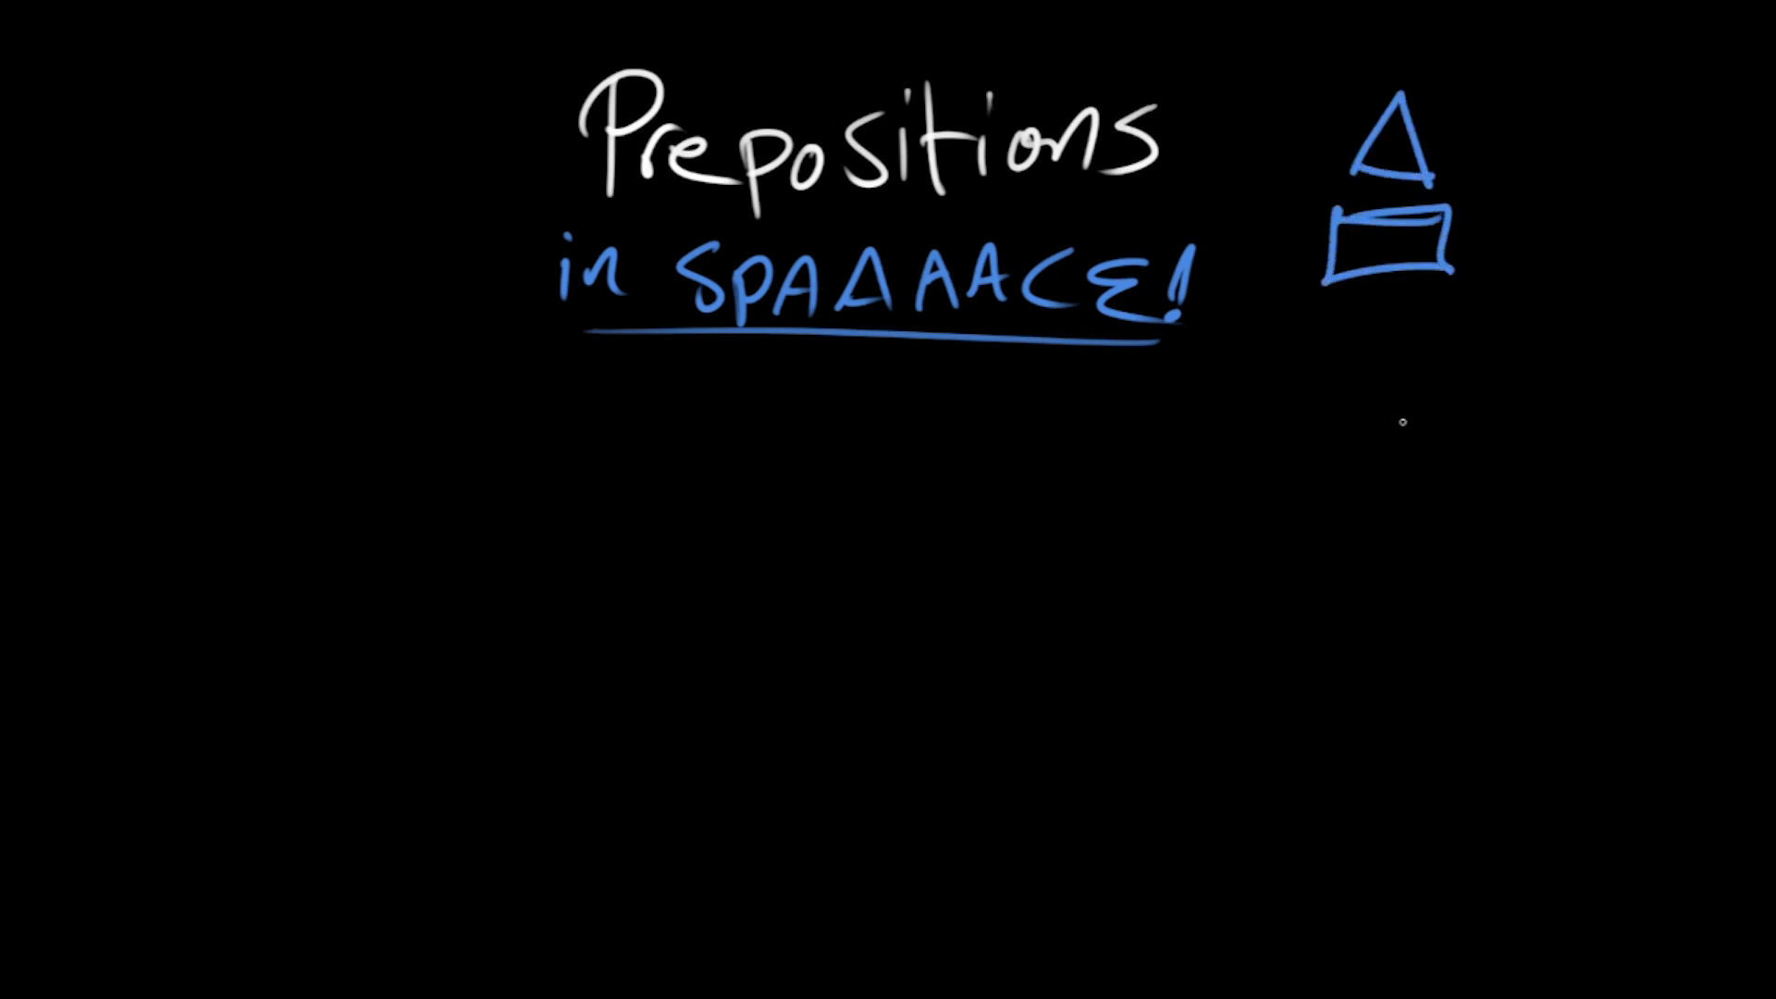
left_click_drag(1473, 147, 1507, 227)
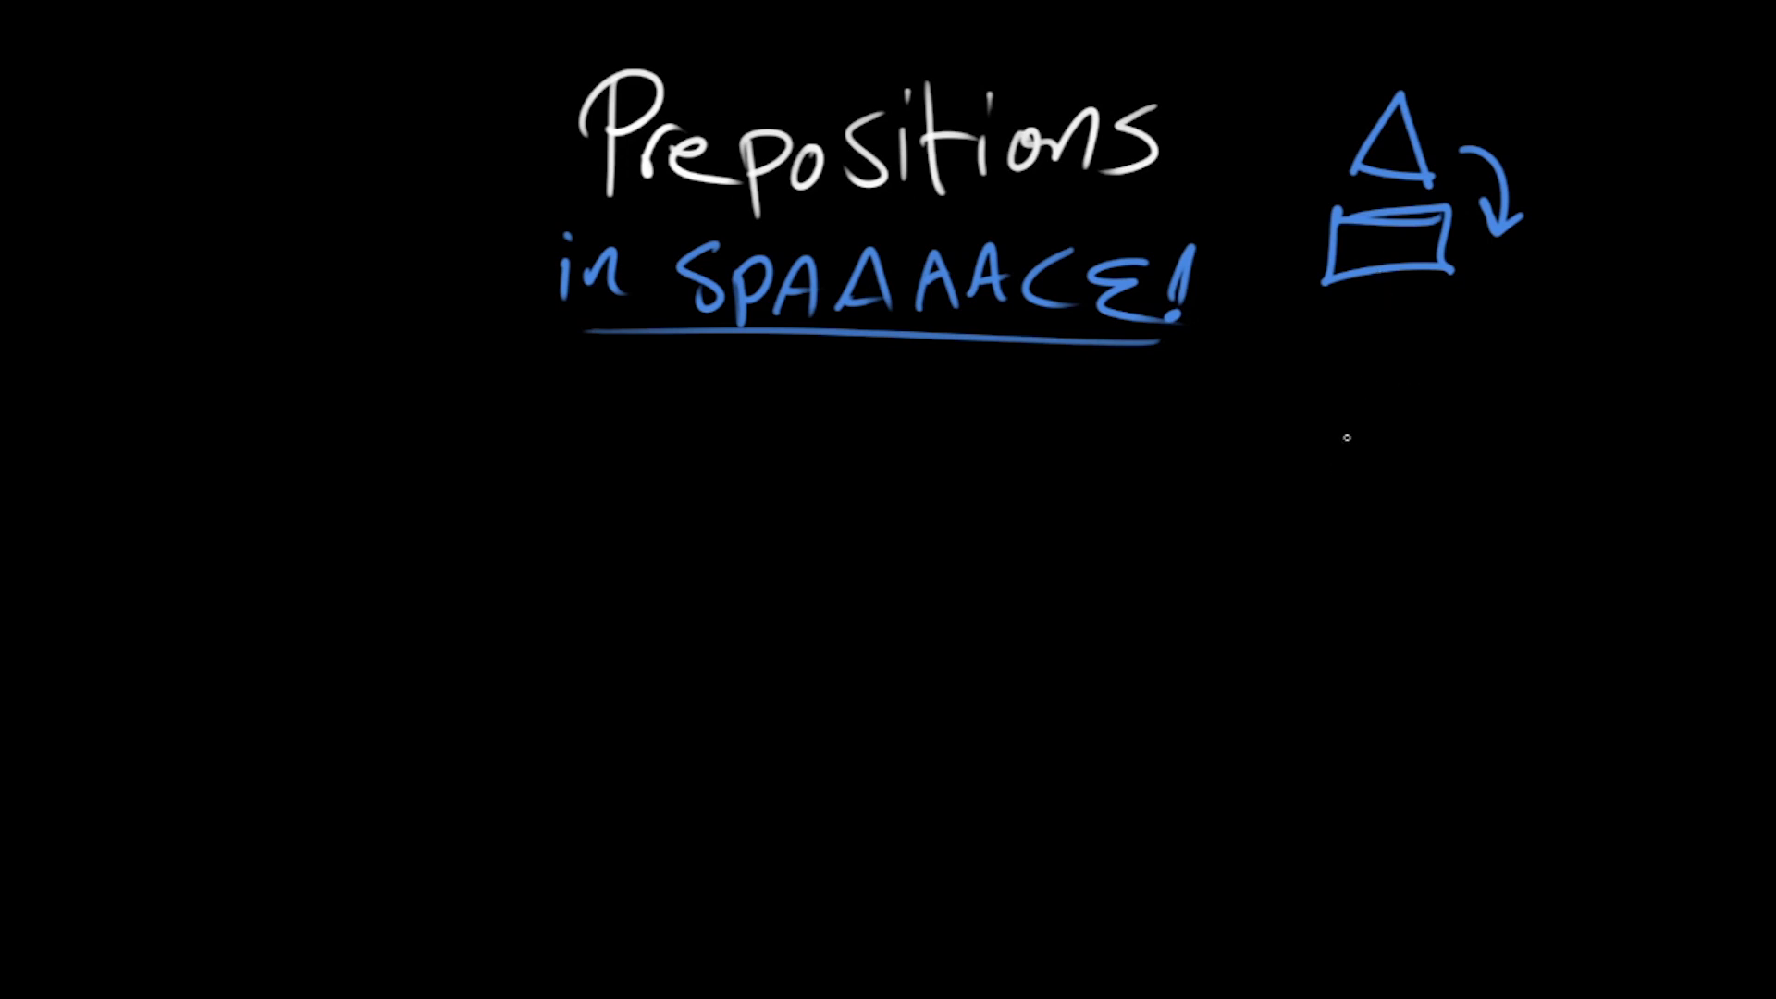
left_click_drag(1314, 328, 1484, 493)
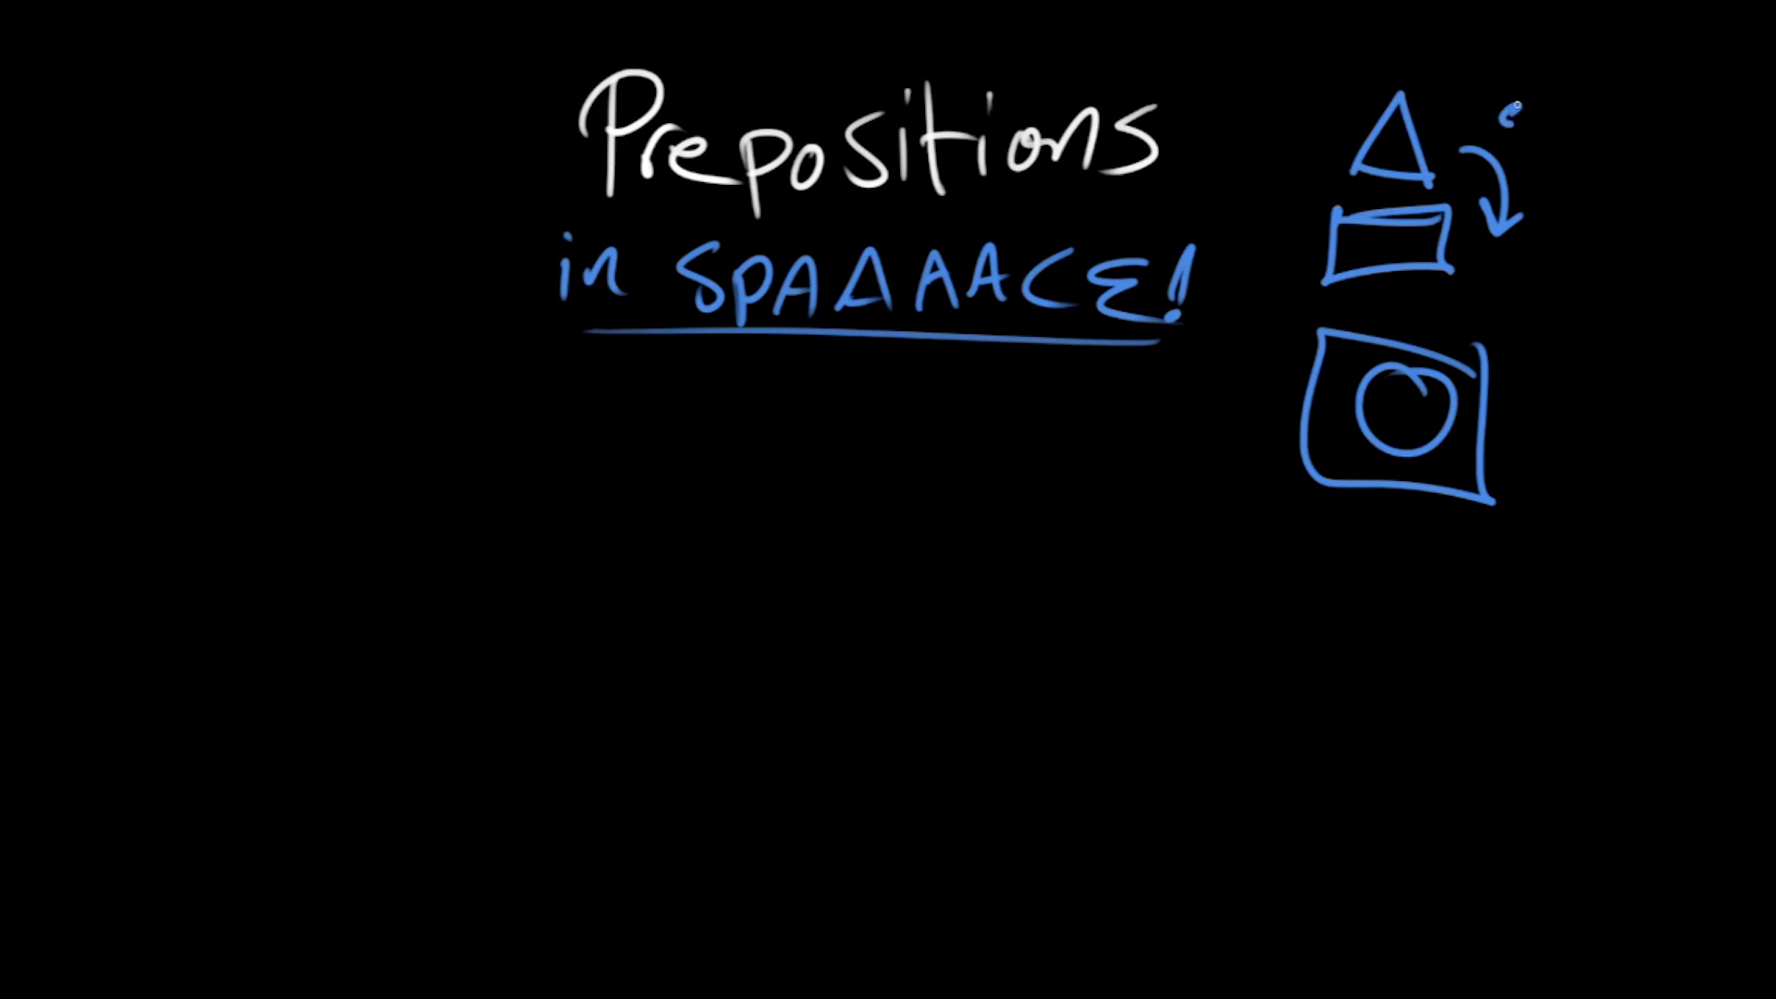
Step: Label the sketches 'over' and 'inside', and write the word 'at'
type("over")
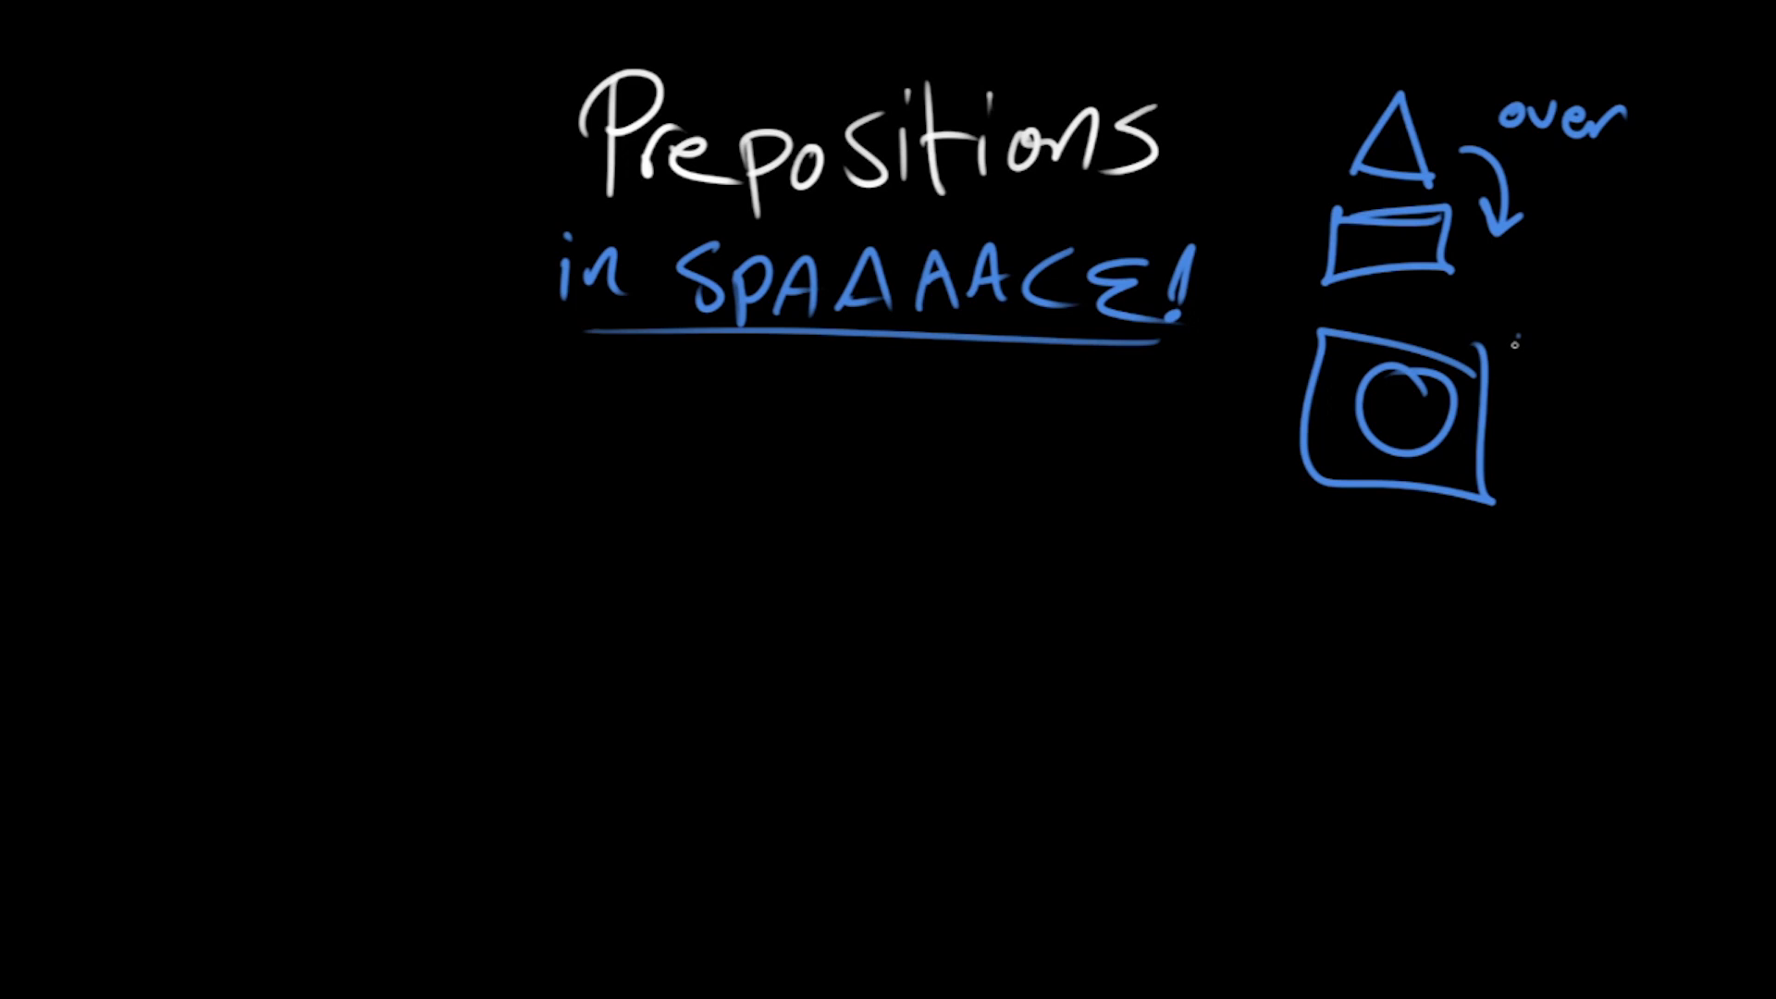
type("inside")
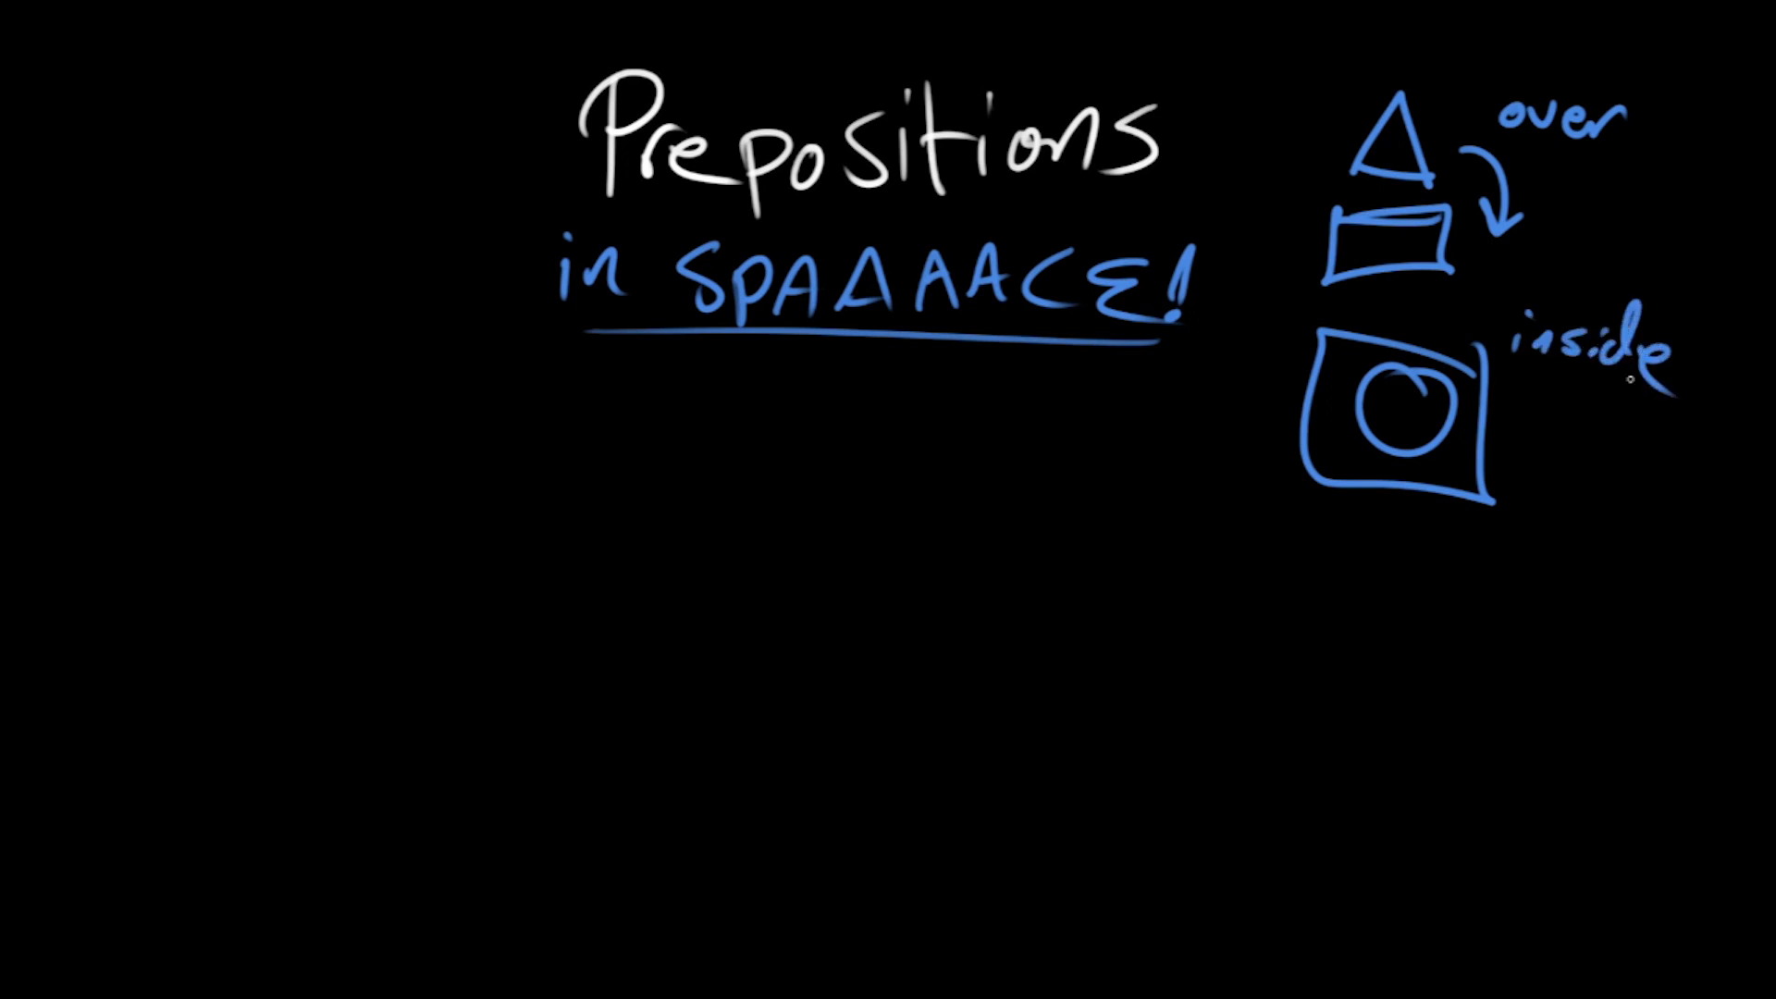
type("at")
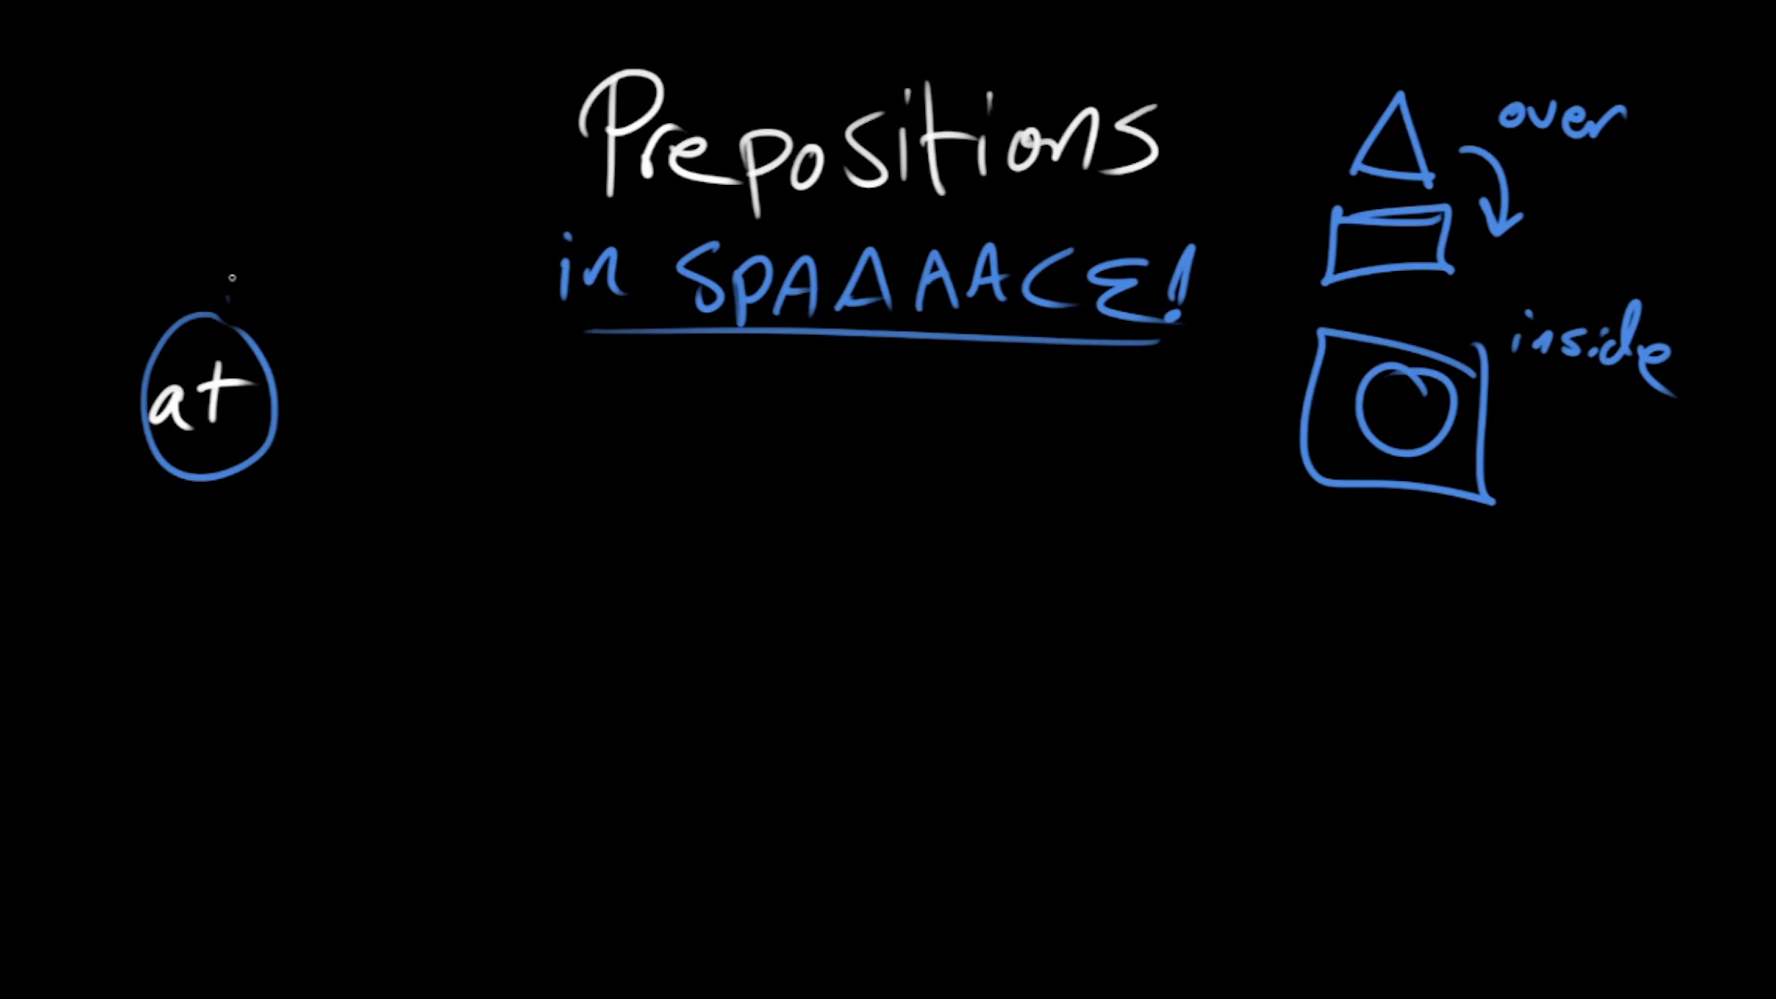
Step: Erase the blue circle around 'at', leaving the white word uncircled
left_click_drag(232, 295, 238, 215)
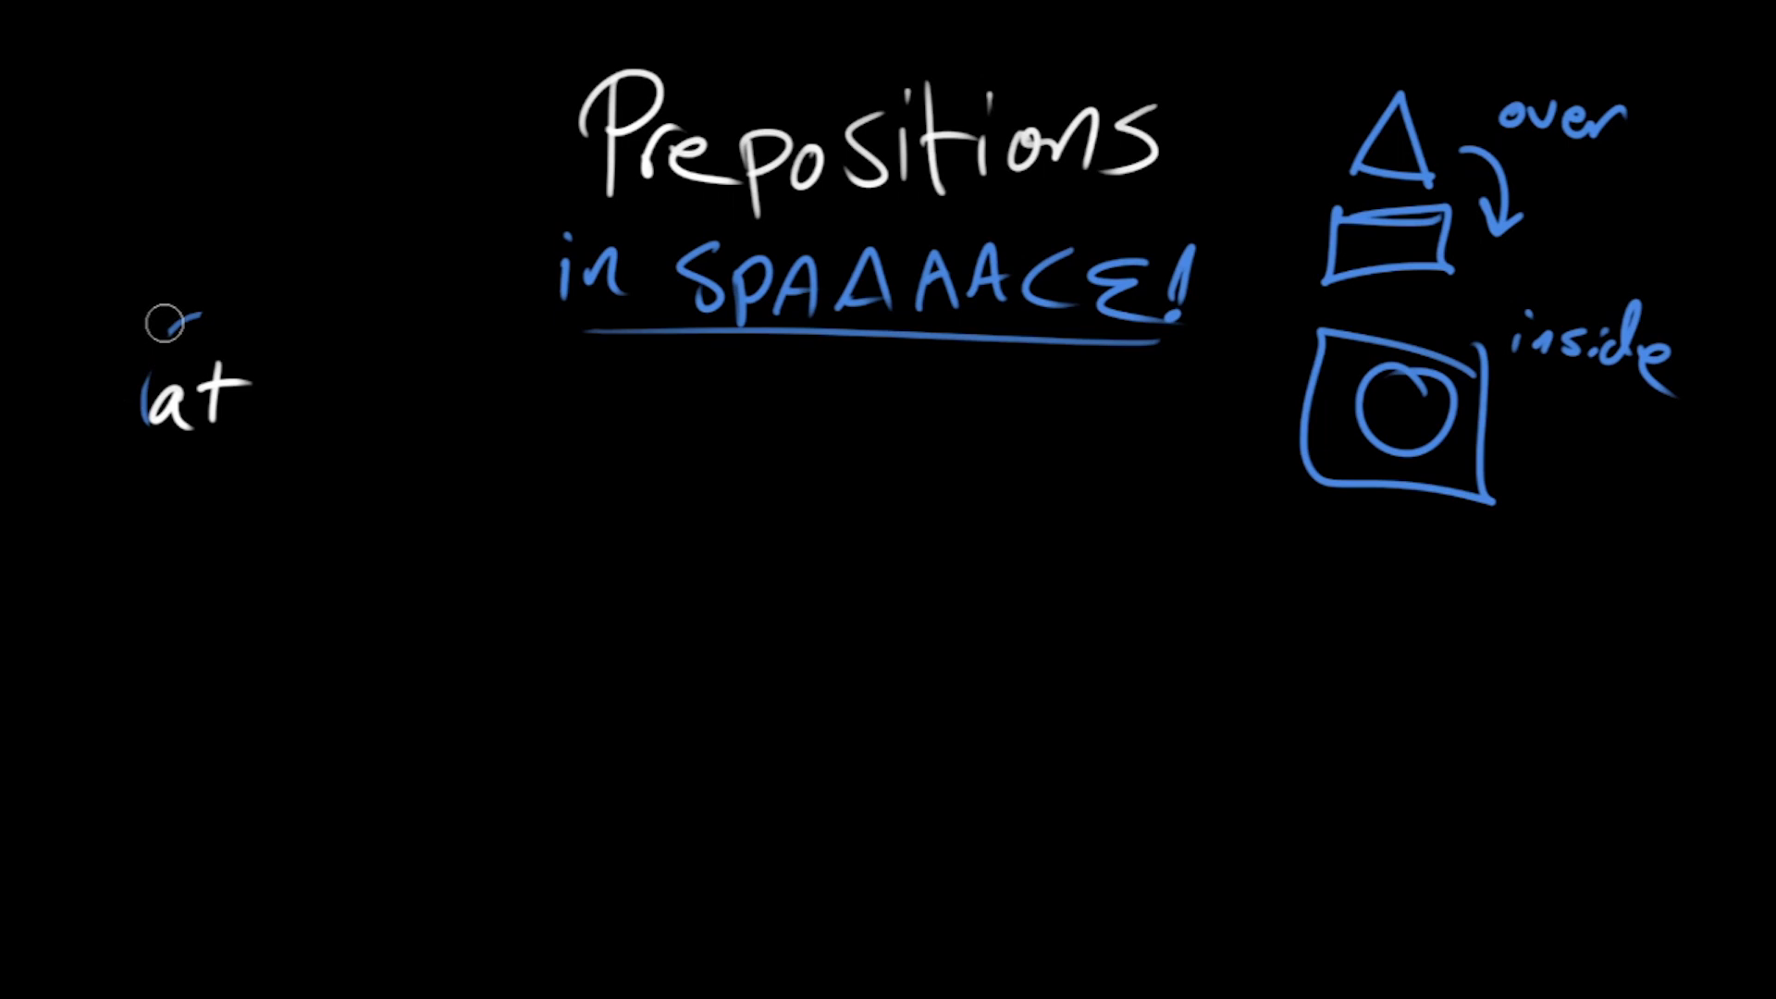
mouse_move(151, 470)
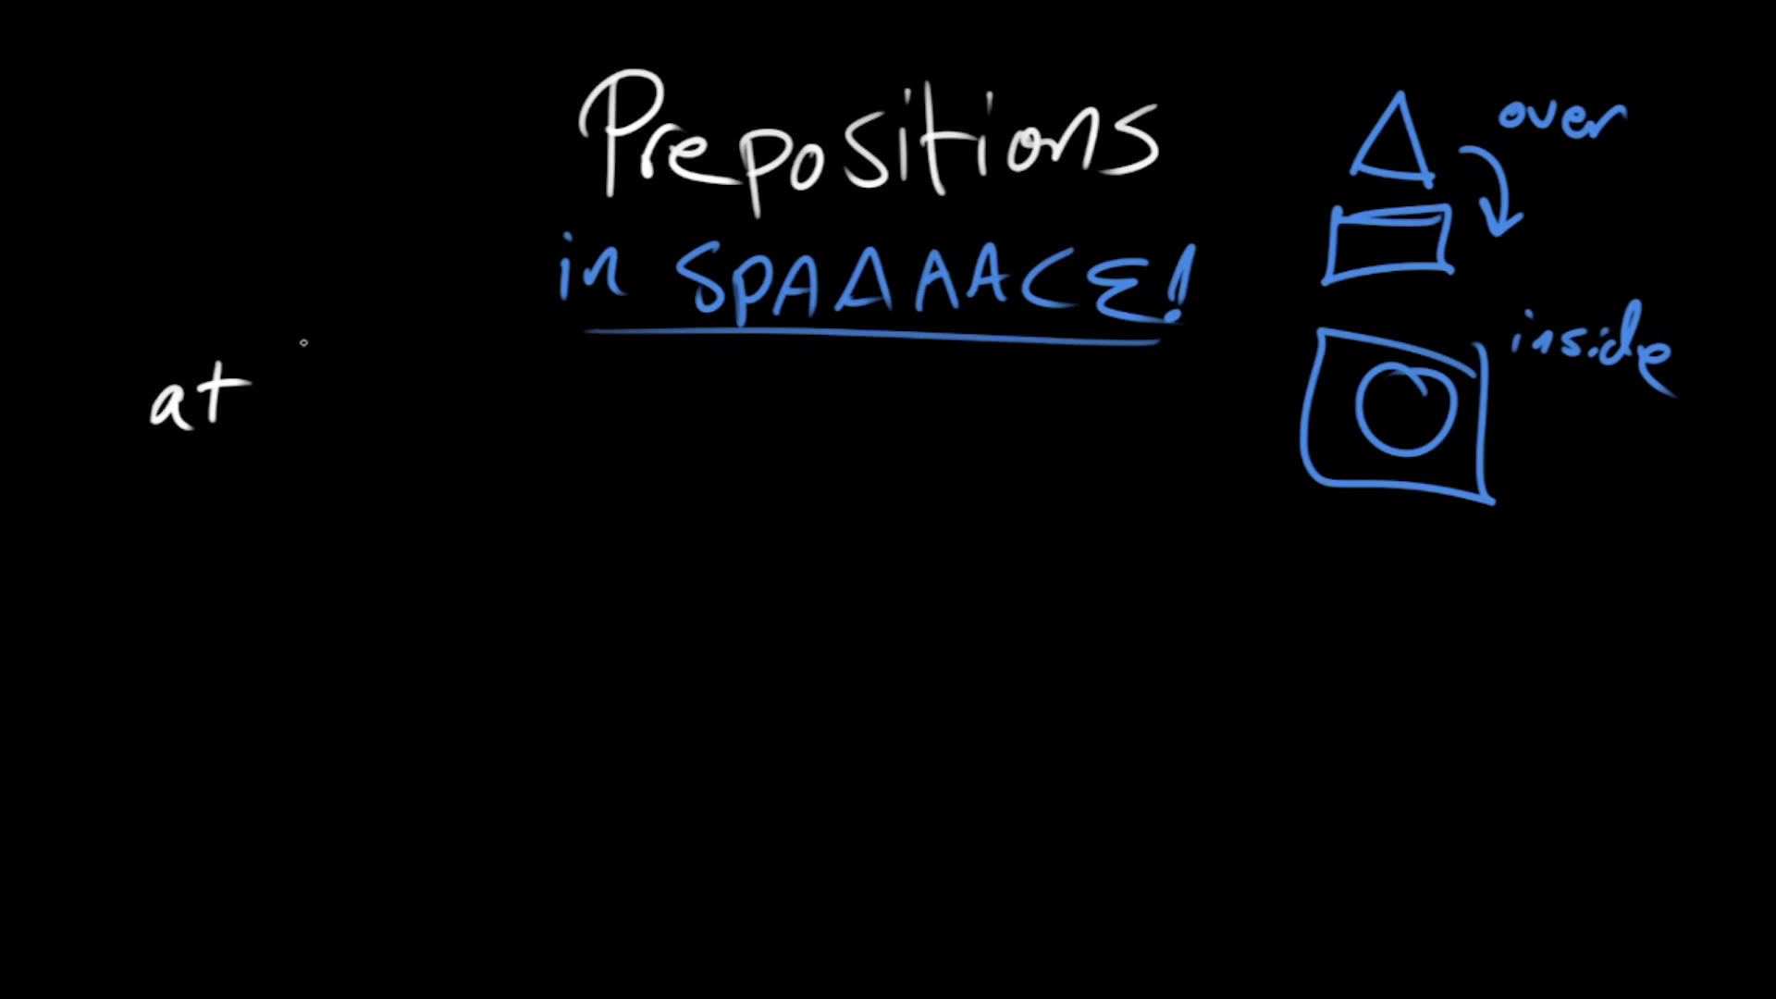
Step: Write '— a point' after 'at' with the example 'stood at the entrance'
left_click_drag(281, 399, 335, 399)
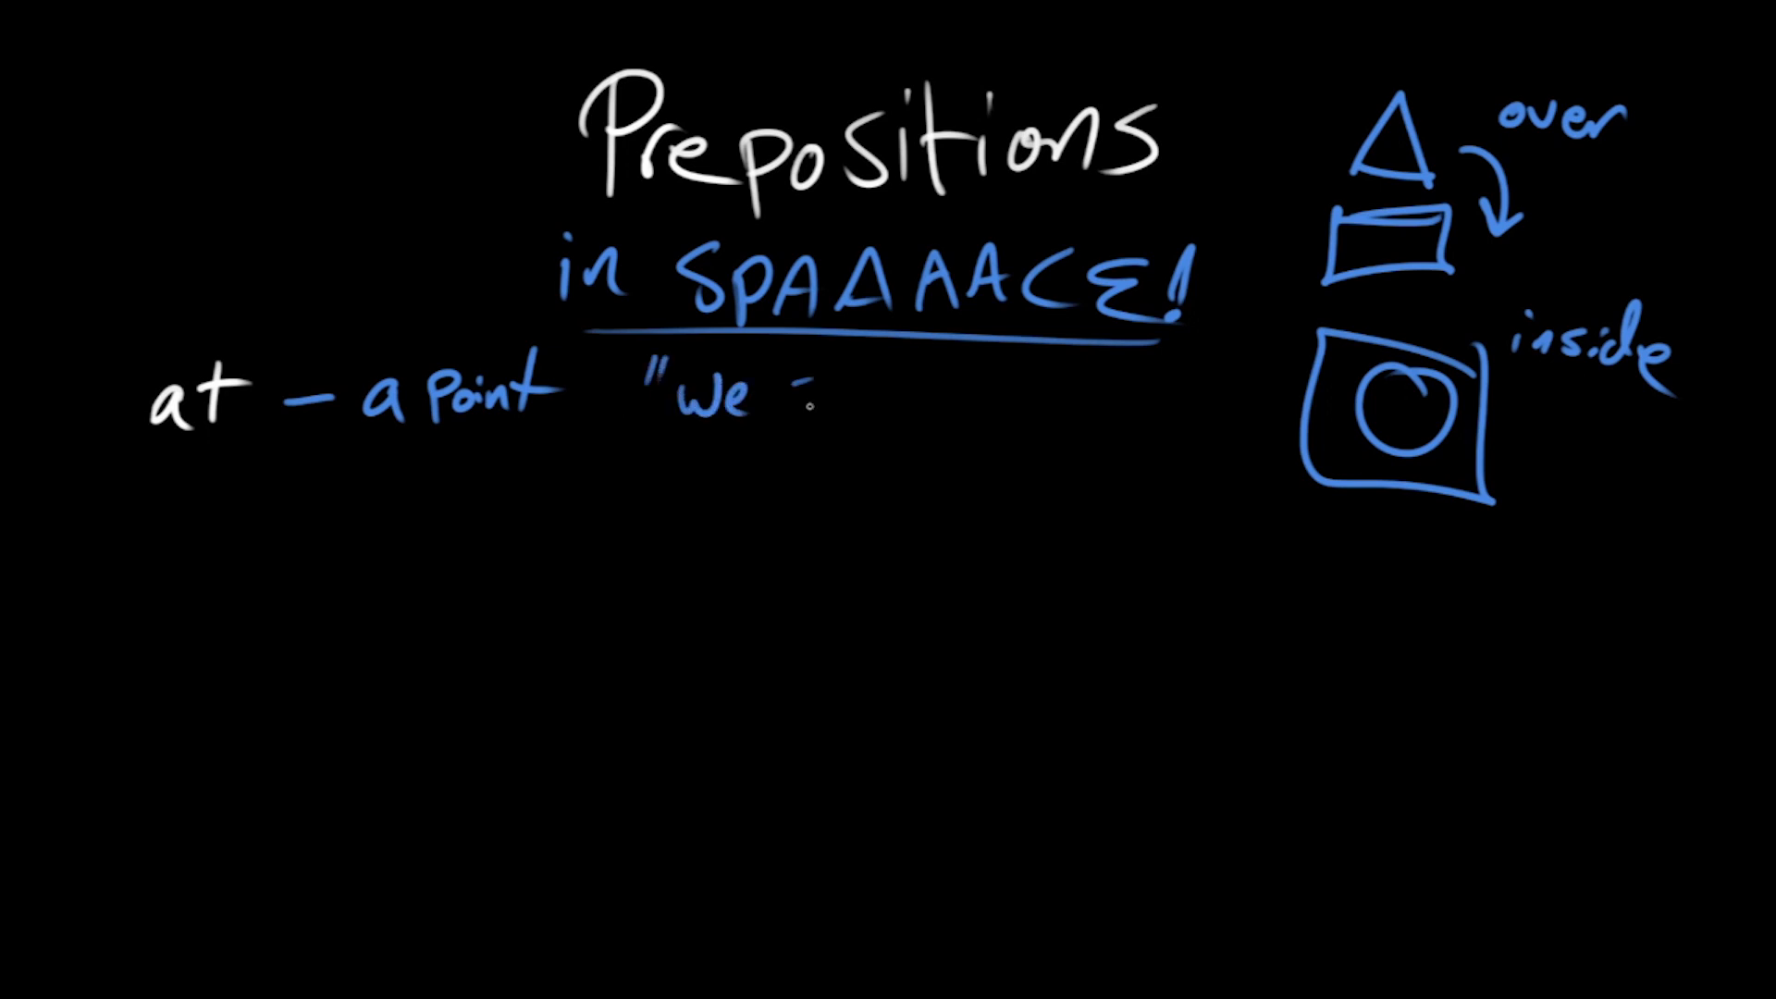
type("stood at the")
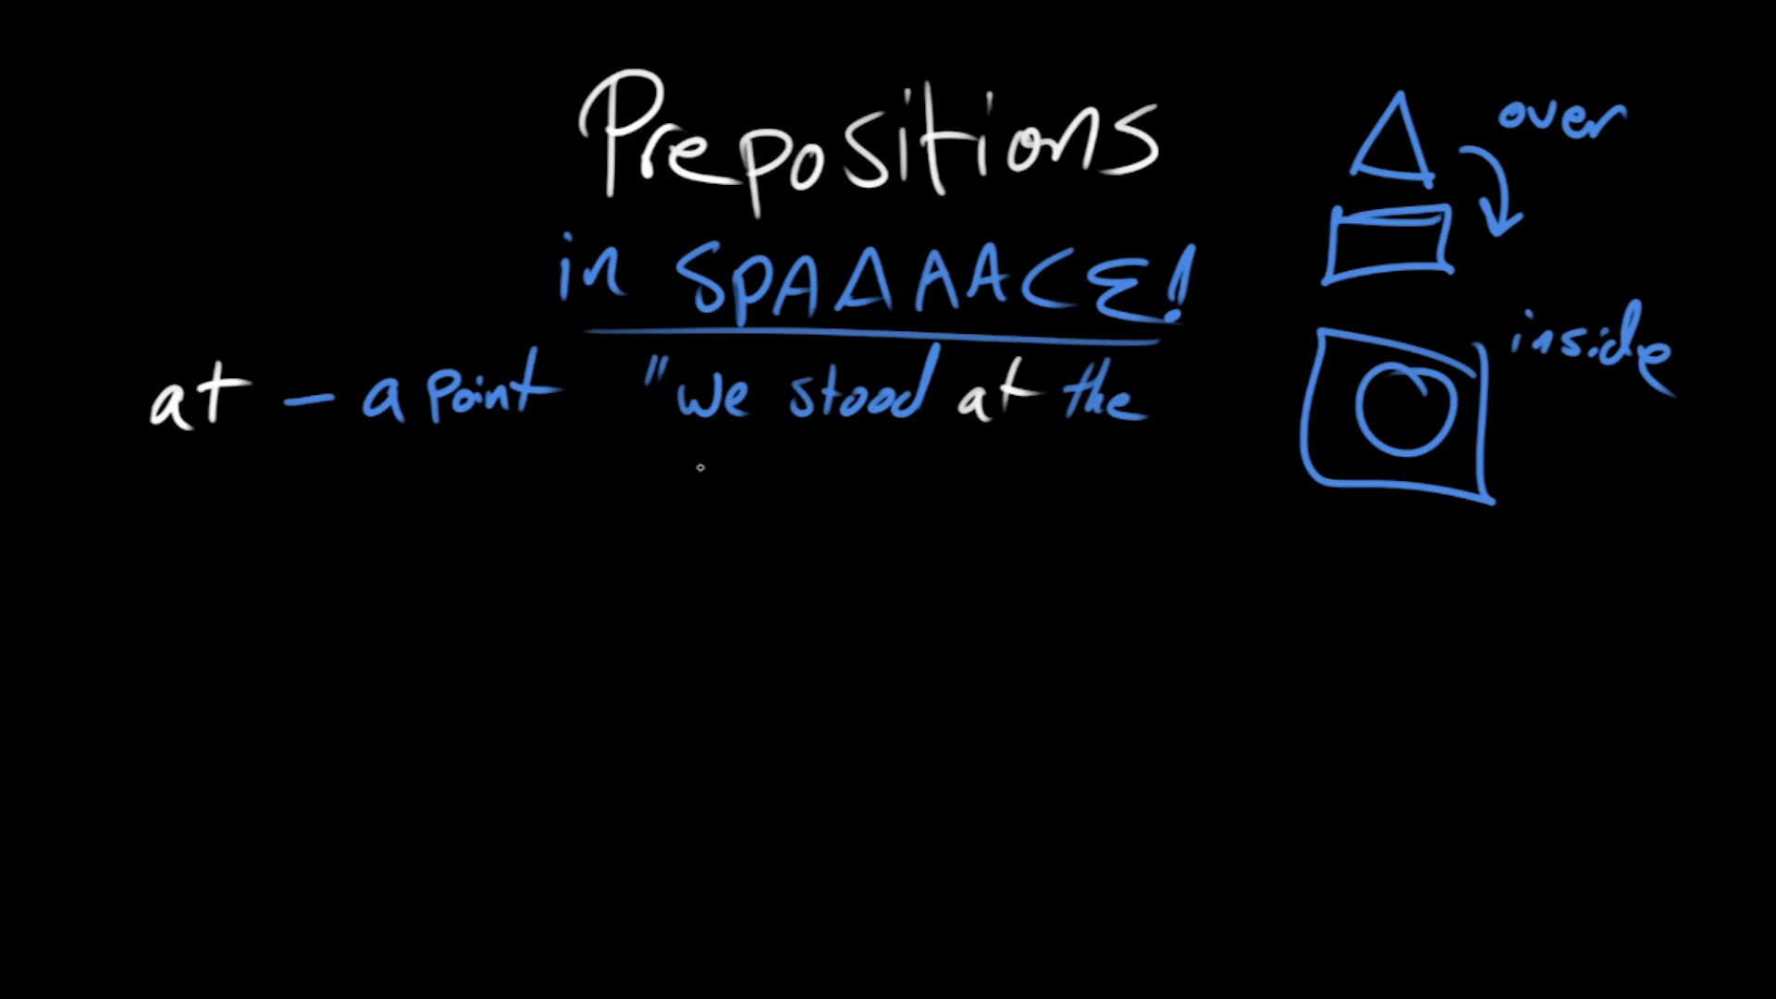
type("entrance to the cave")
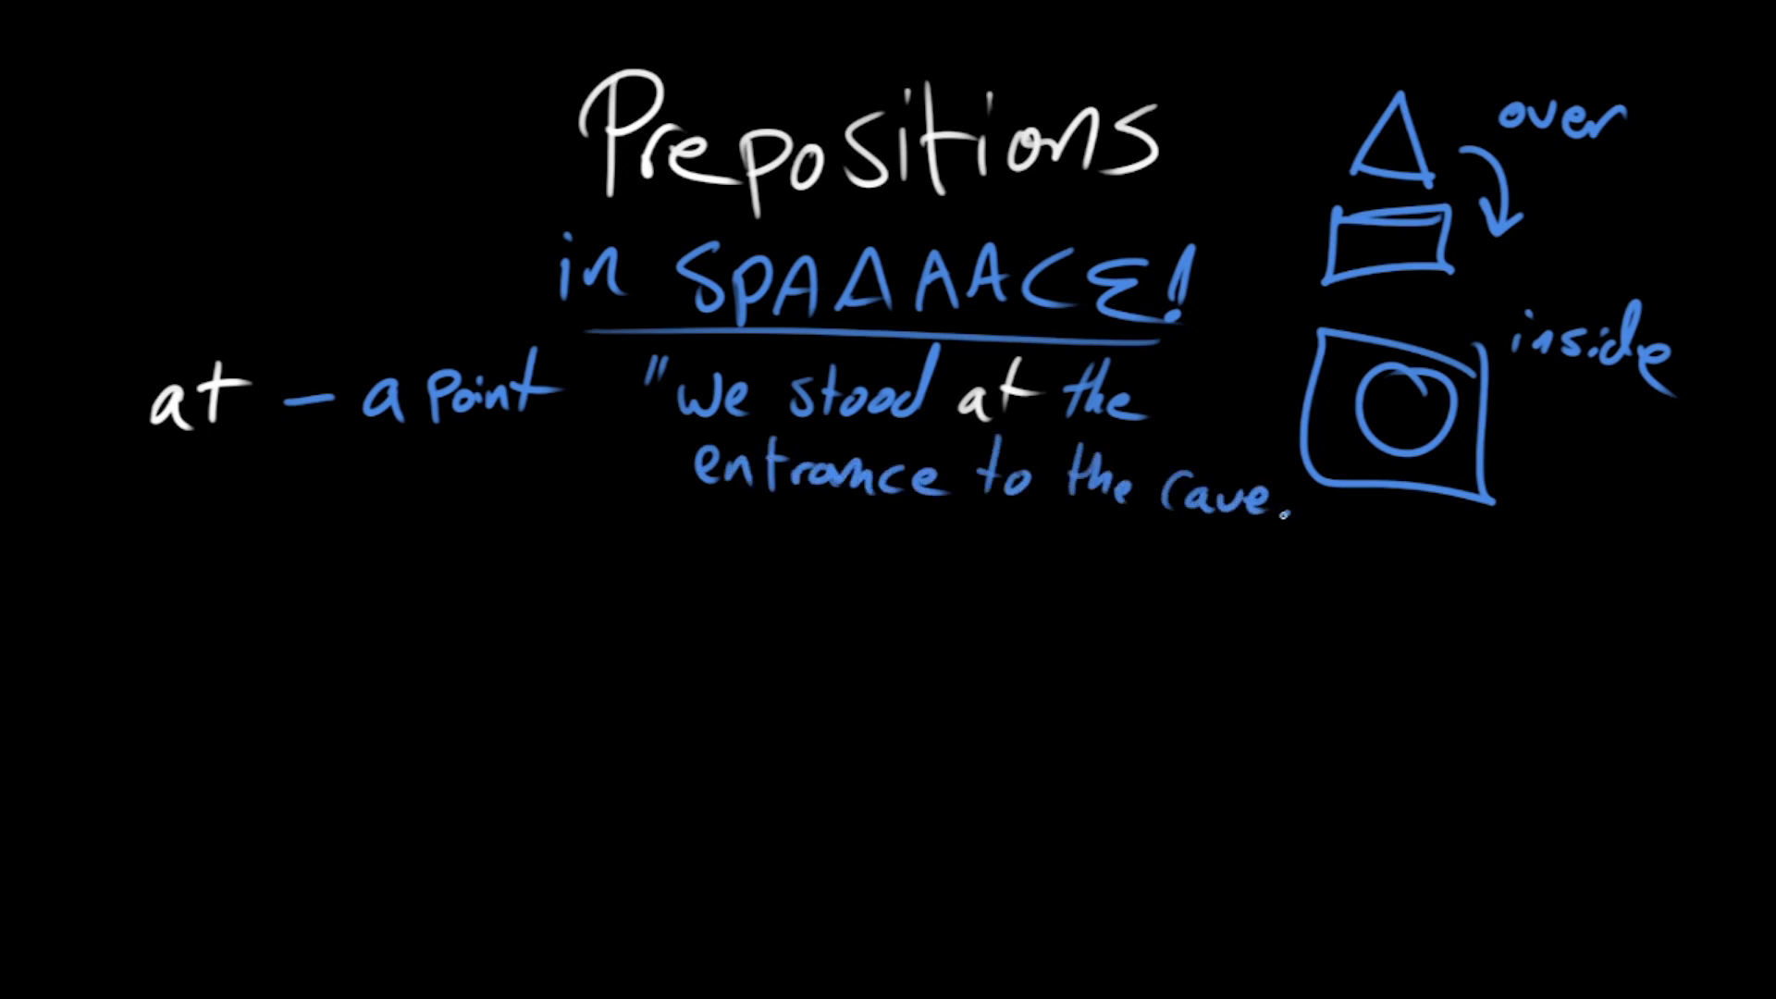
Step: Add 'Direction' with the creature 'launched itself at' example, and begin 'by - near'
type("Direction")
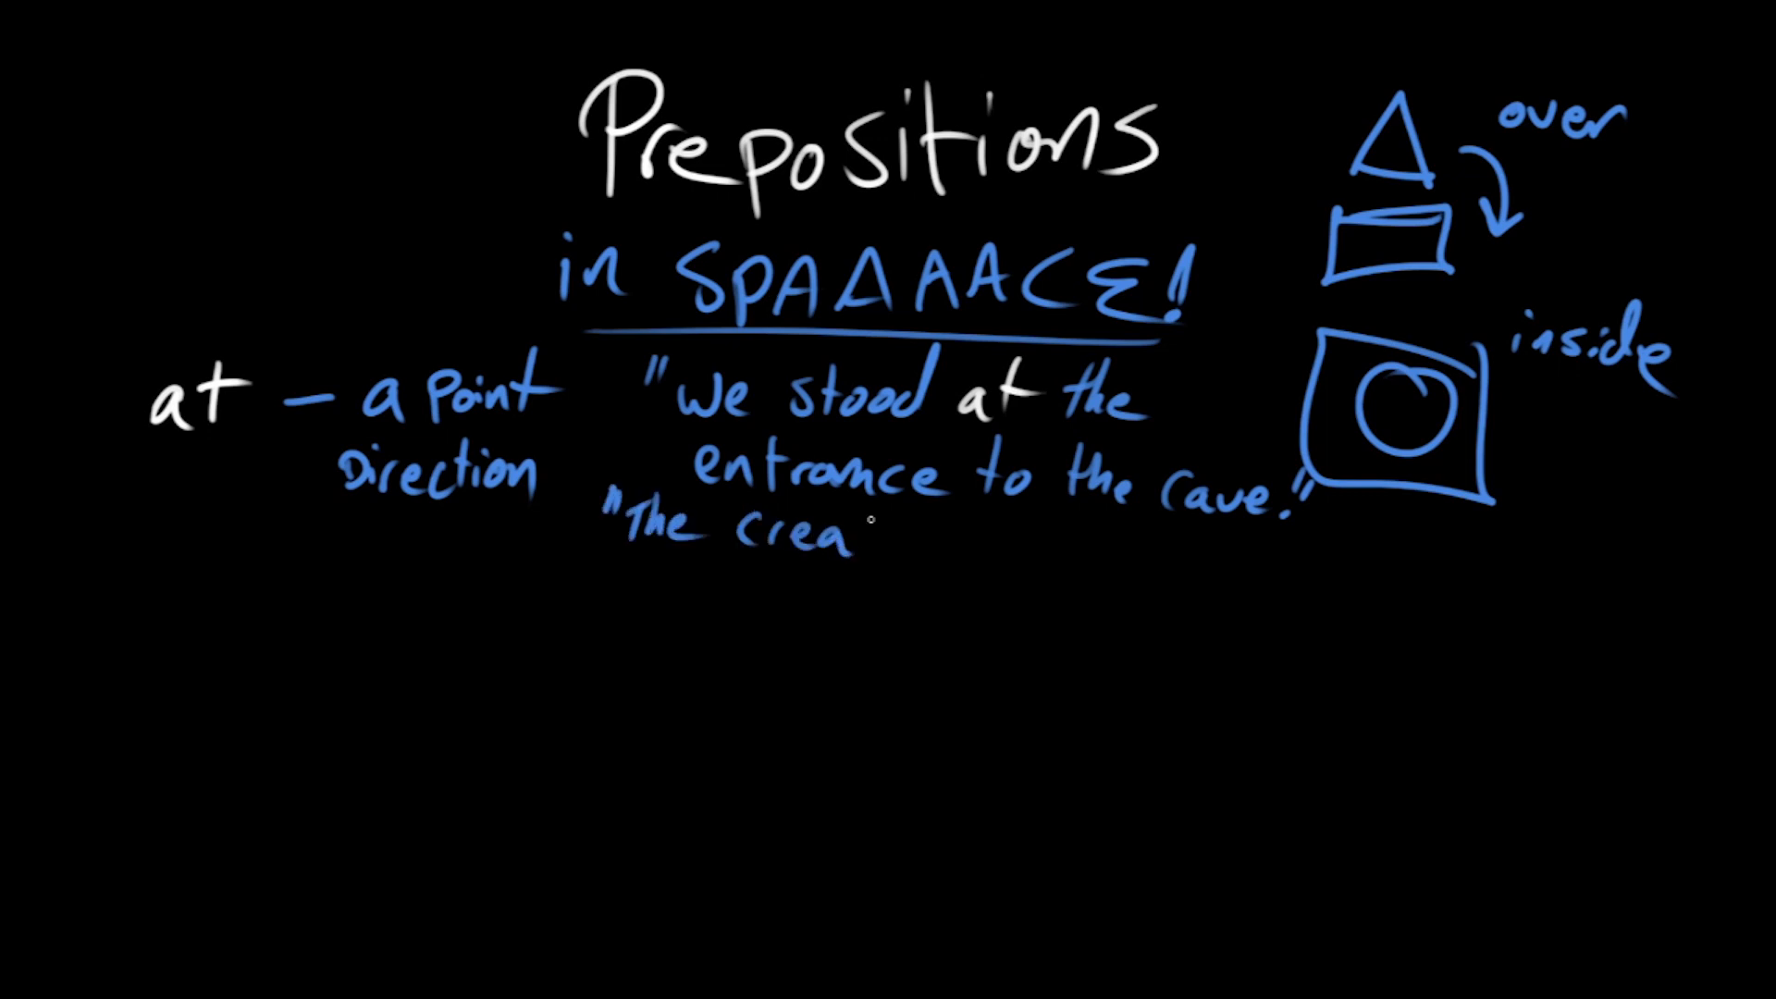
type("ture launched")
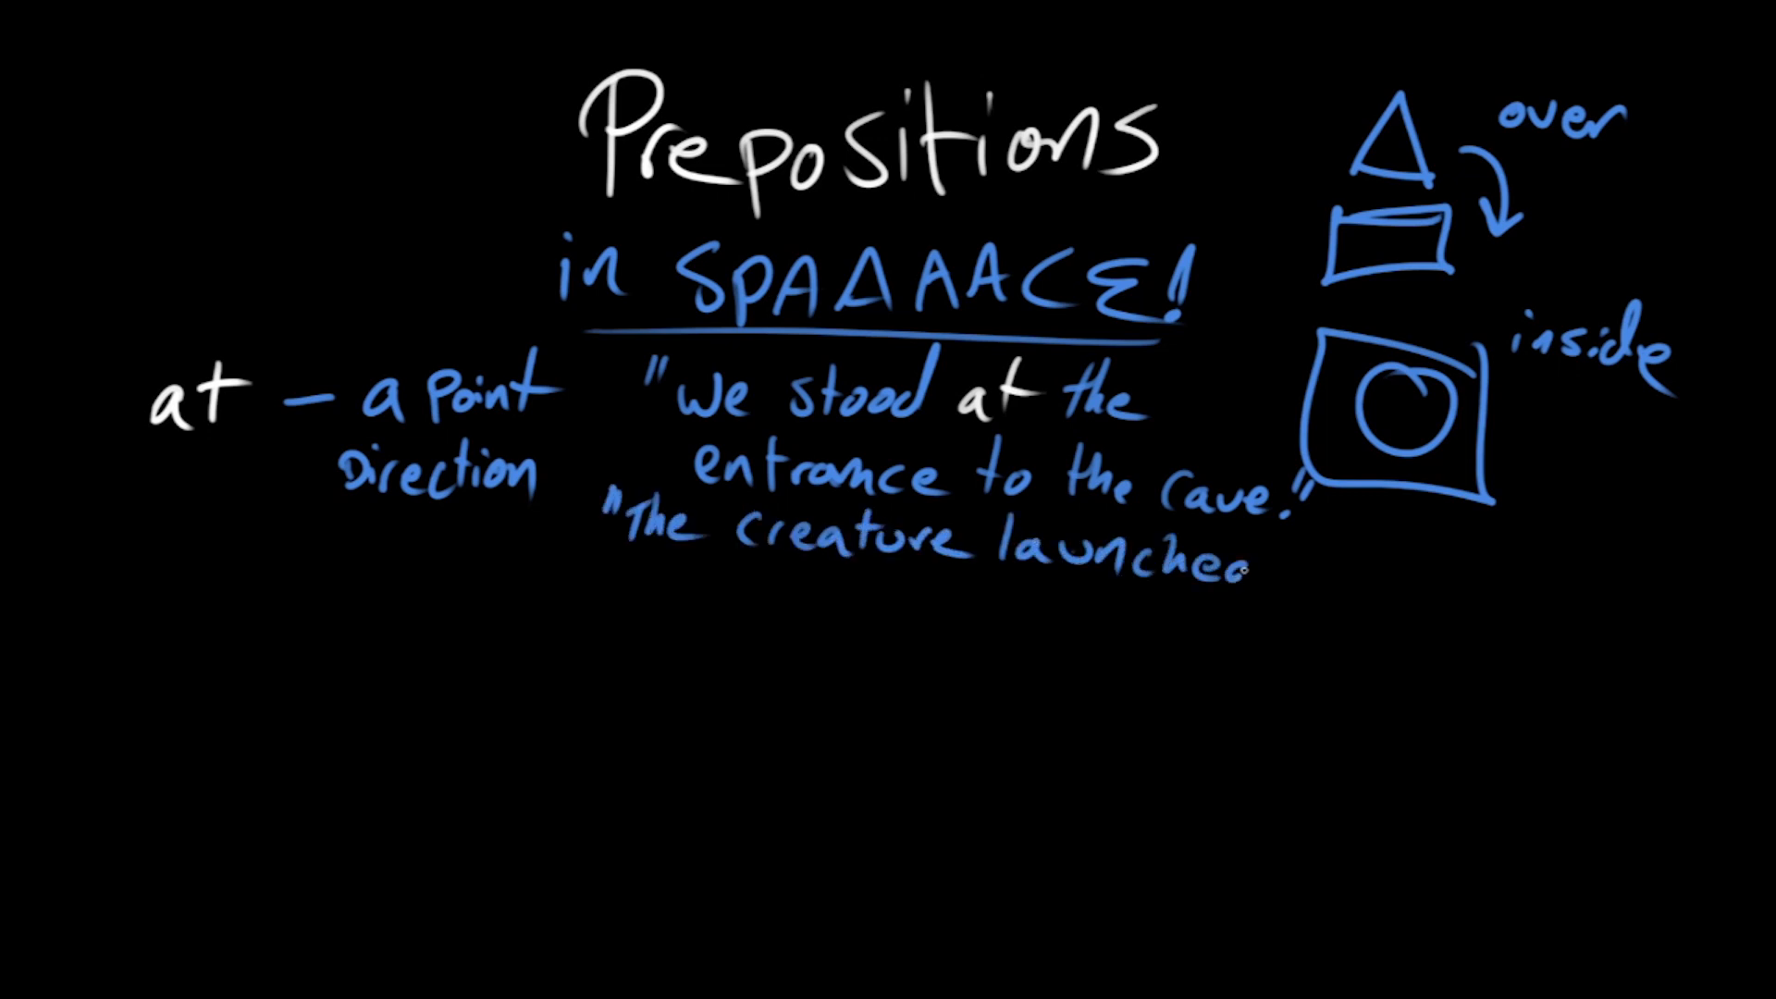
type("itself at Amina.\"")
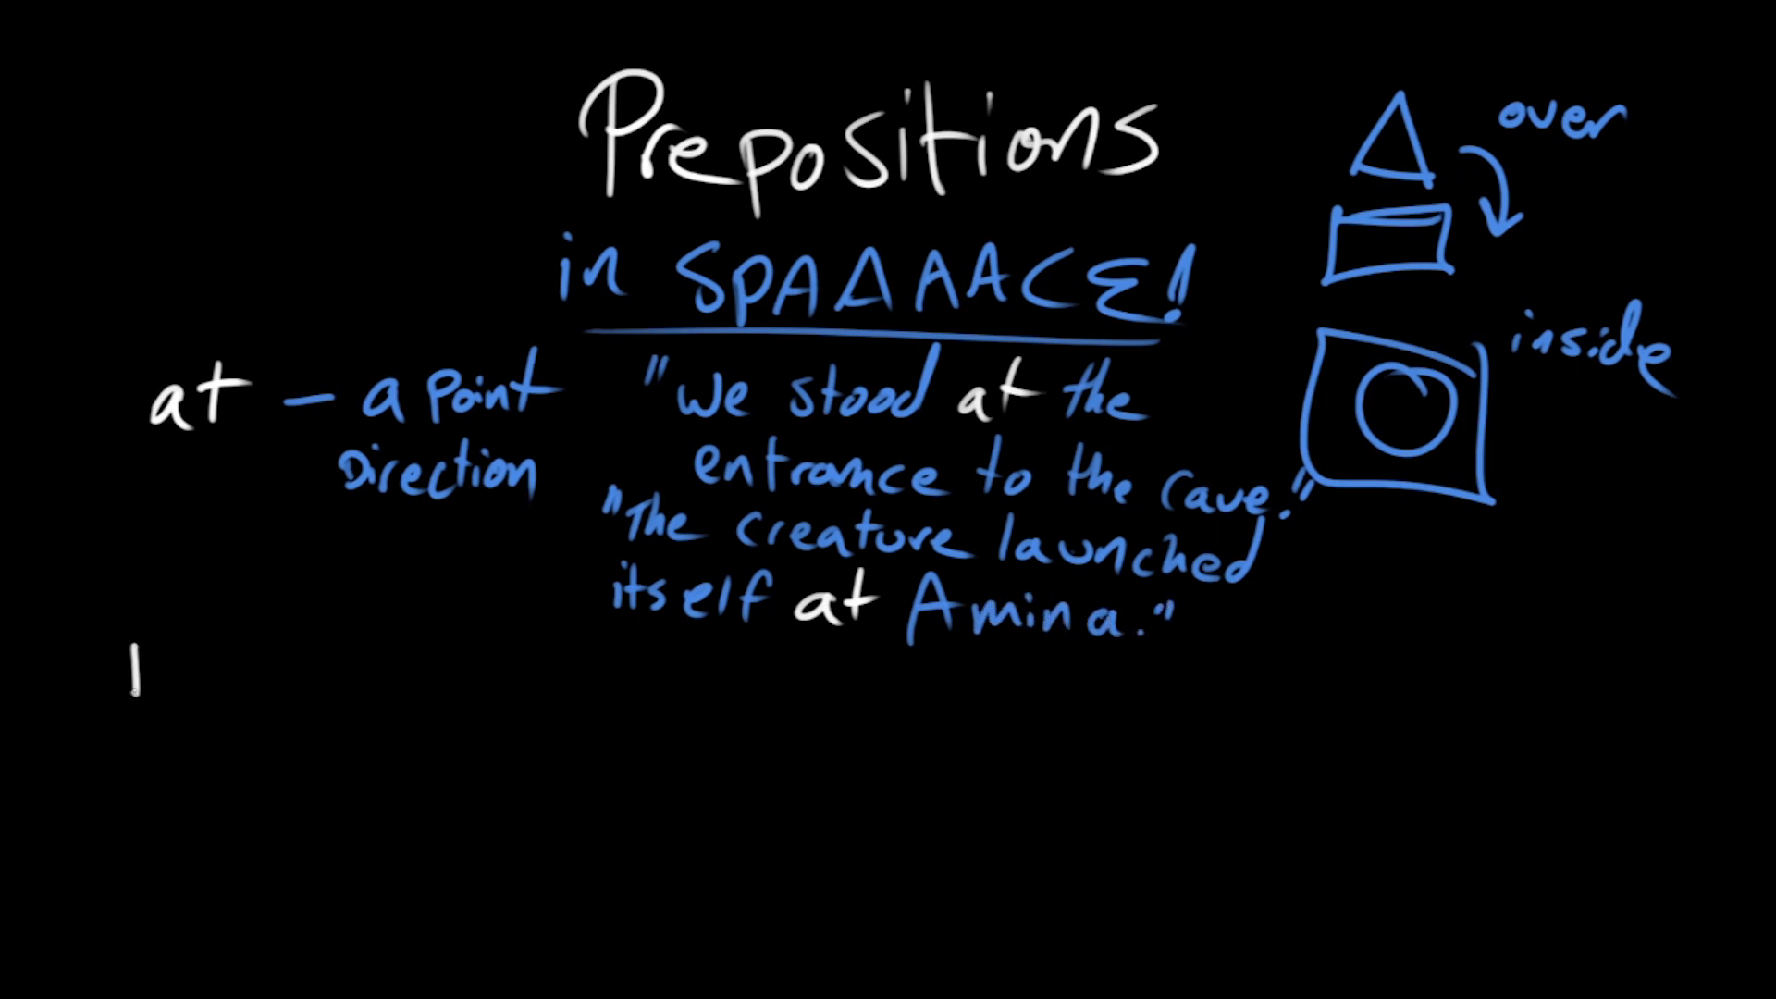
type("by - near \"The")
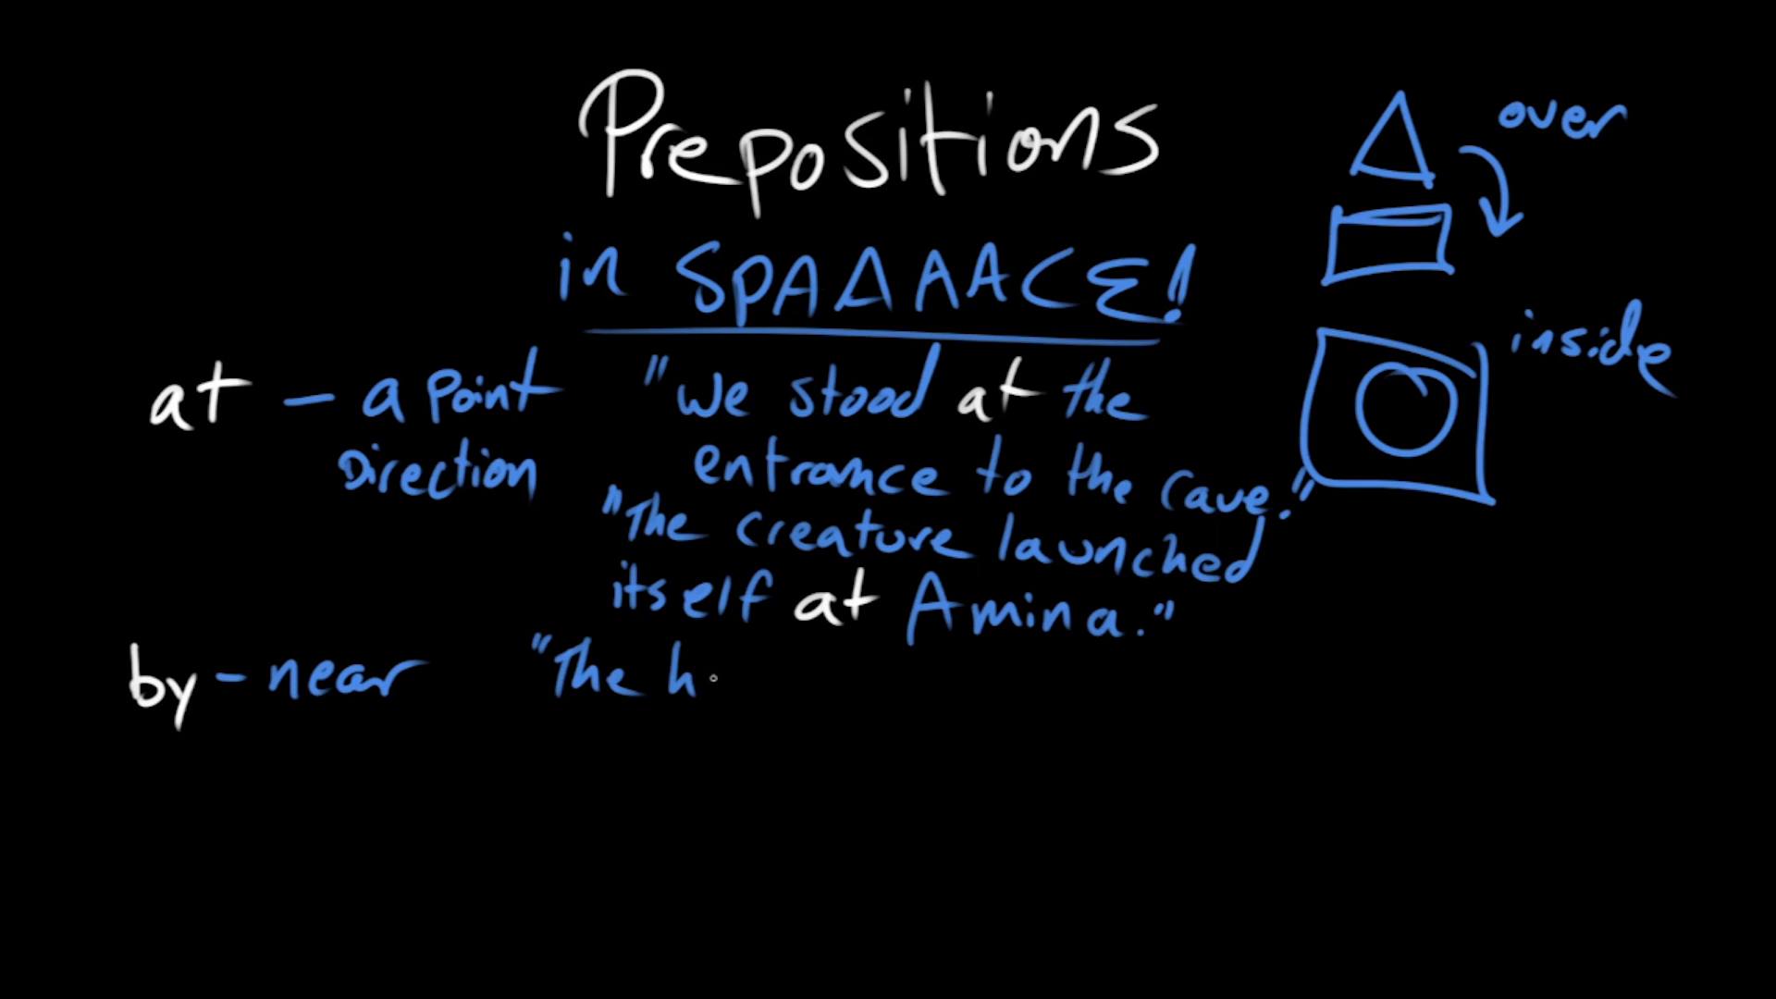
Step: Write the by example 'house by the old mill is TOTALLY H…'
type("house by the")
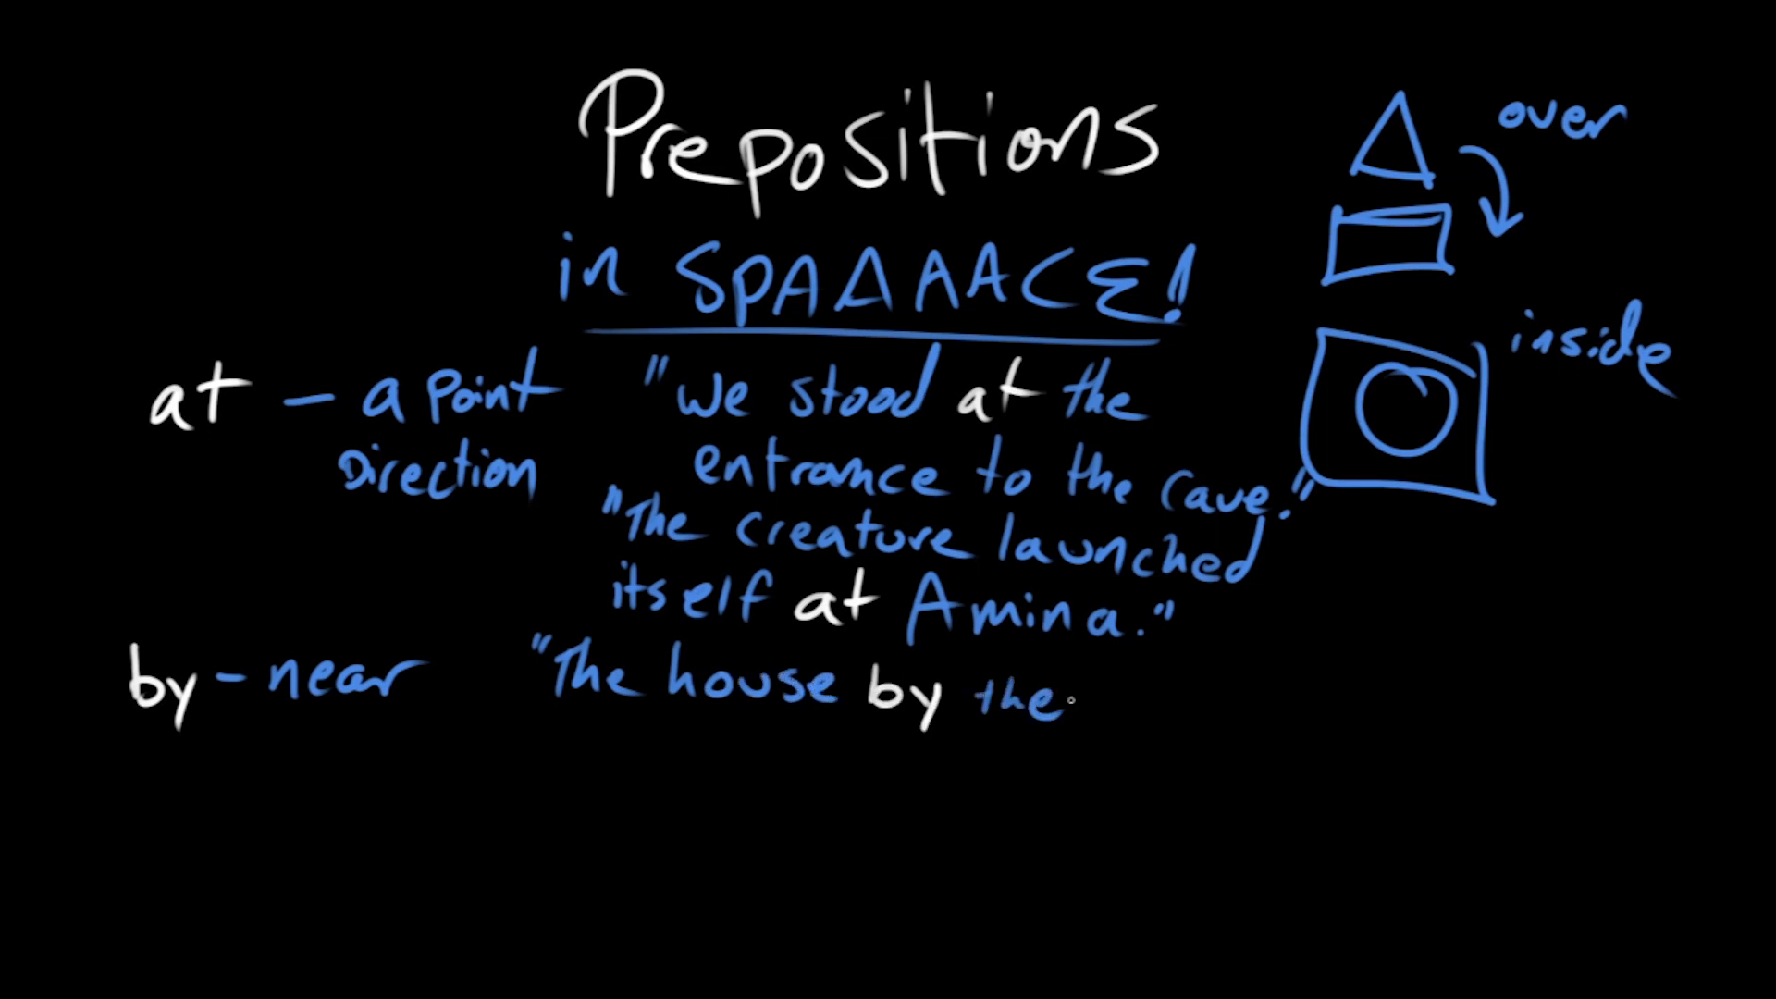
type("old mill is")
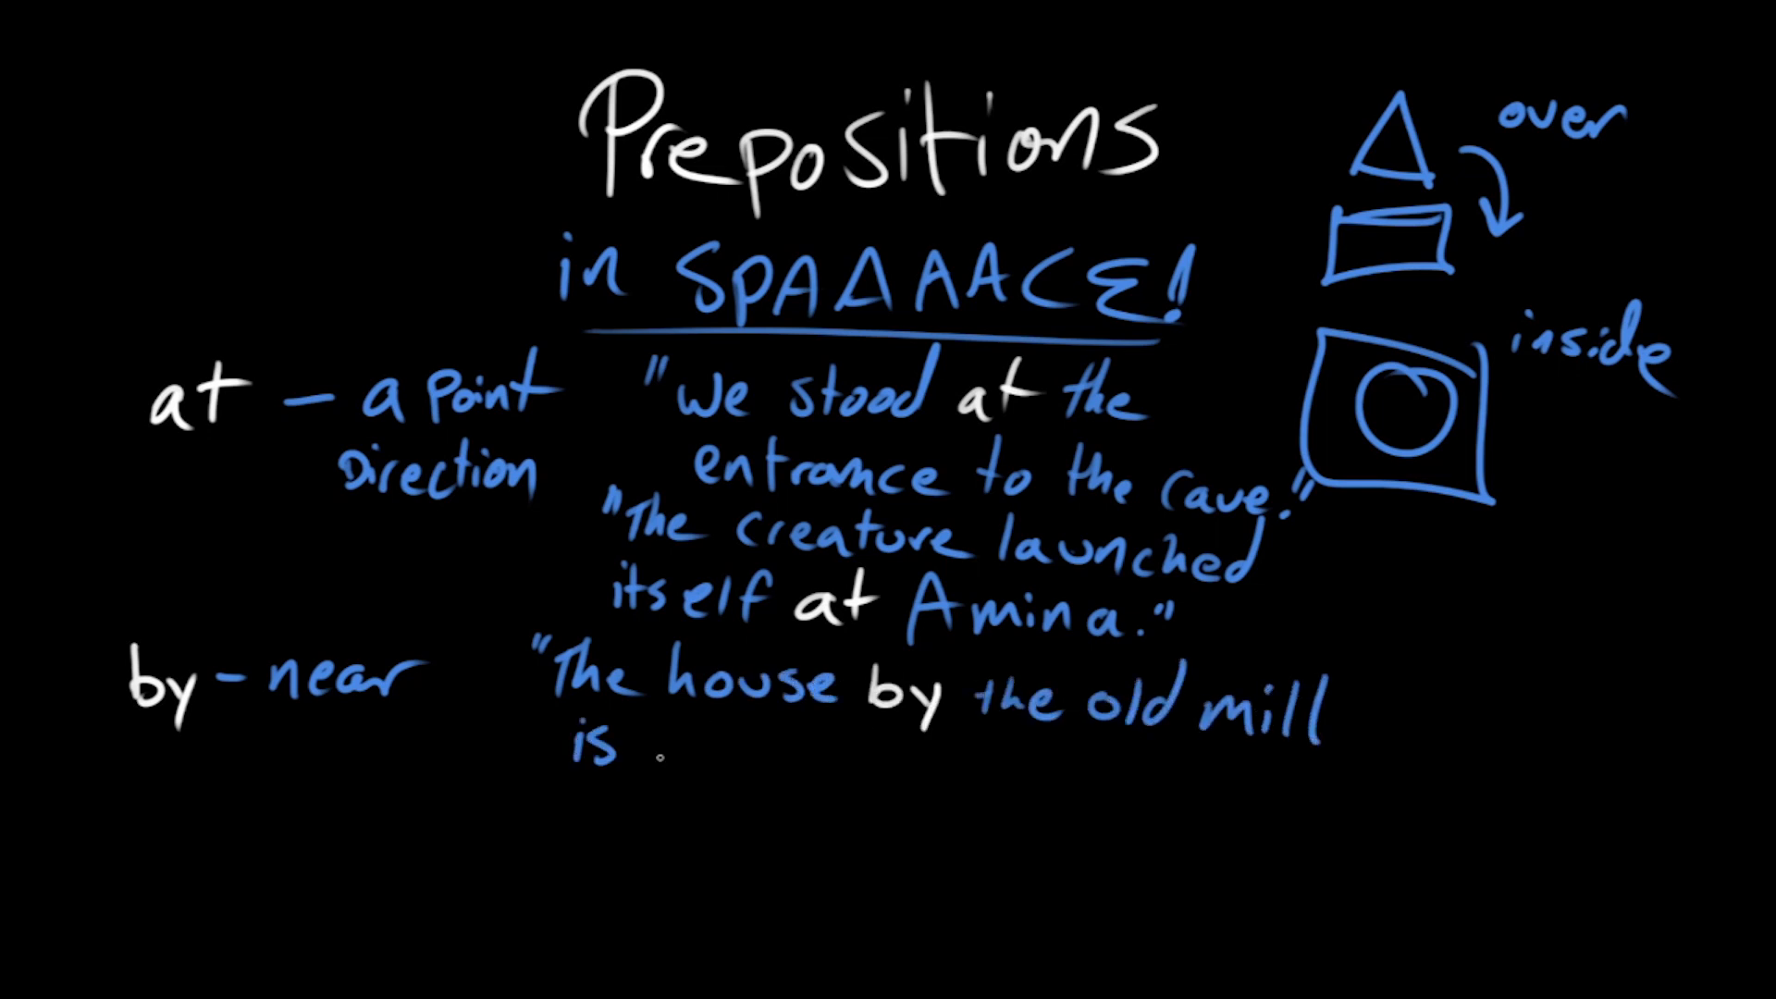
type("TOTALLY HAUNTED.\"")
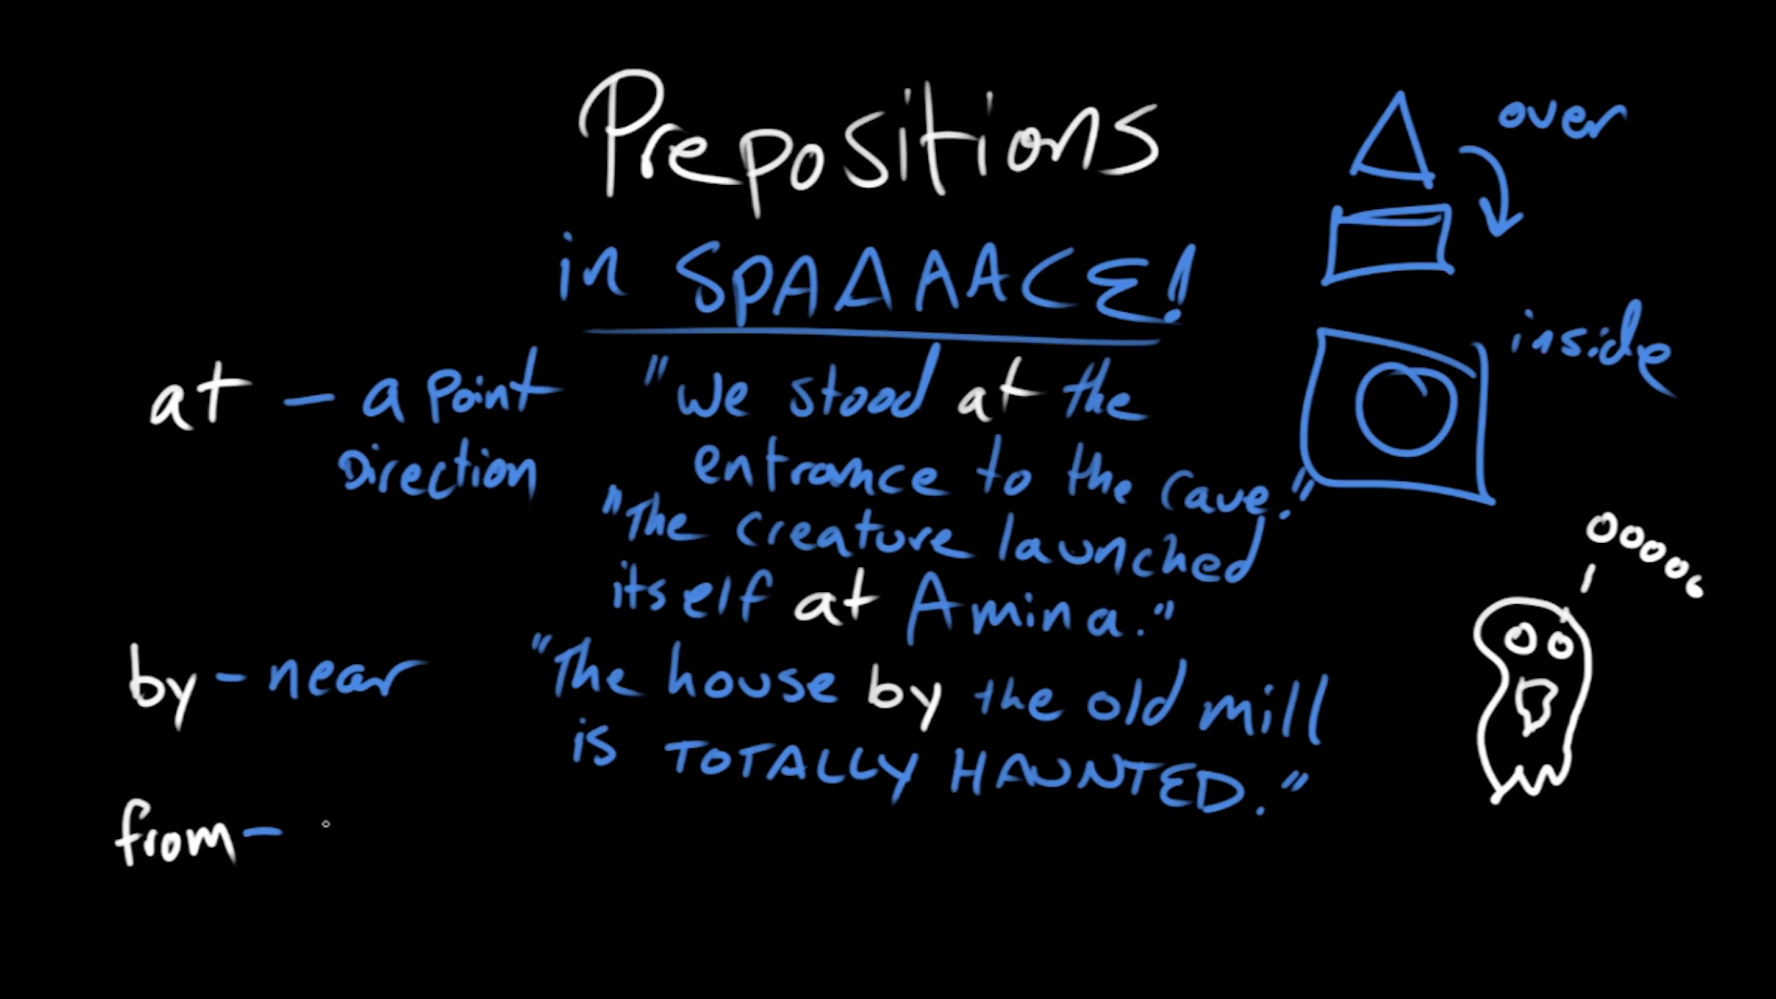
Step: Define from as 'somewhere else. to here' and end its example with 'Mars."'
type("somewh")
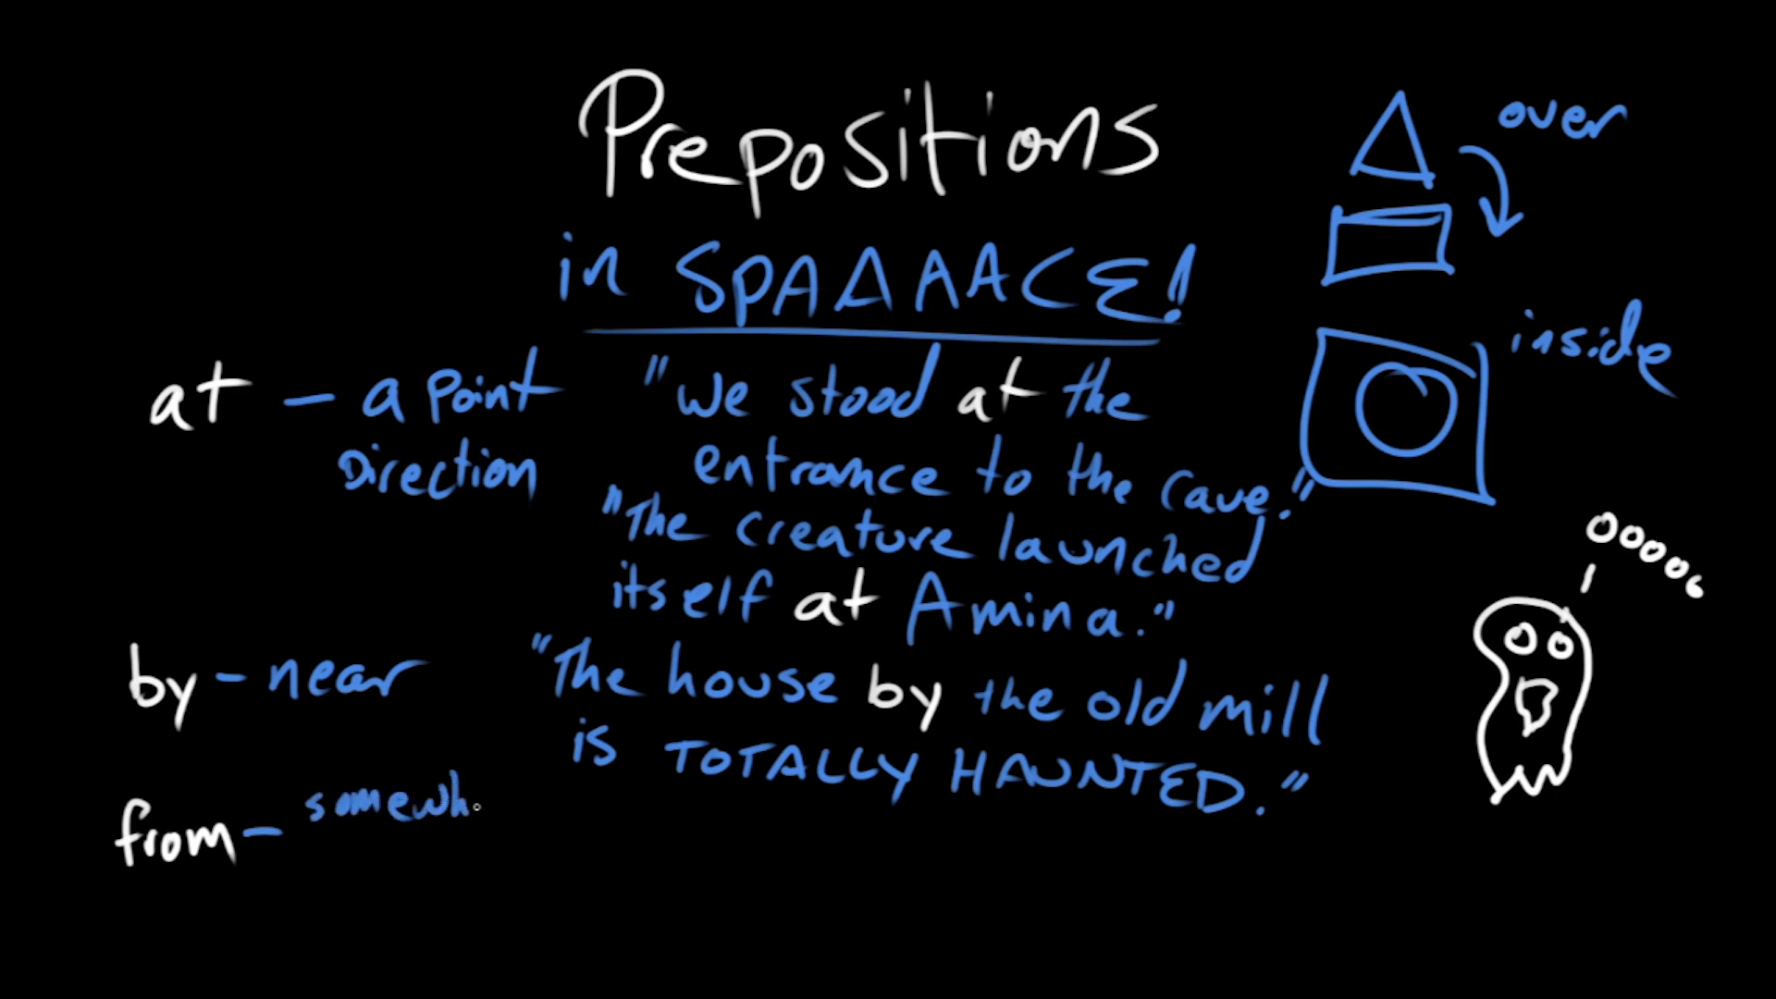
type("somewhere else.")
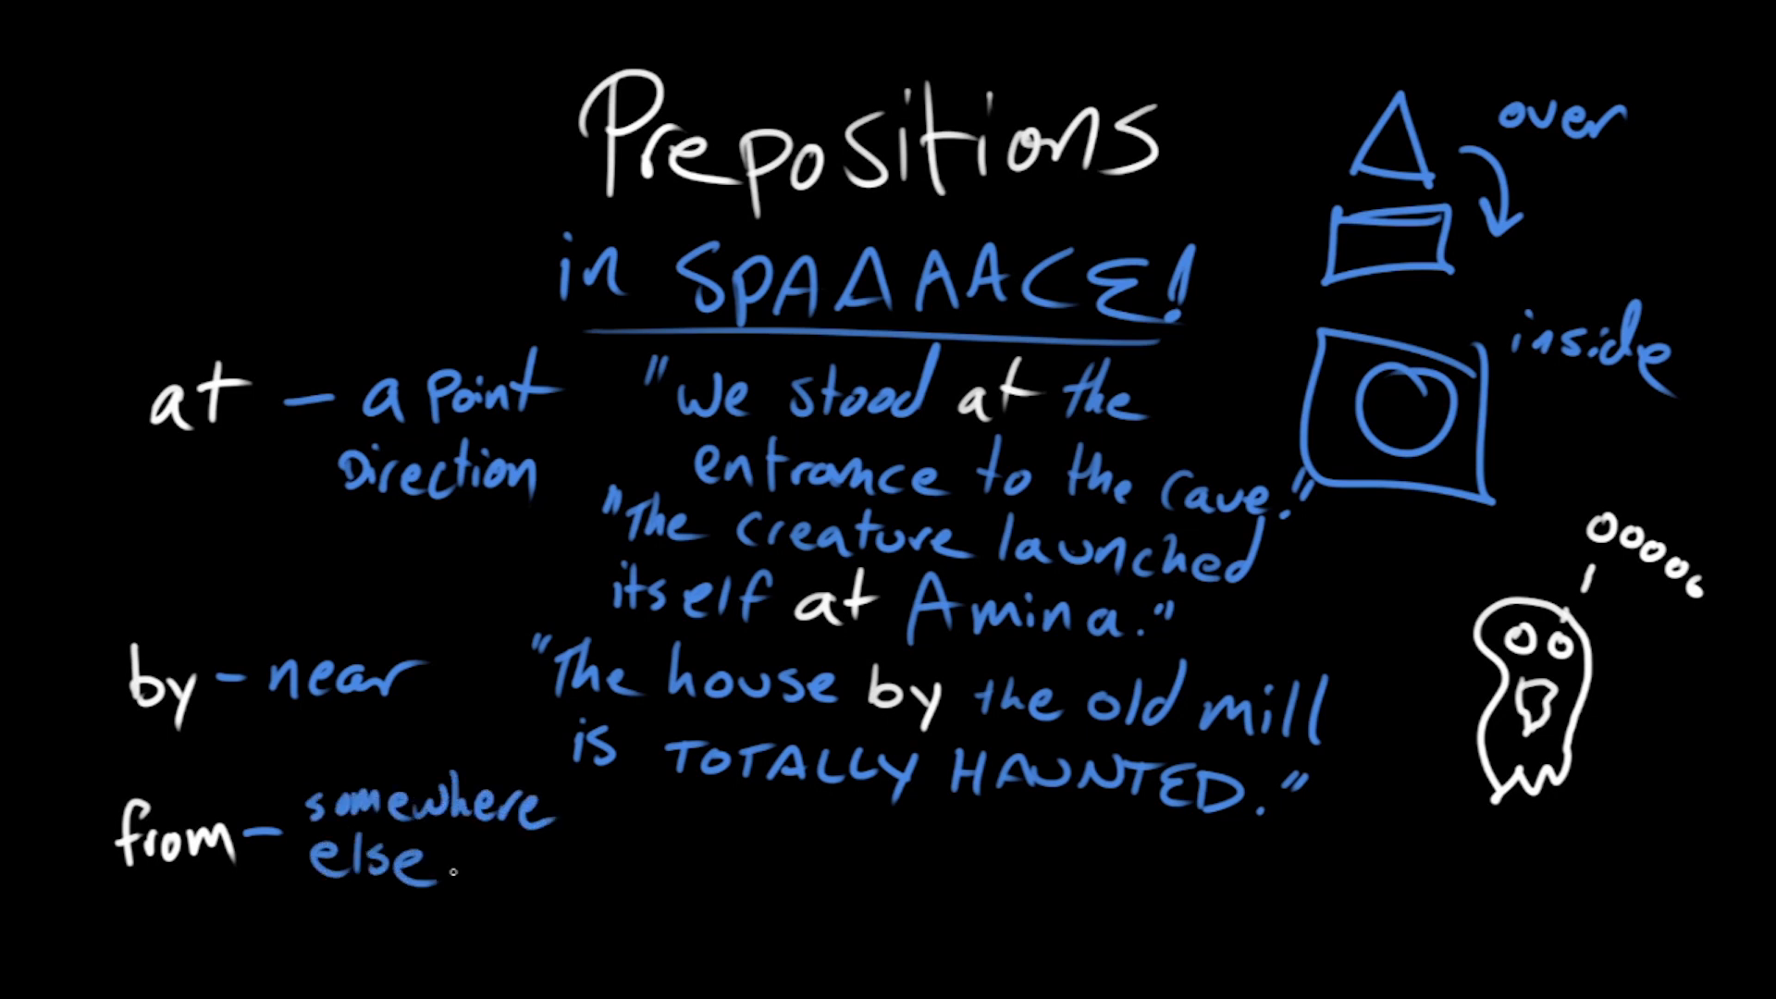
type("to here")
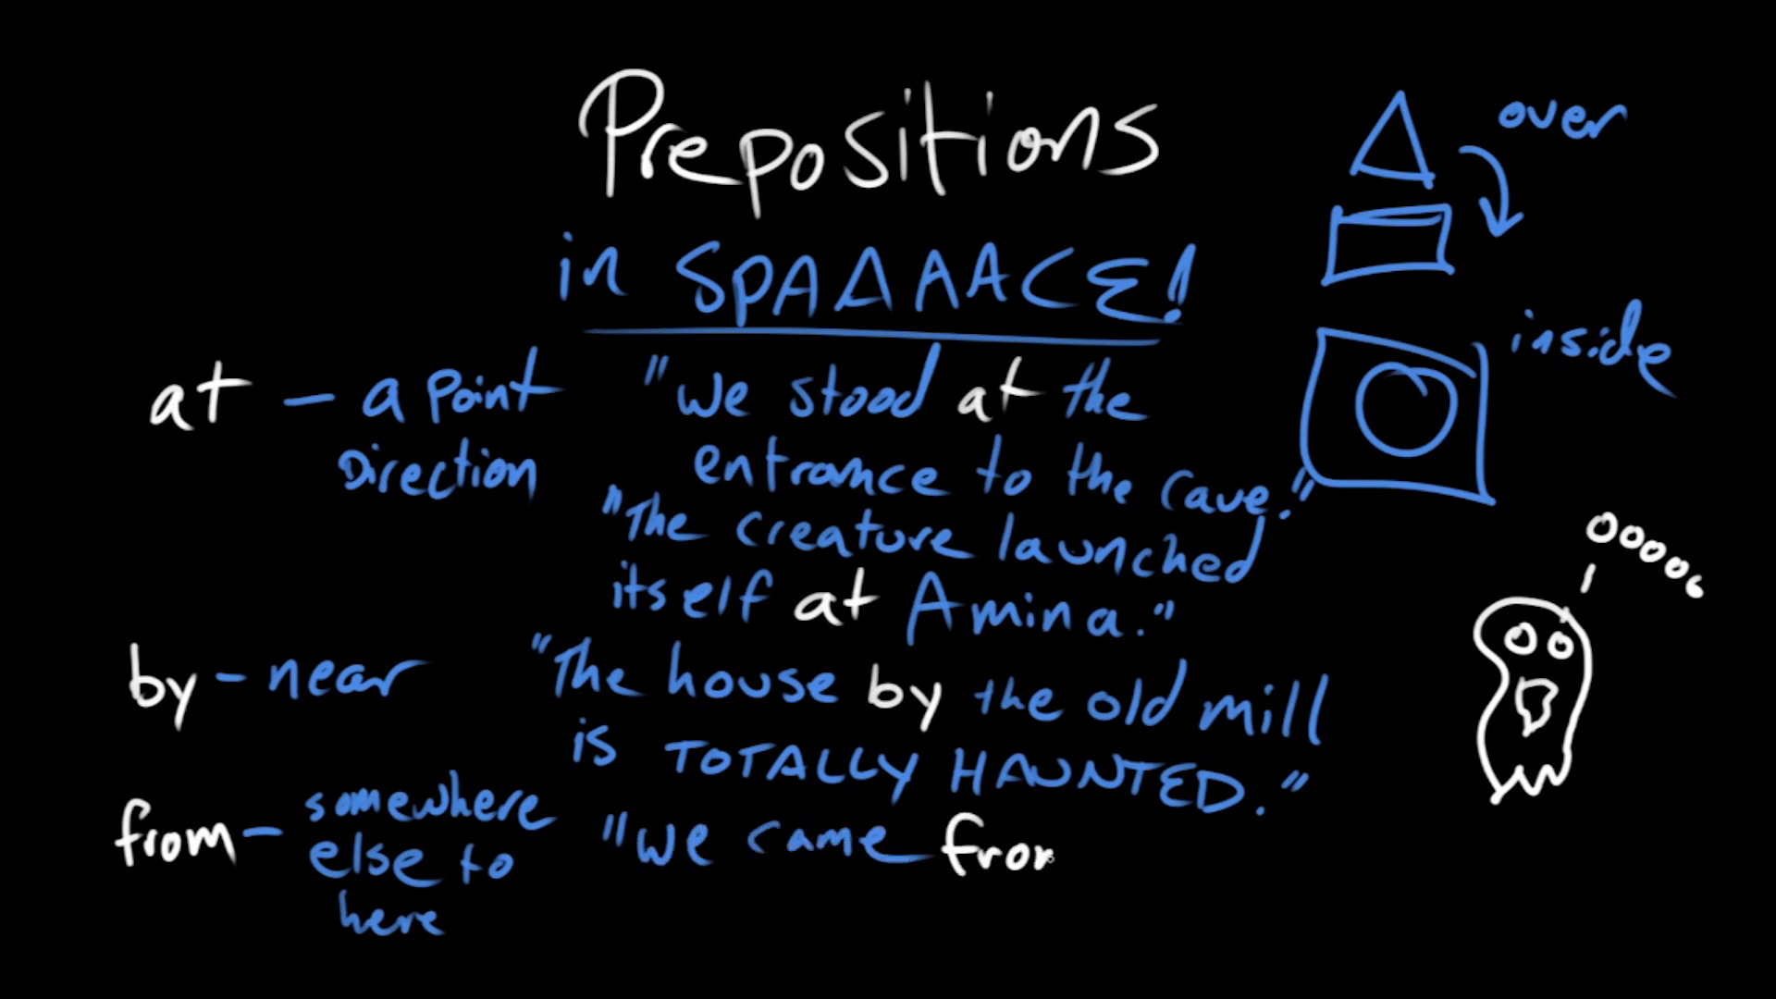
type("Mars.\"")
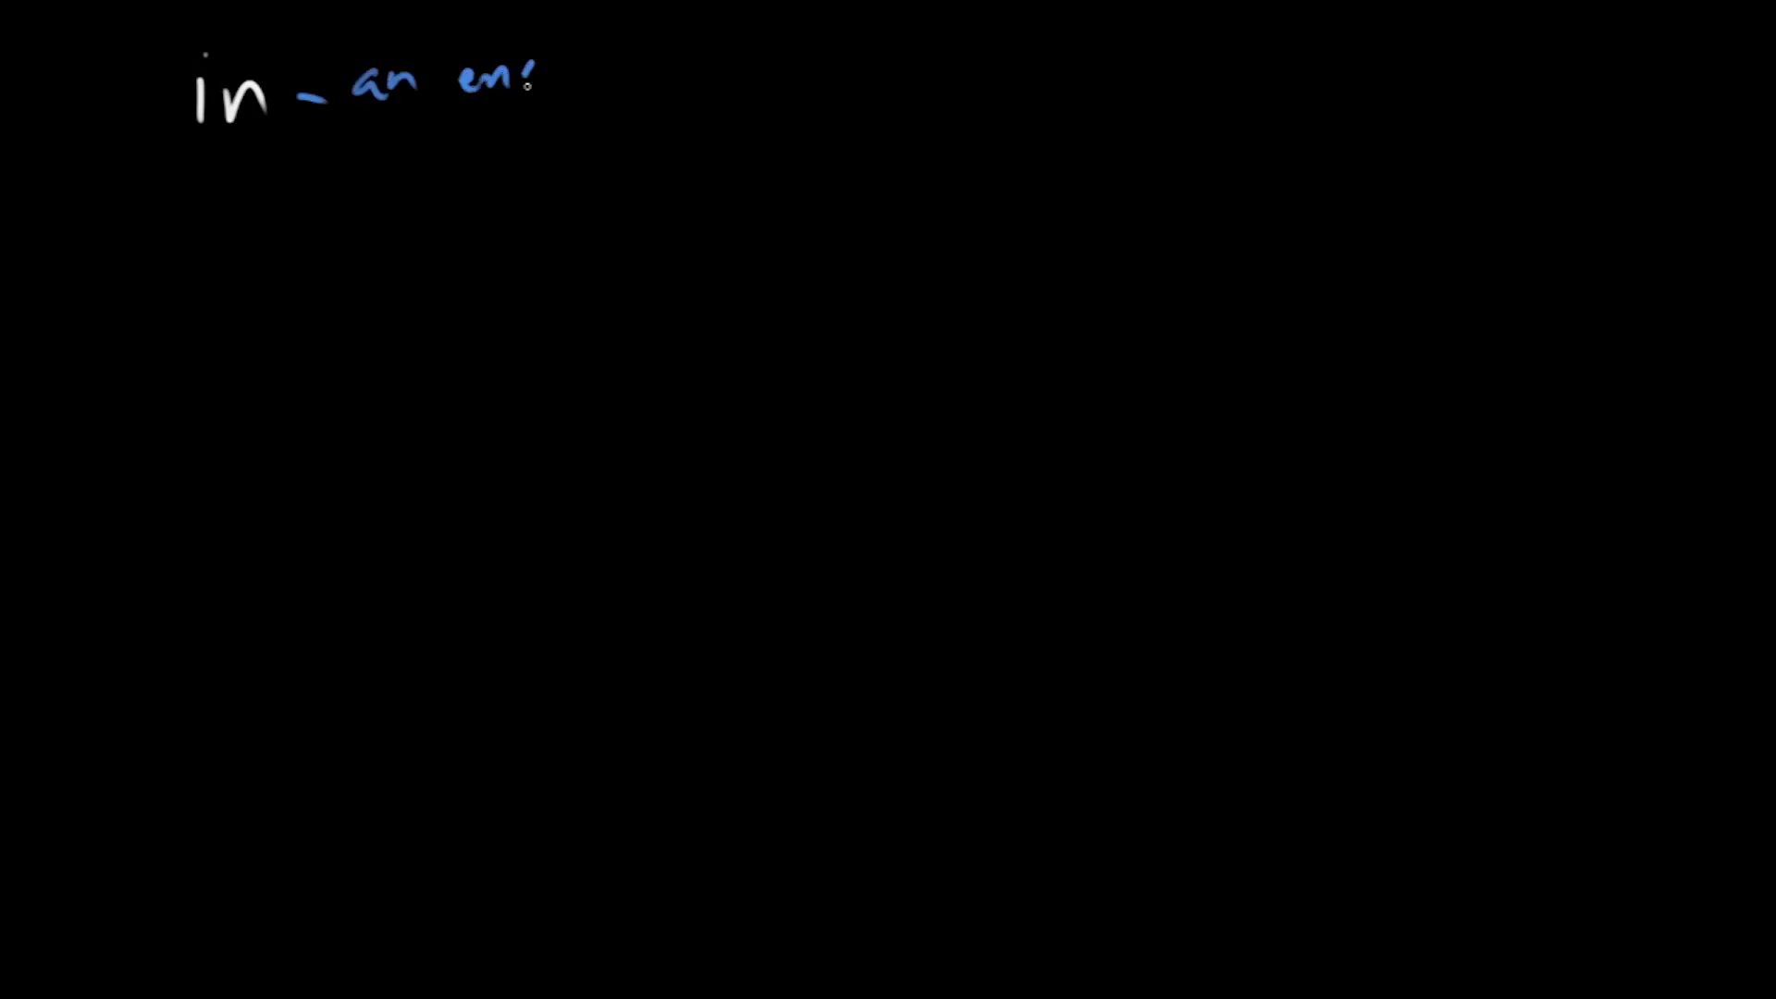
Step: Write 'in' as an enclosed area with the box example, and 'off' with 'hopped off the rock.'
type("enclosed area")
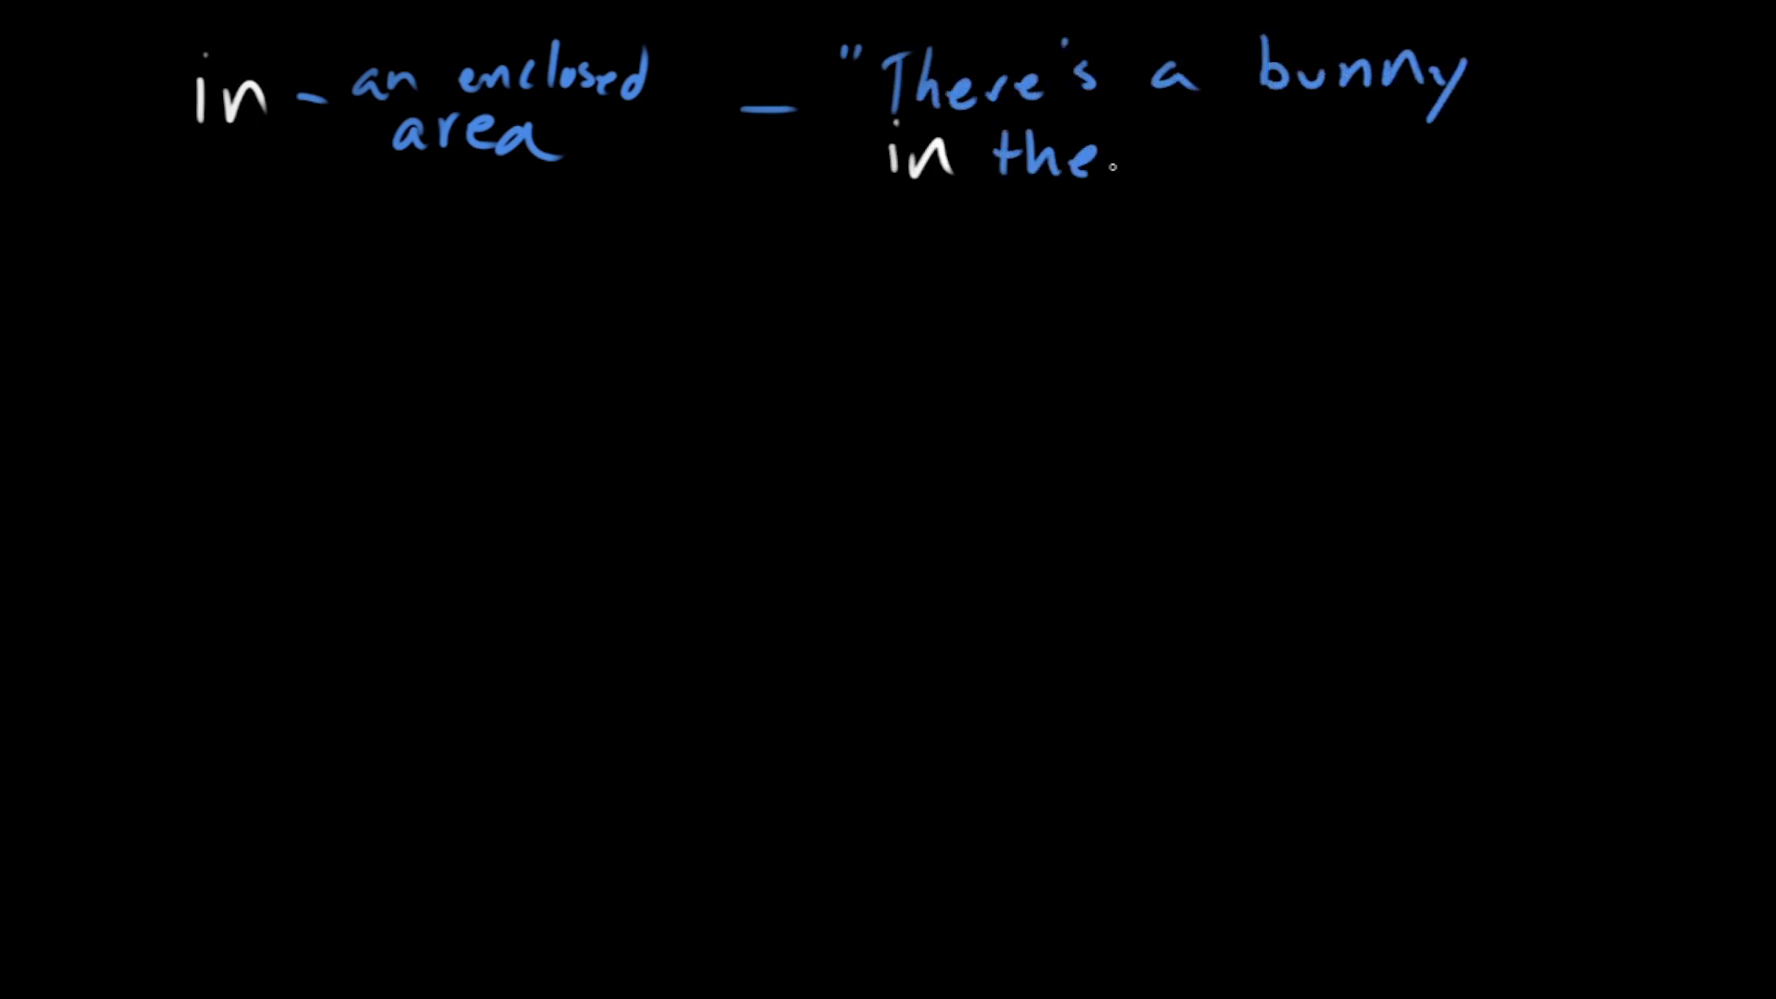
type("box.\"")
left_click(569, 260)
type("off - away from - \"She")
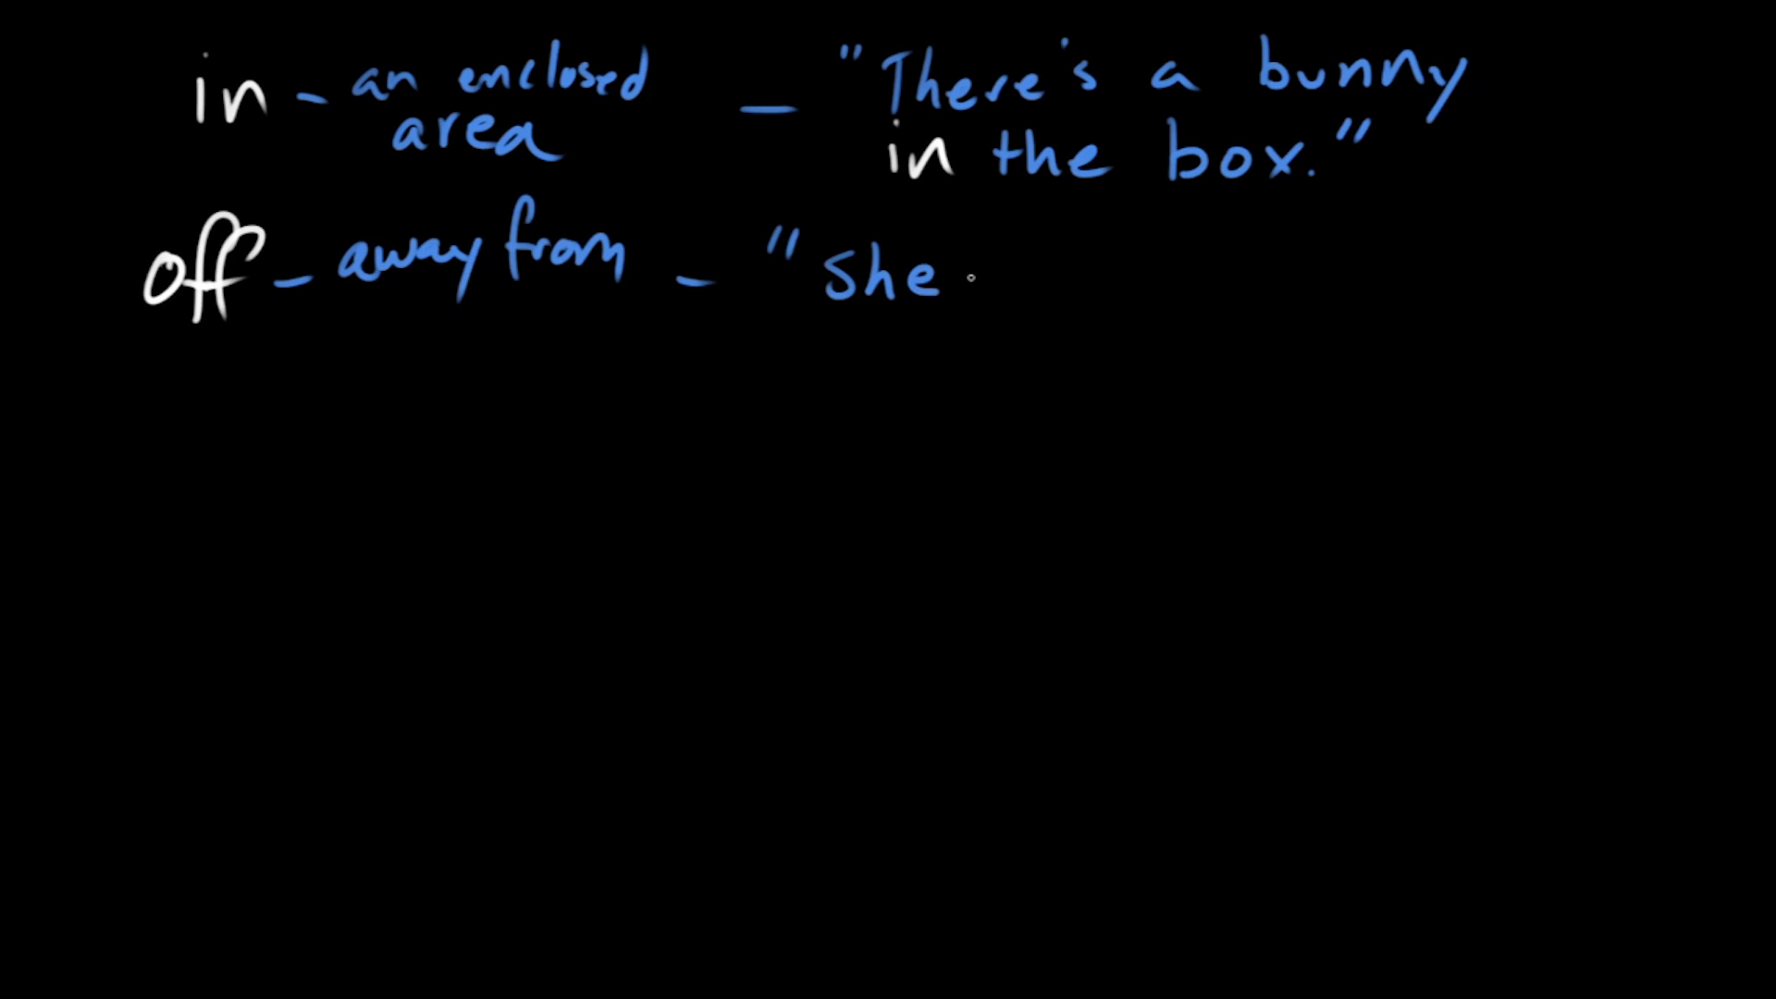
type("hopped off")
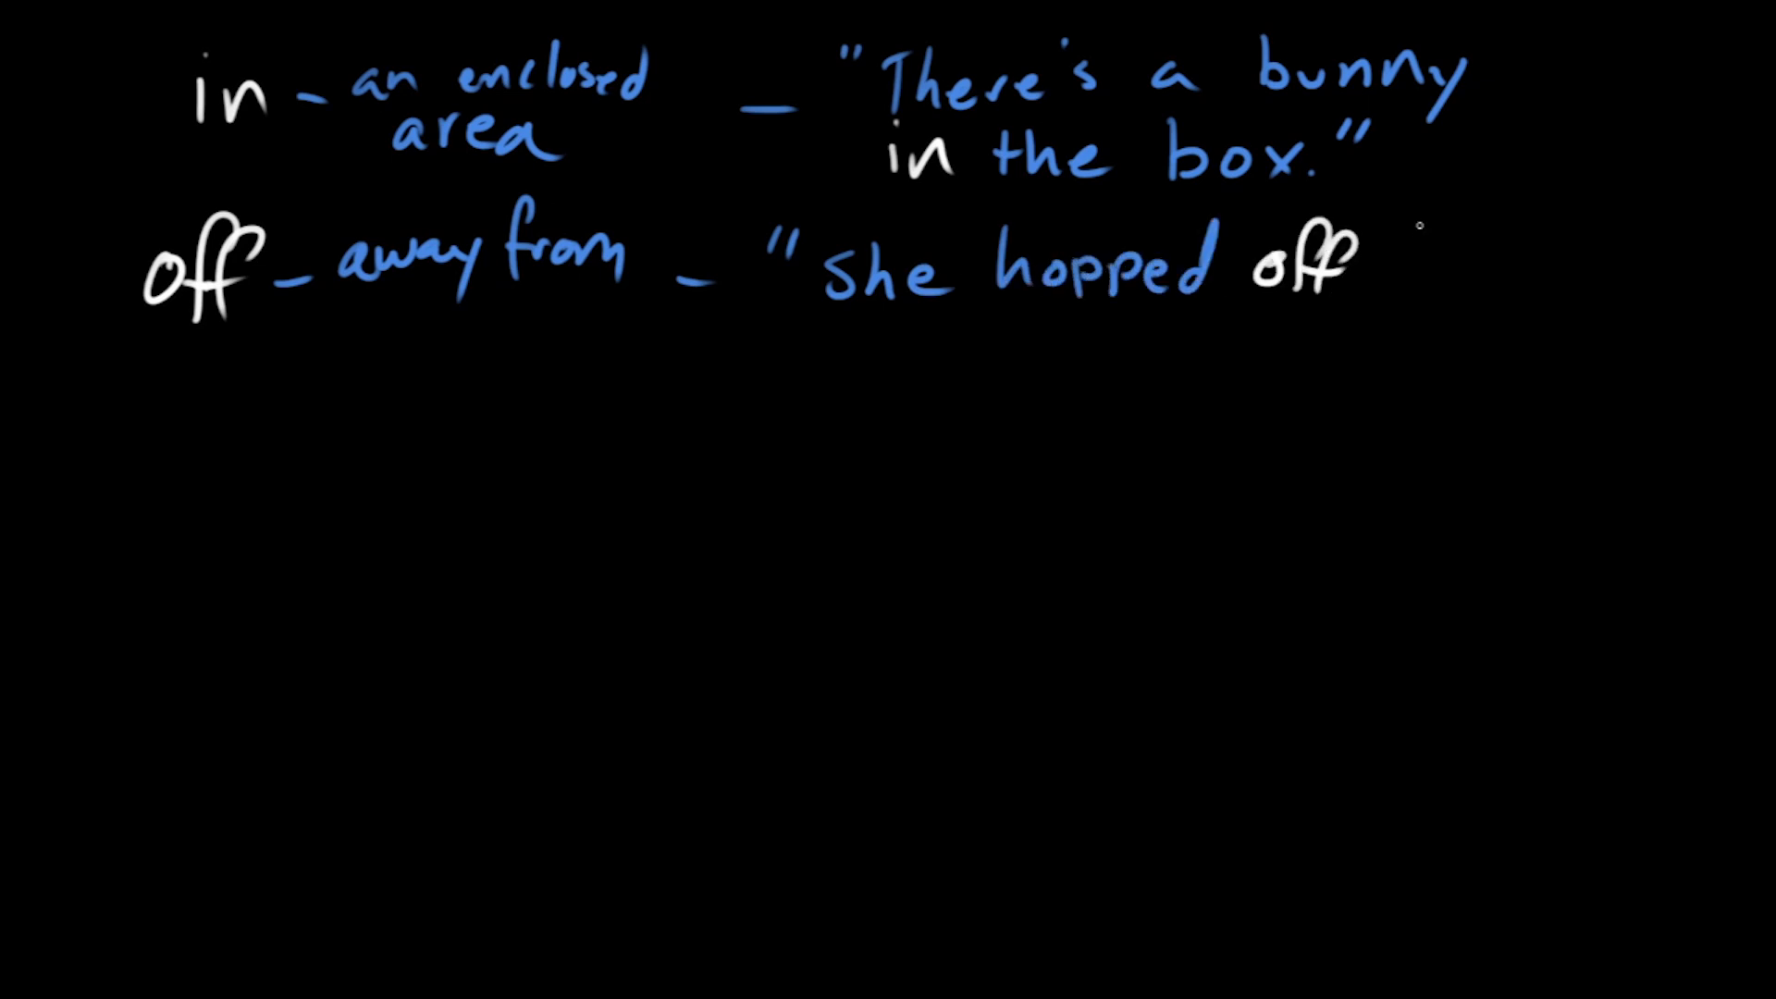
type("the rock.\"")
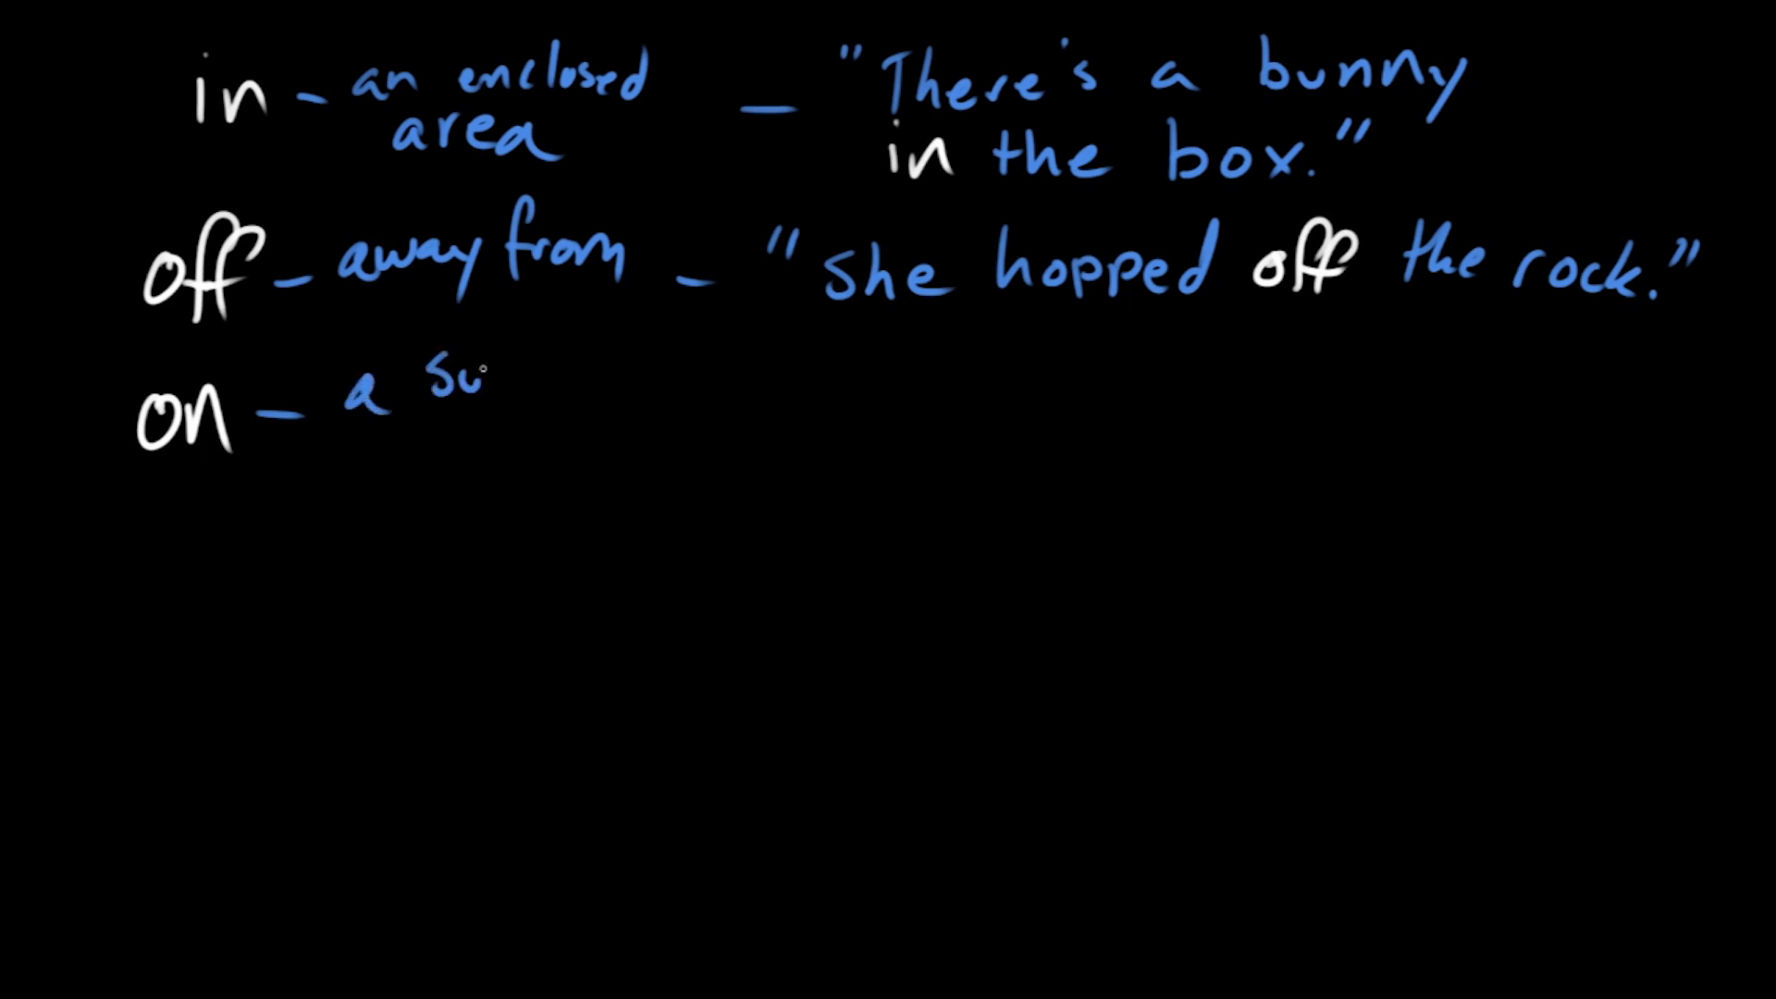
Step: Define on as 'a surface' with 'There's a goblin on the…', and sketch a figure on a rock
type("surface -")
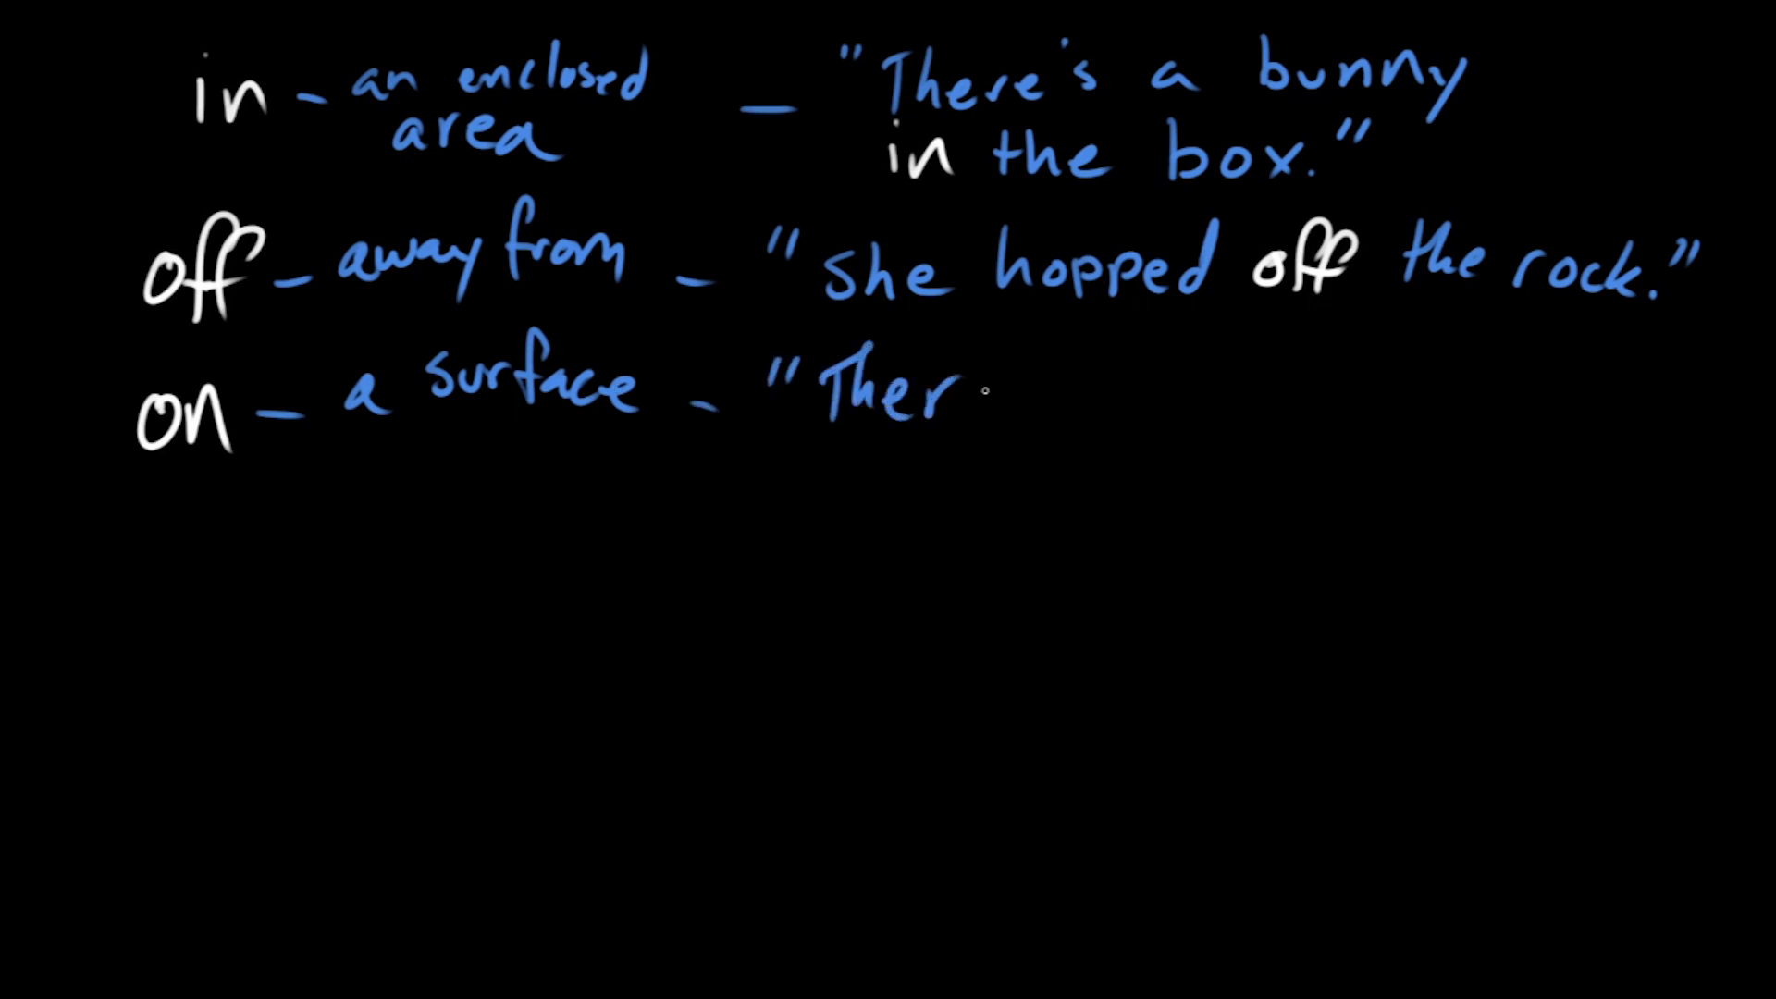
type("There's a goblin on the")
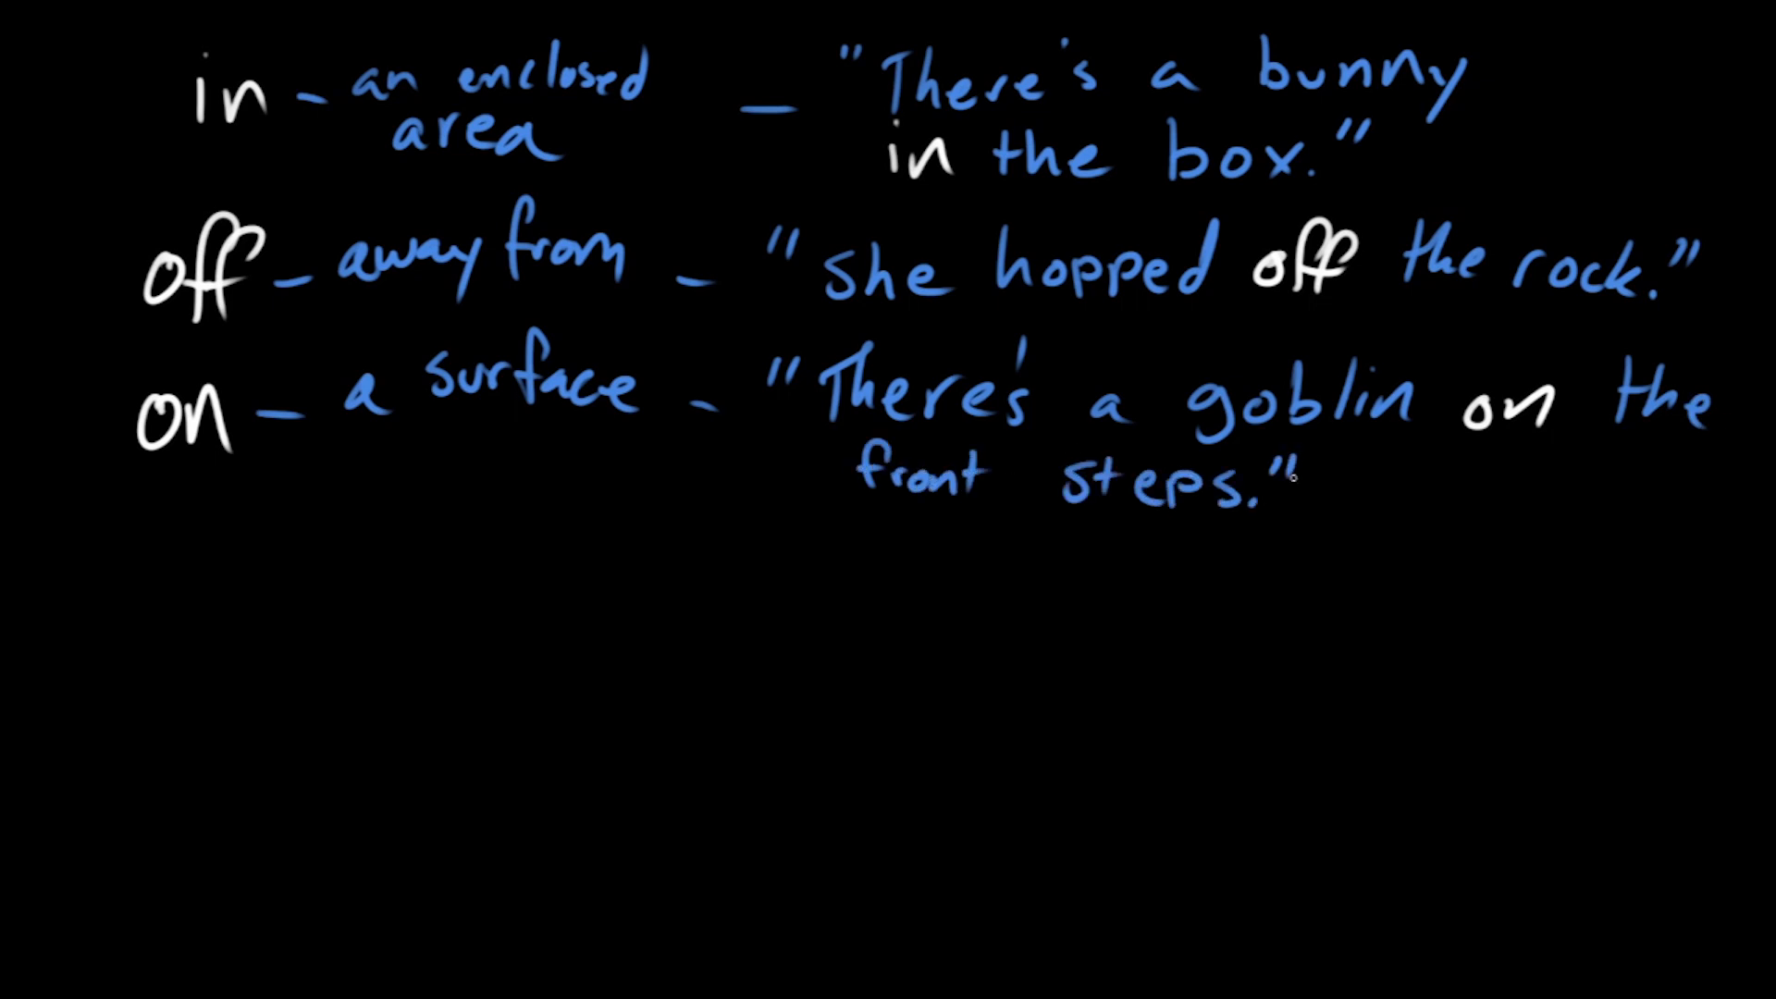
left_click_drag(1462, 544, 1631, 566)
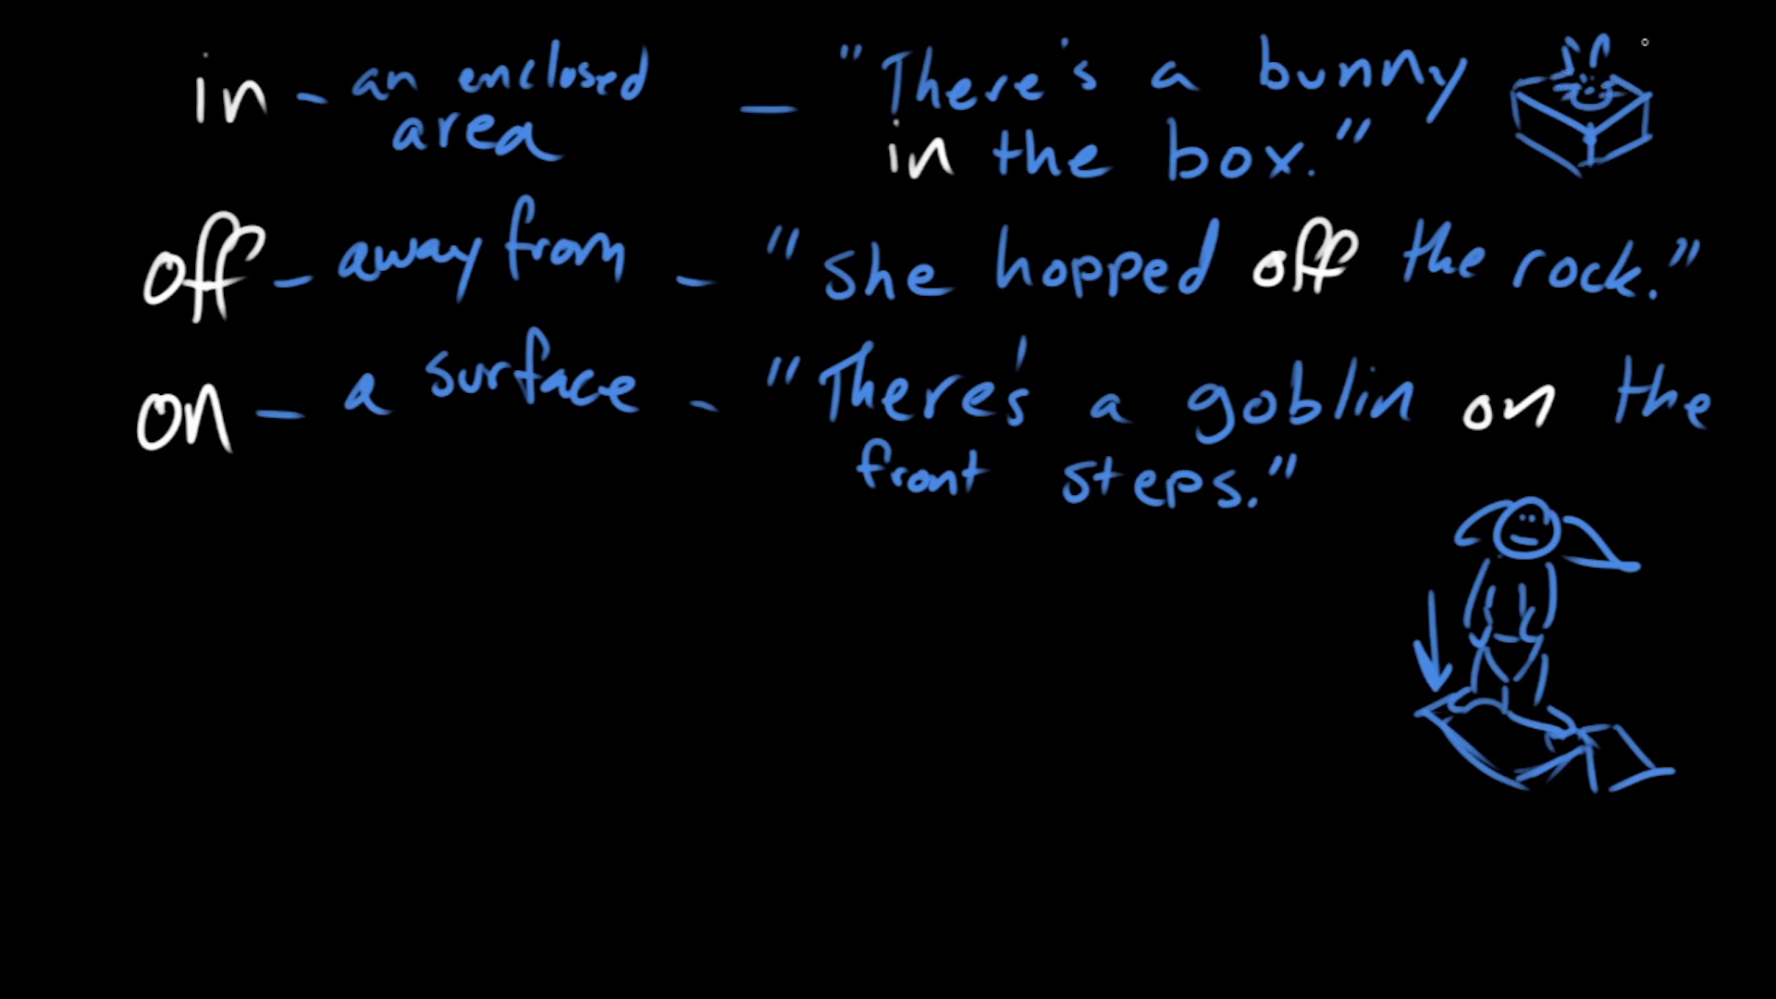
Step: Begin the out entry, writing 'Out – away from…'
type("Out")
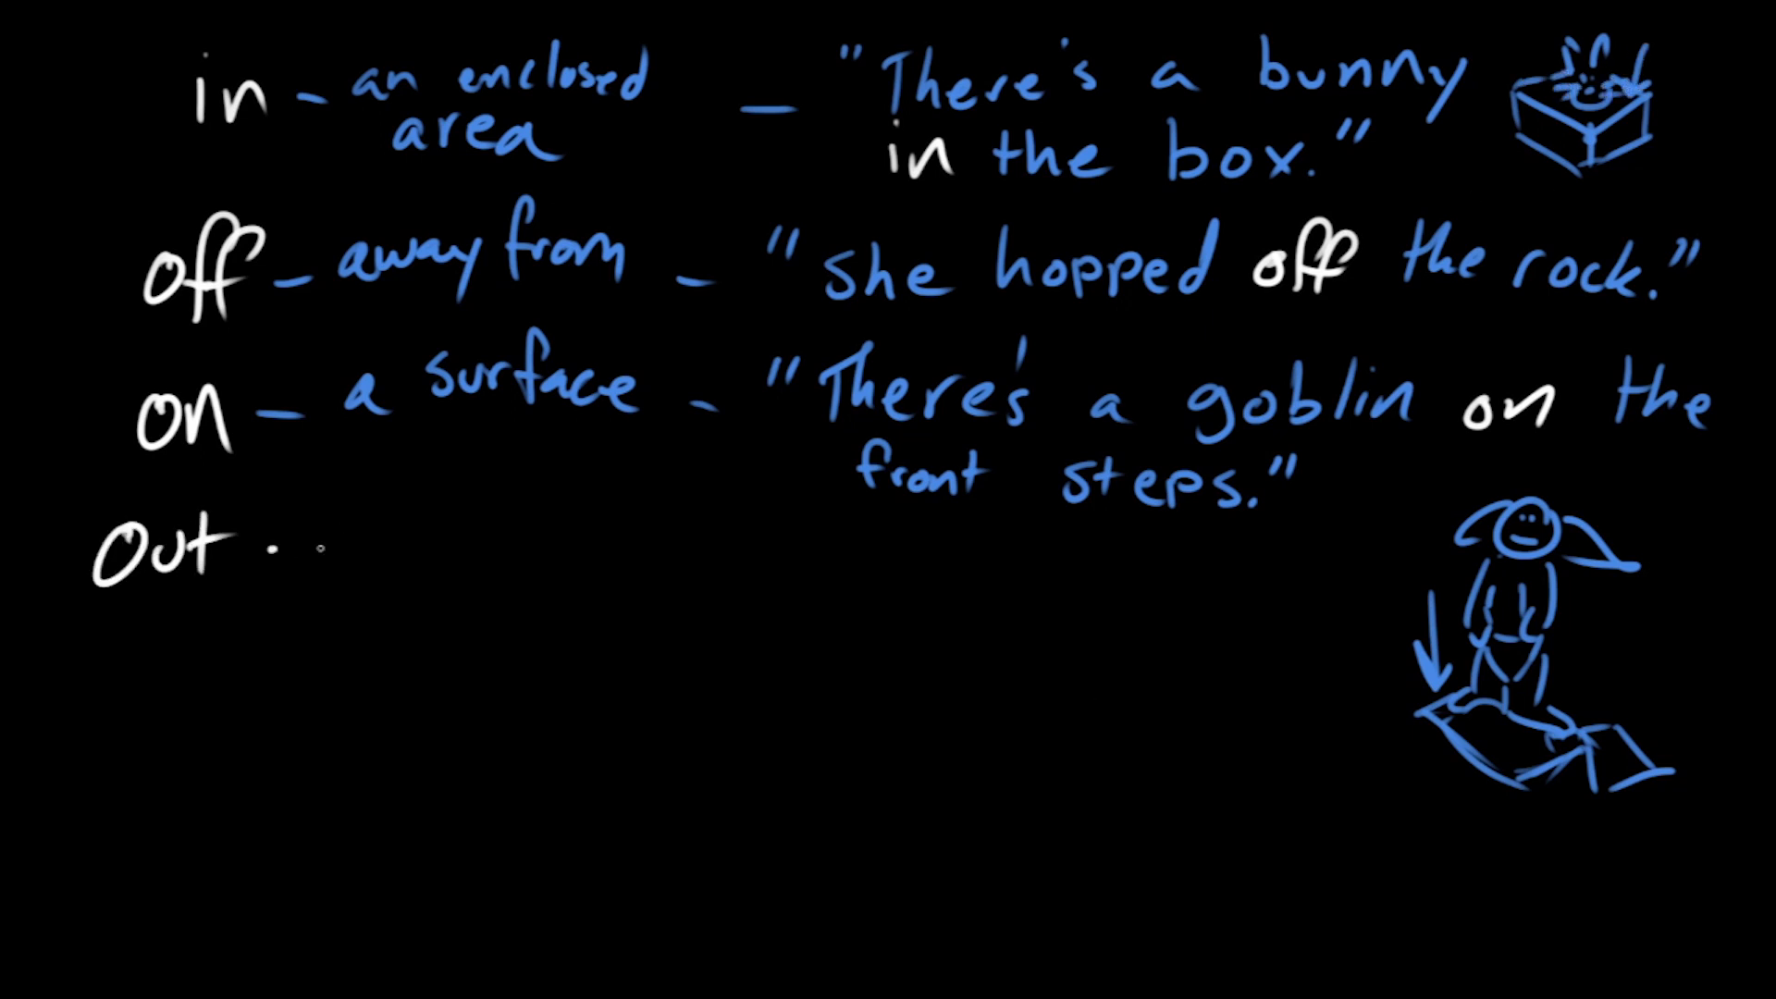
left_click_drag(255, 544, 306, 544)
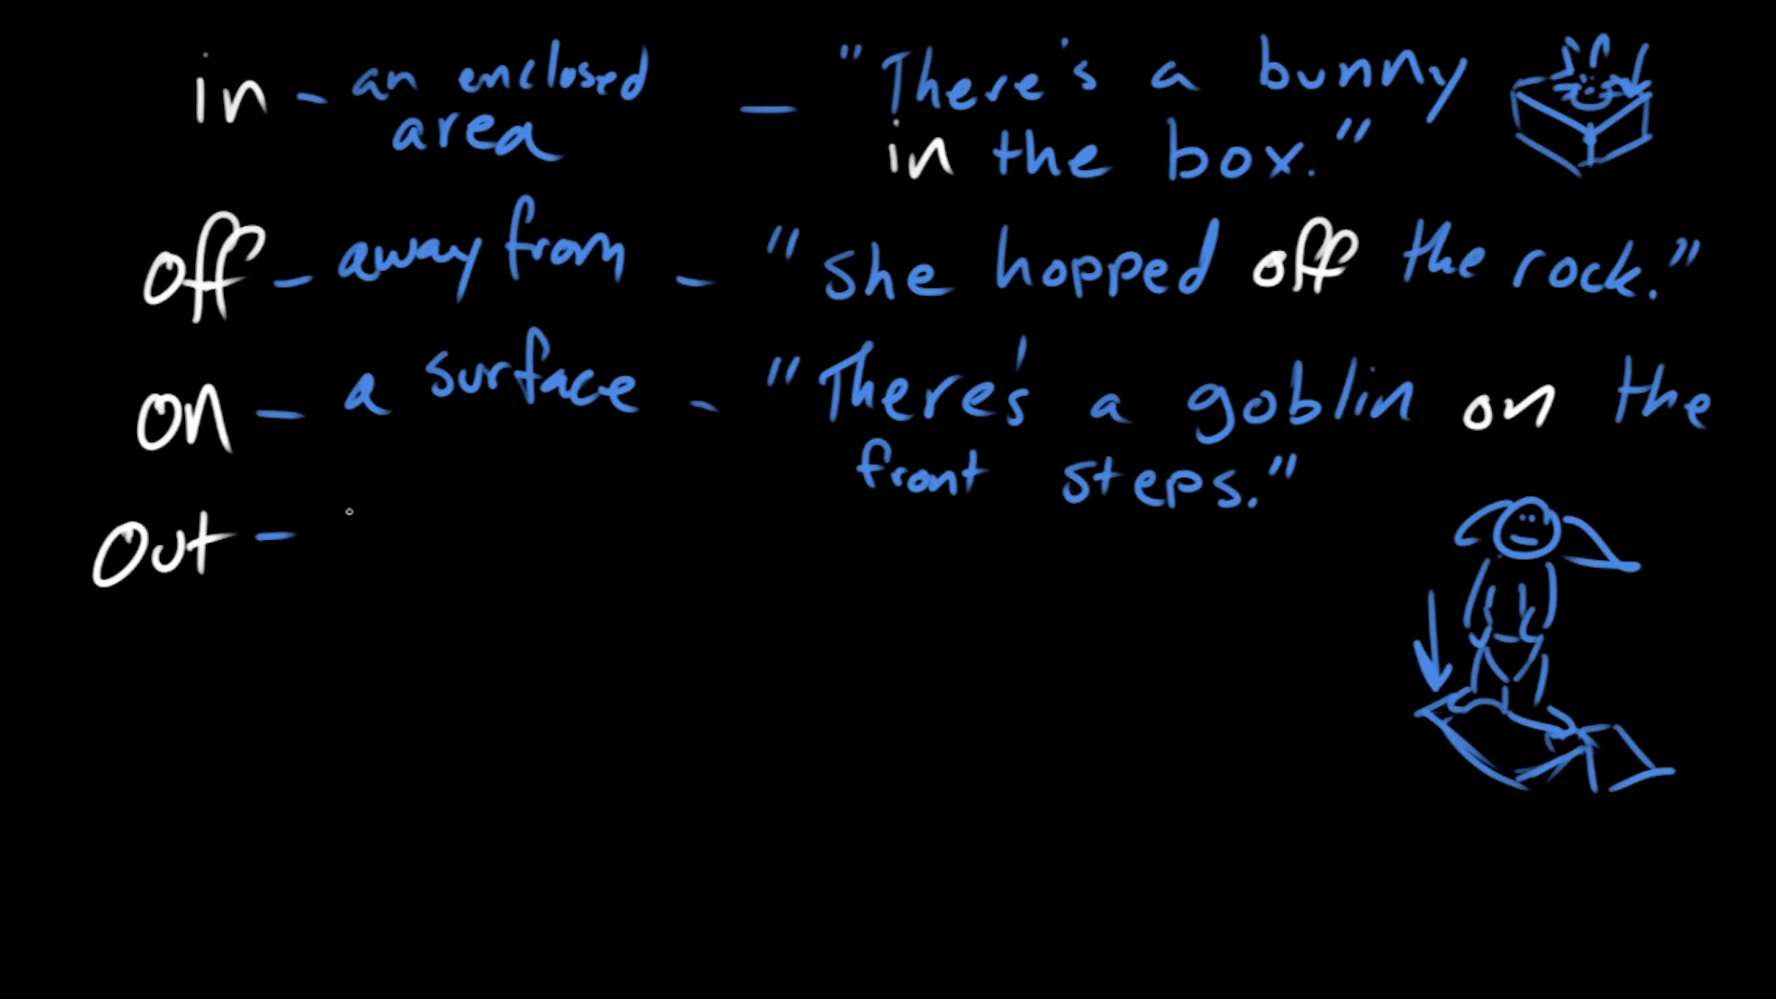
type("away from")
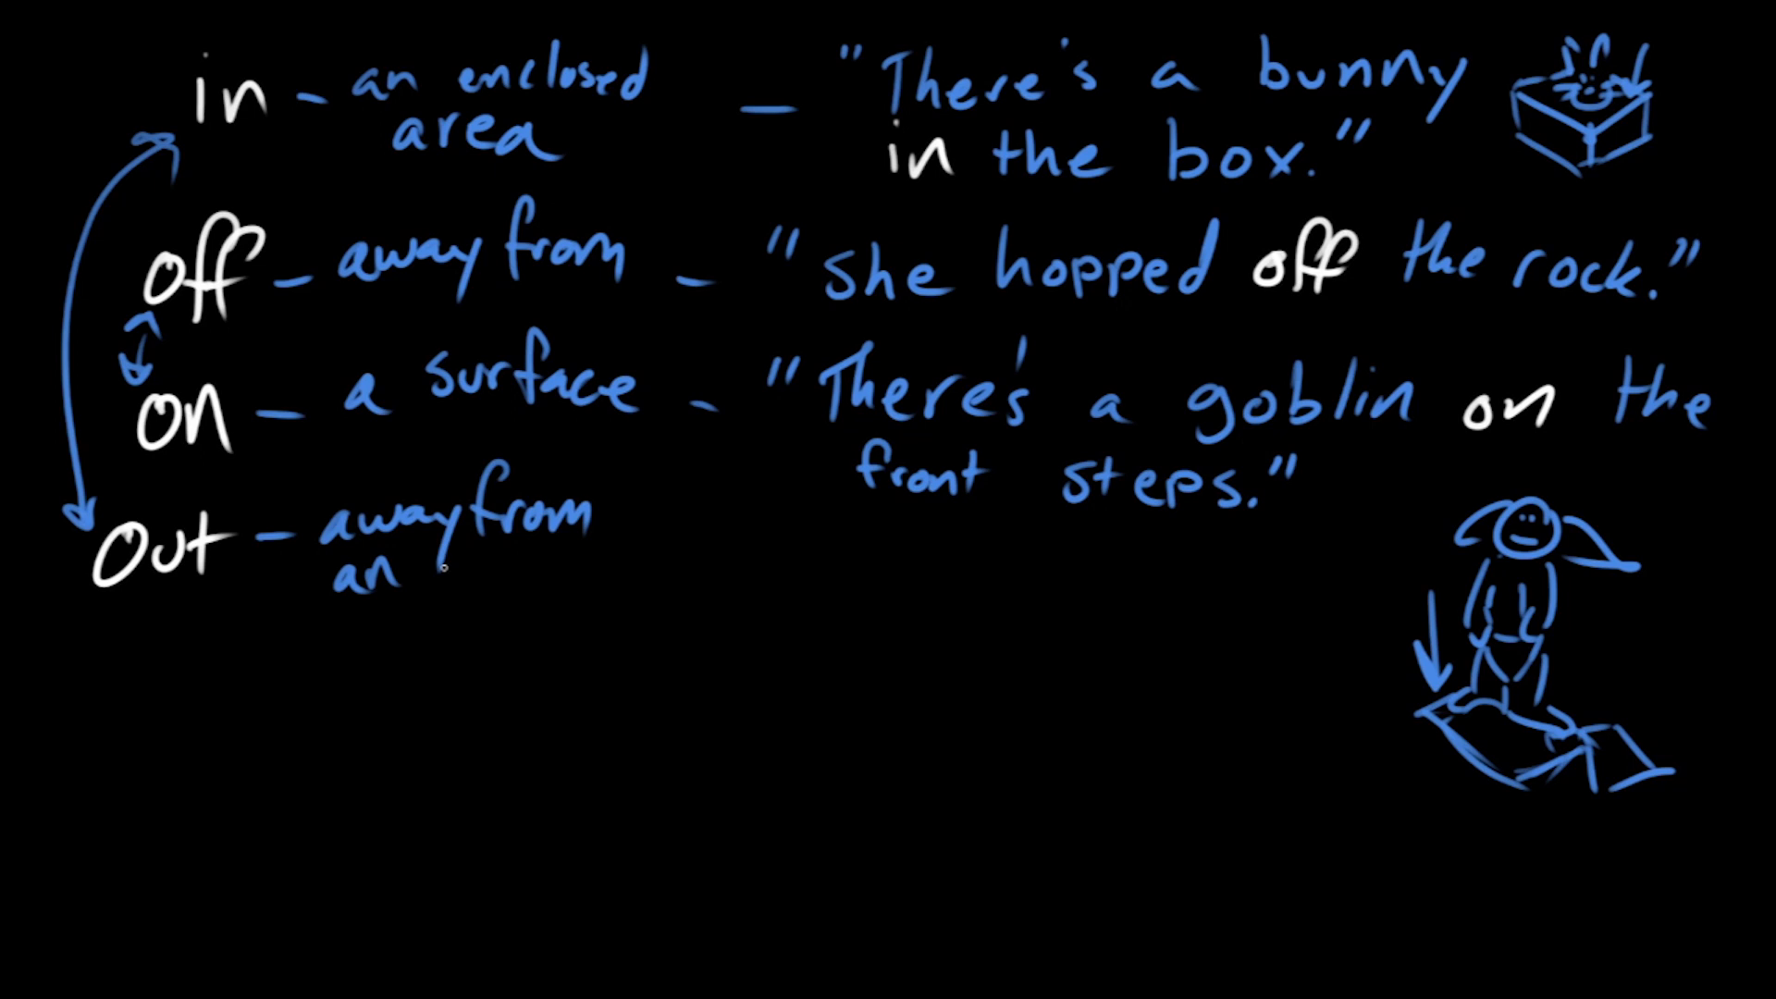
Step: Complete out as 'away from an enclosure' and draw motion arrows above off, beside the rock, and out of the box
type("enclosure")
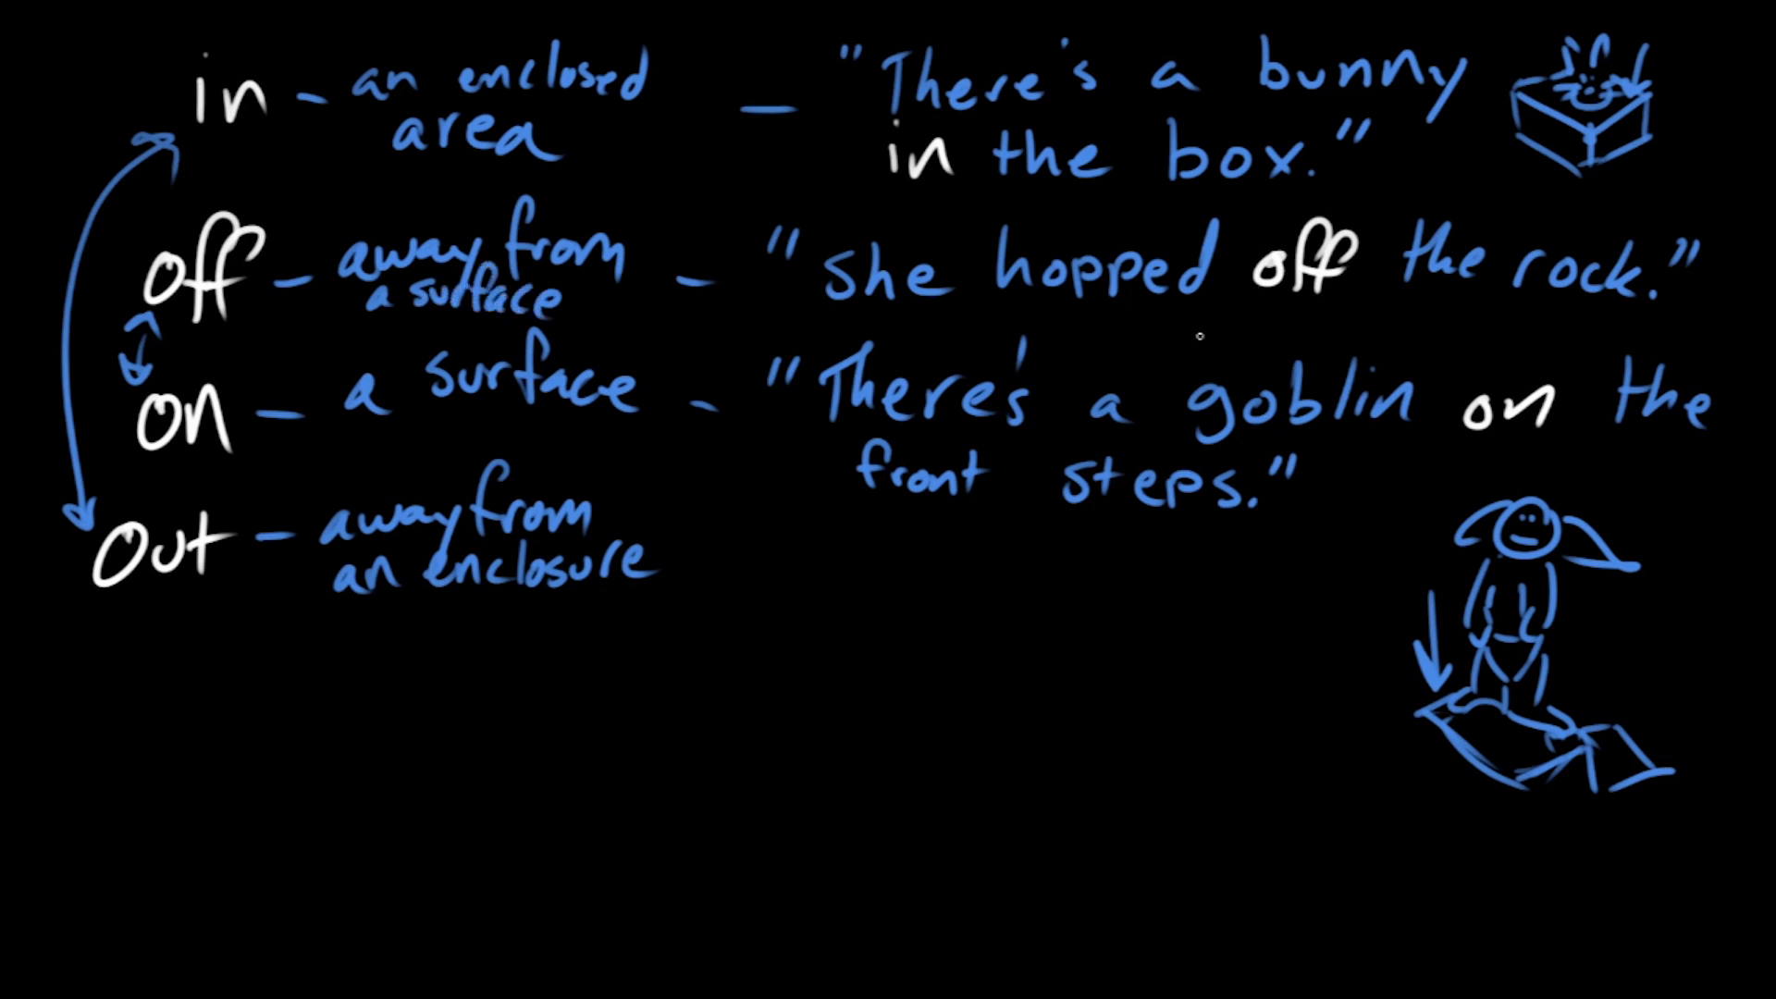
left_click_drag(1190, 339, 1280, 317)
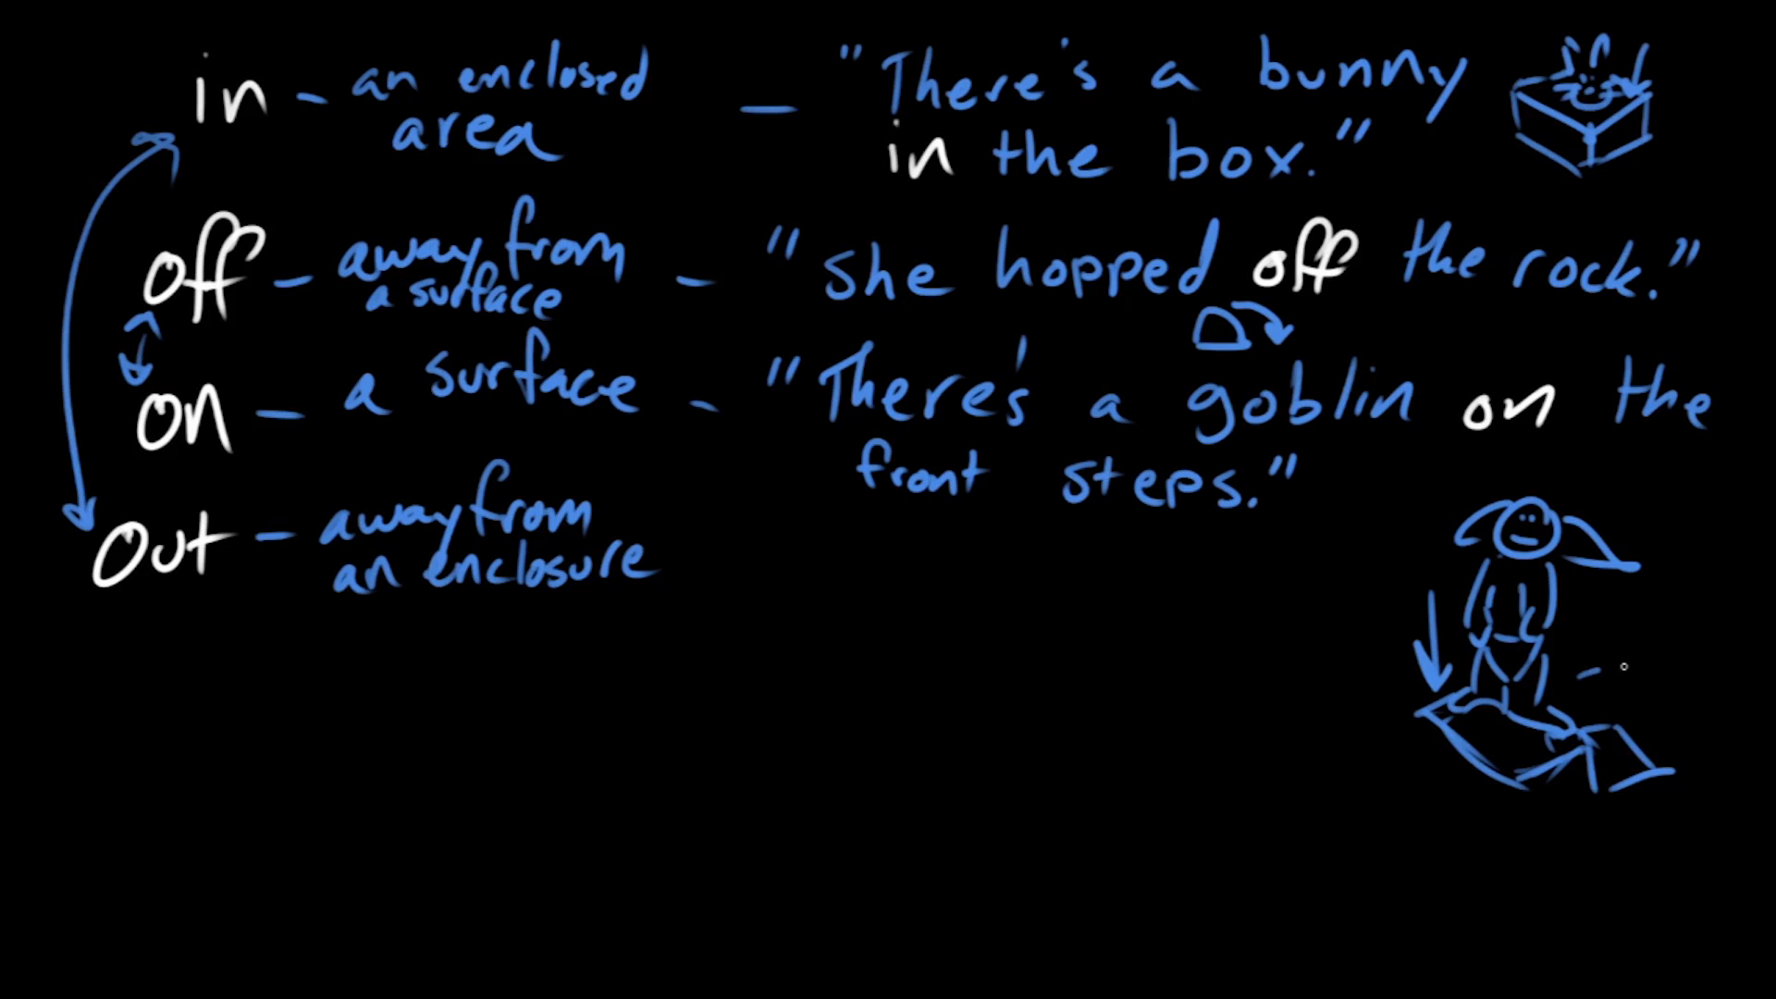
left_click_drag(1598, 668, 1688, 720)
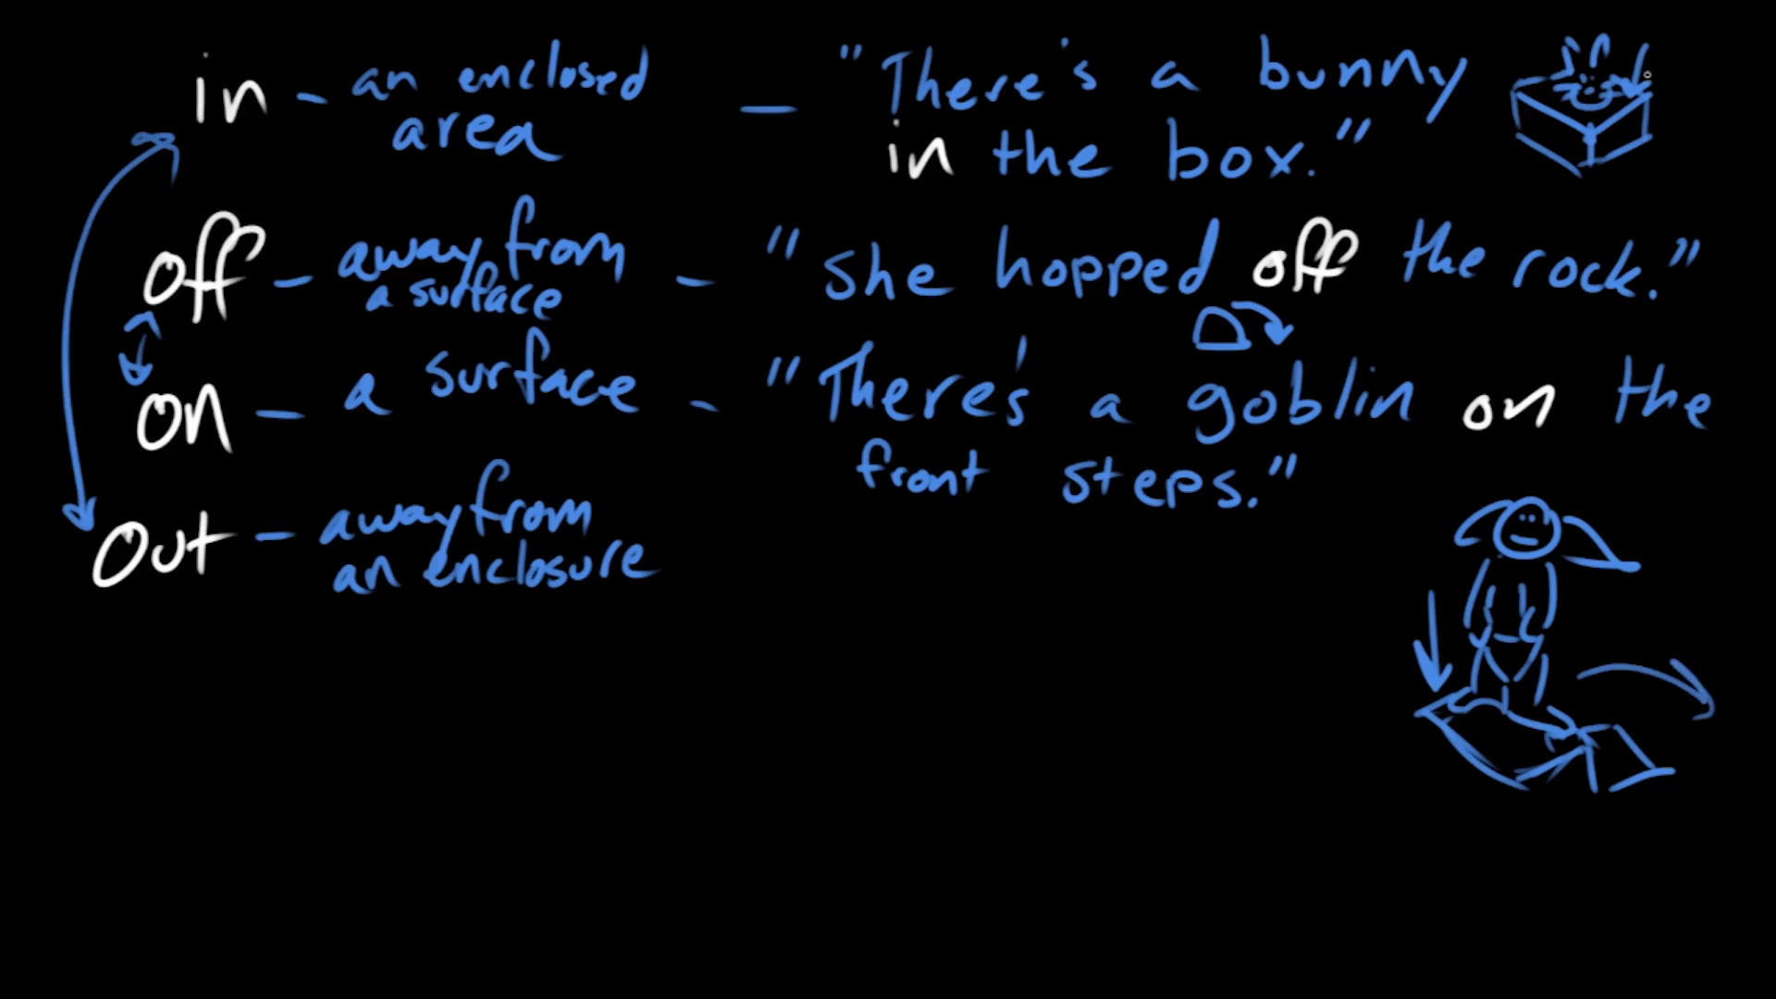
left_click_drag(1540, 68, 1484, 147)
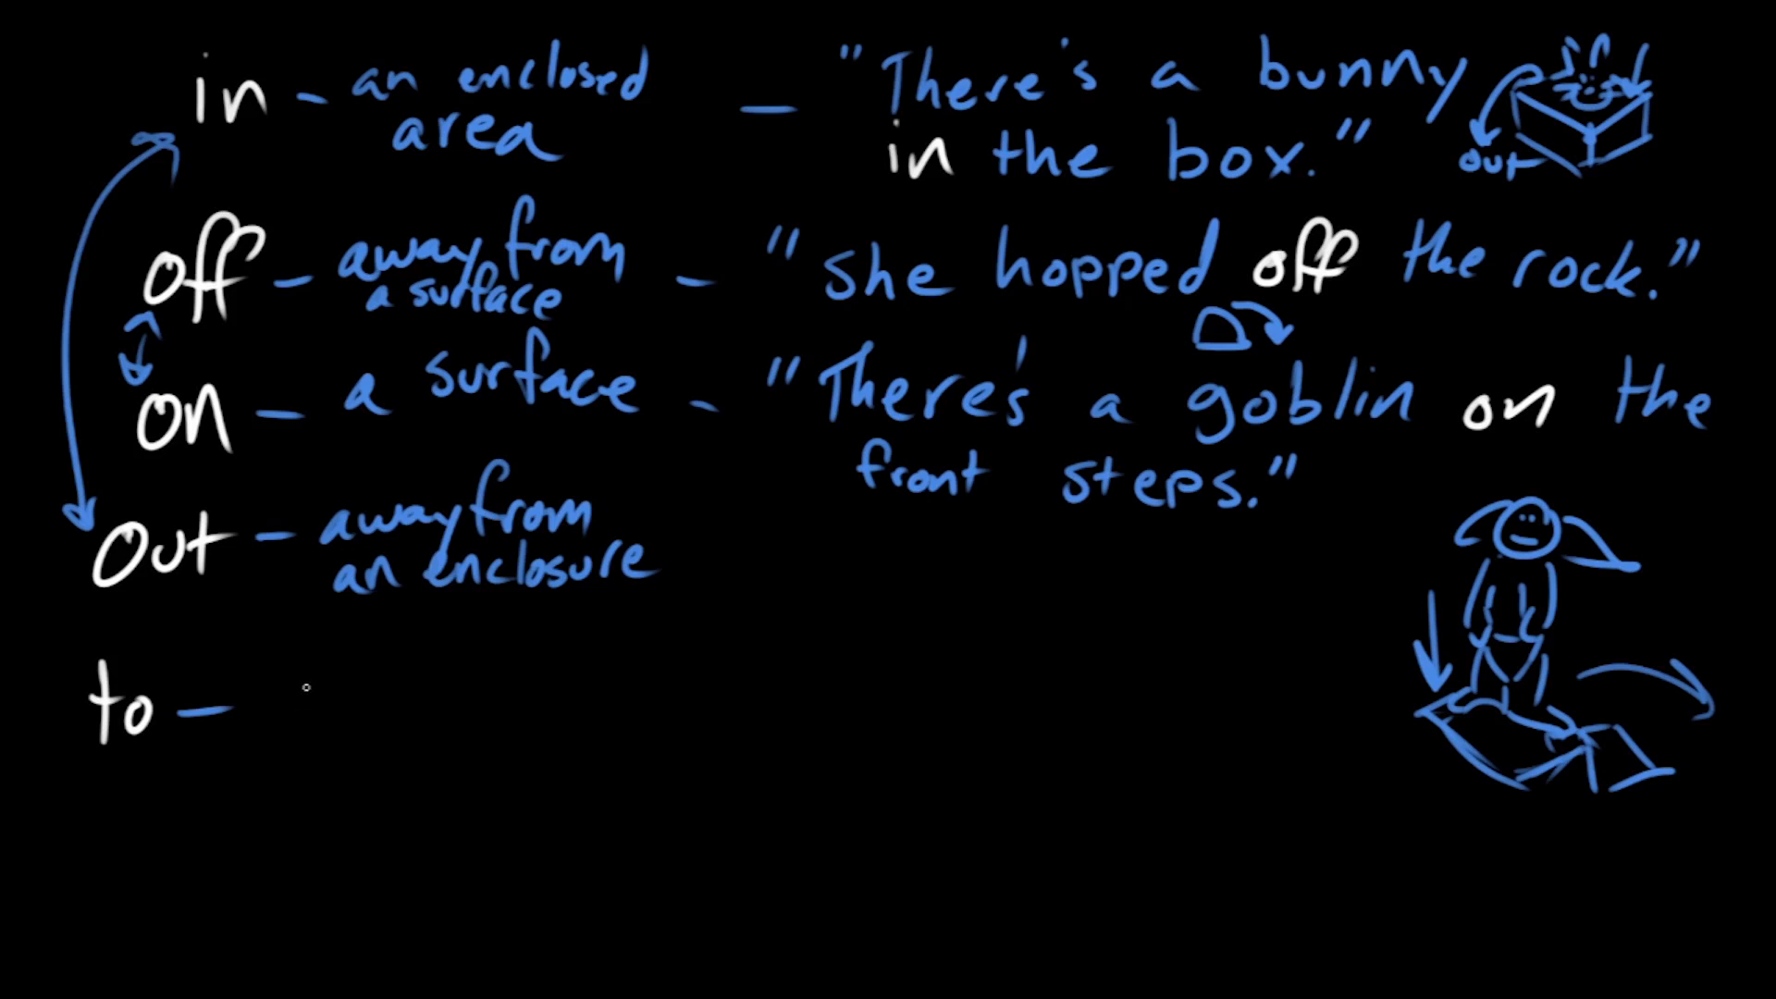
Step: Write 'to – Direction' with 'I'm going to Mozambique!' and add 'closed group' beneath
type("Direct")
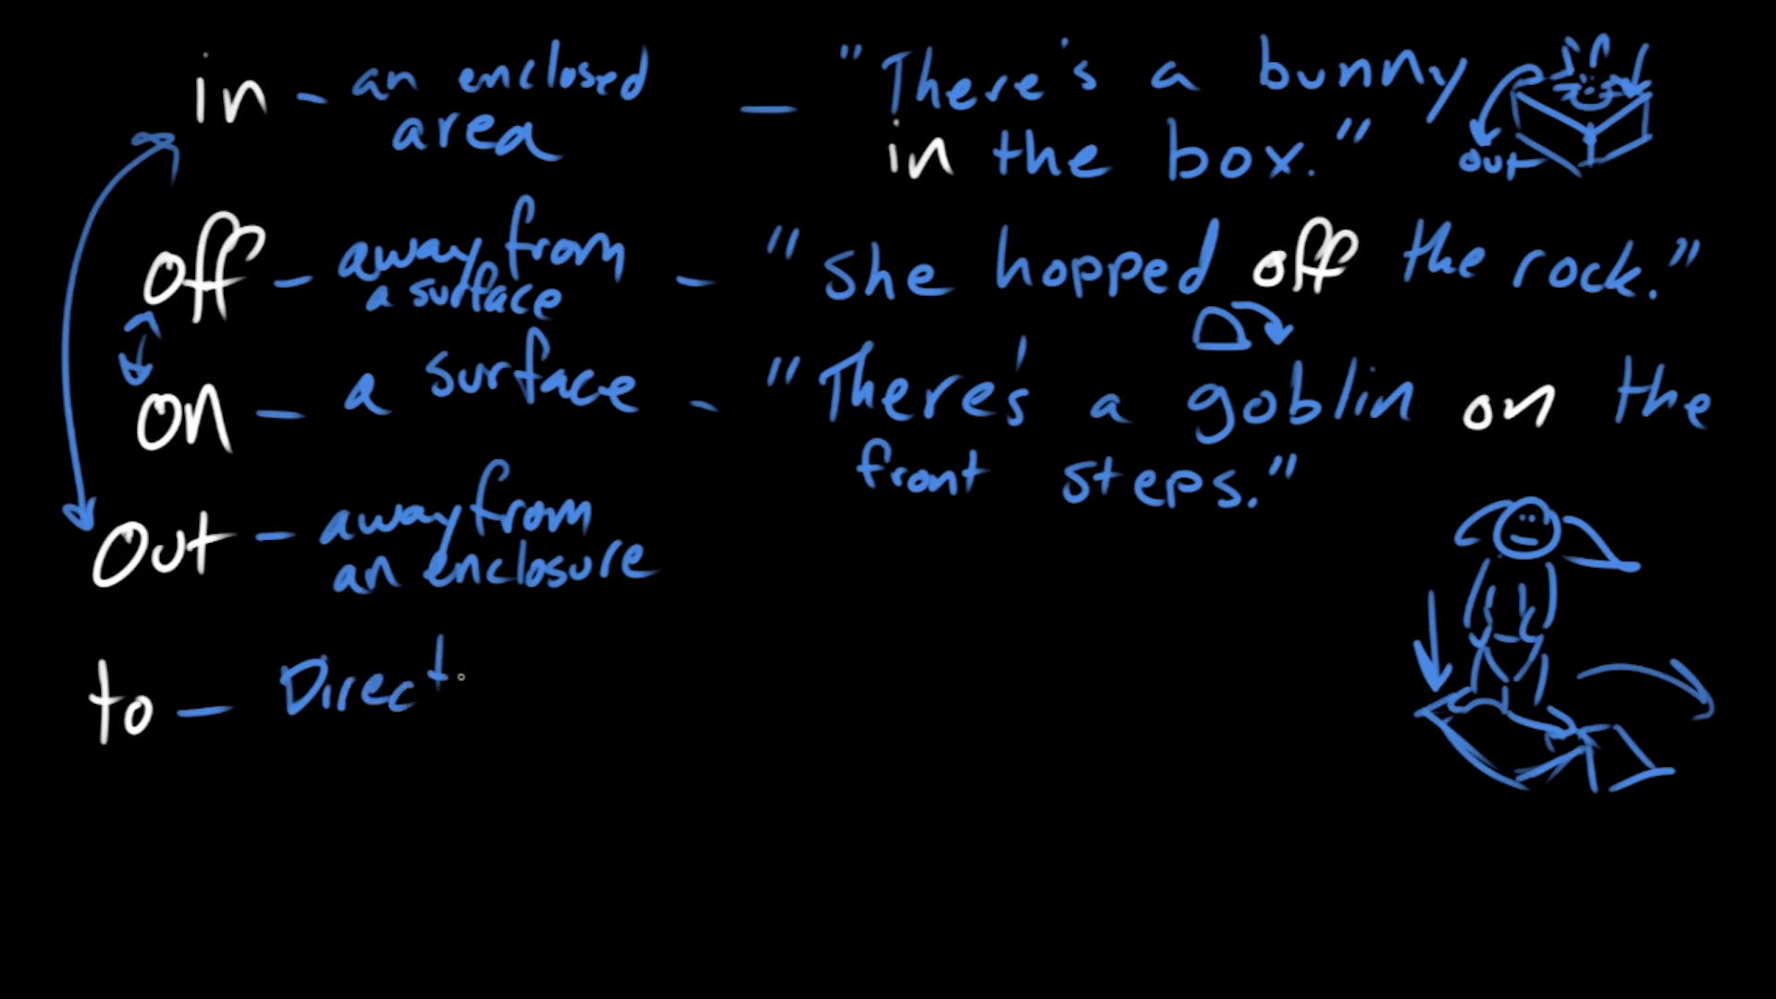
type("ion")
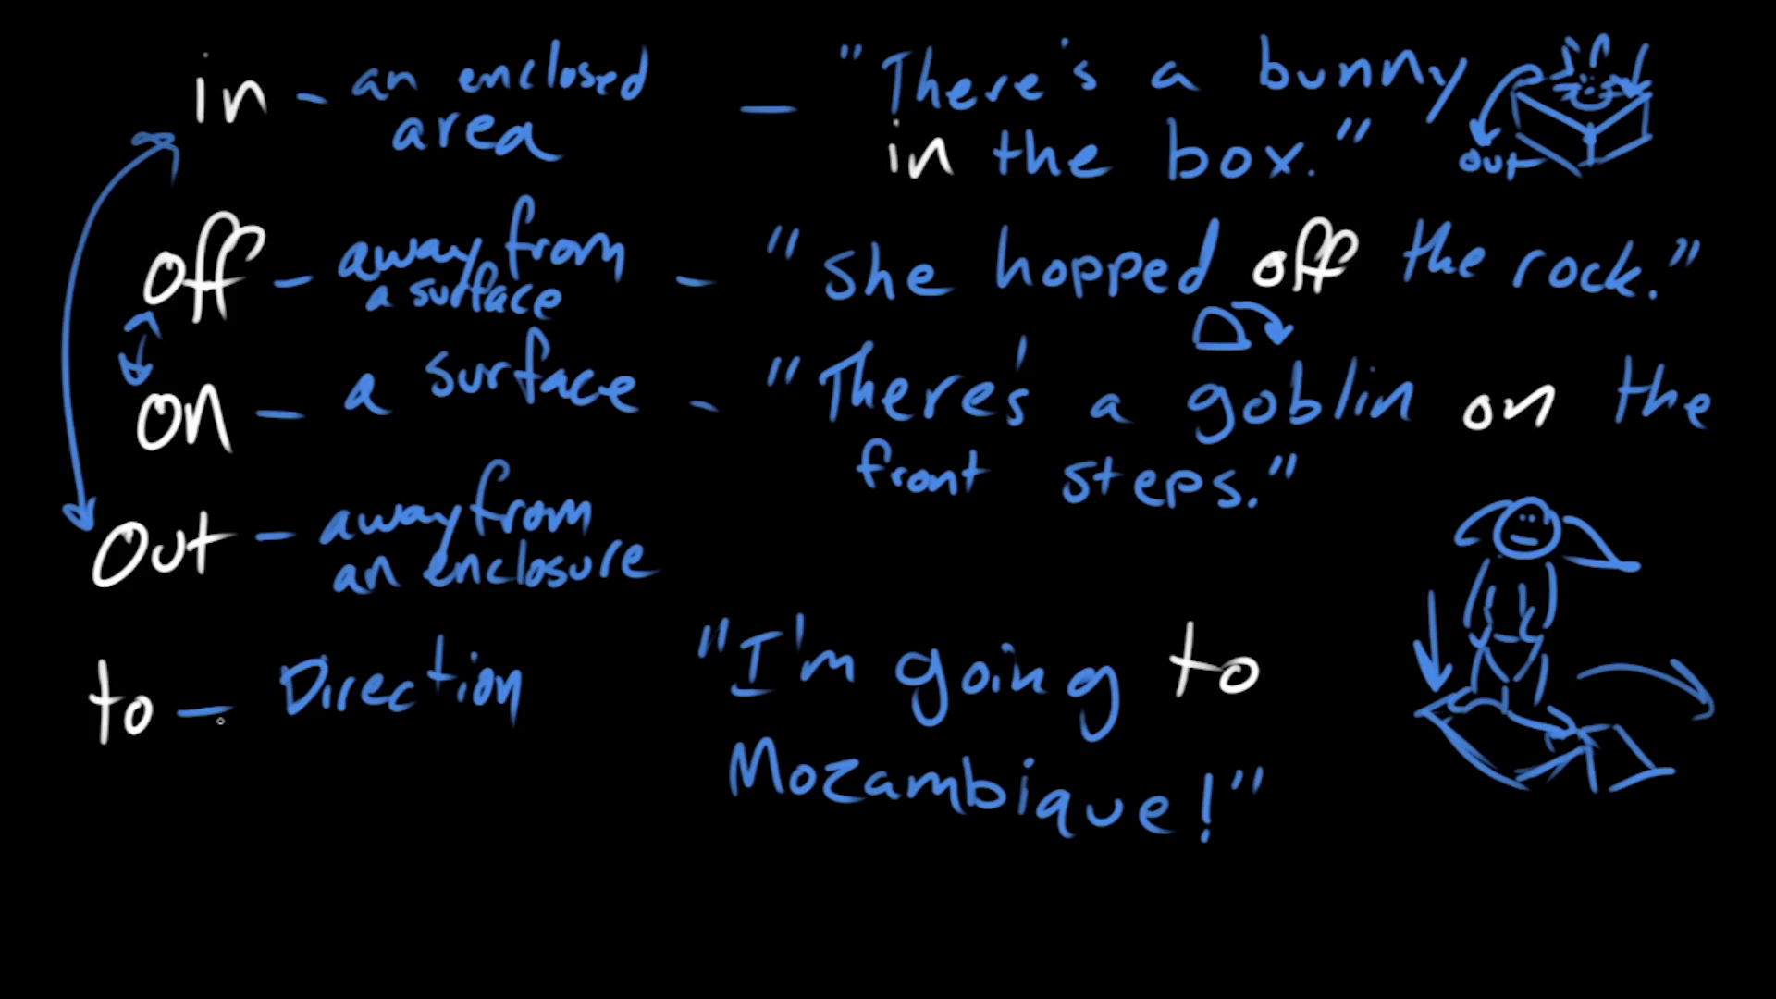
type("close:")
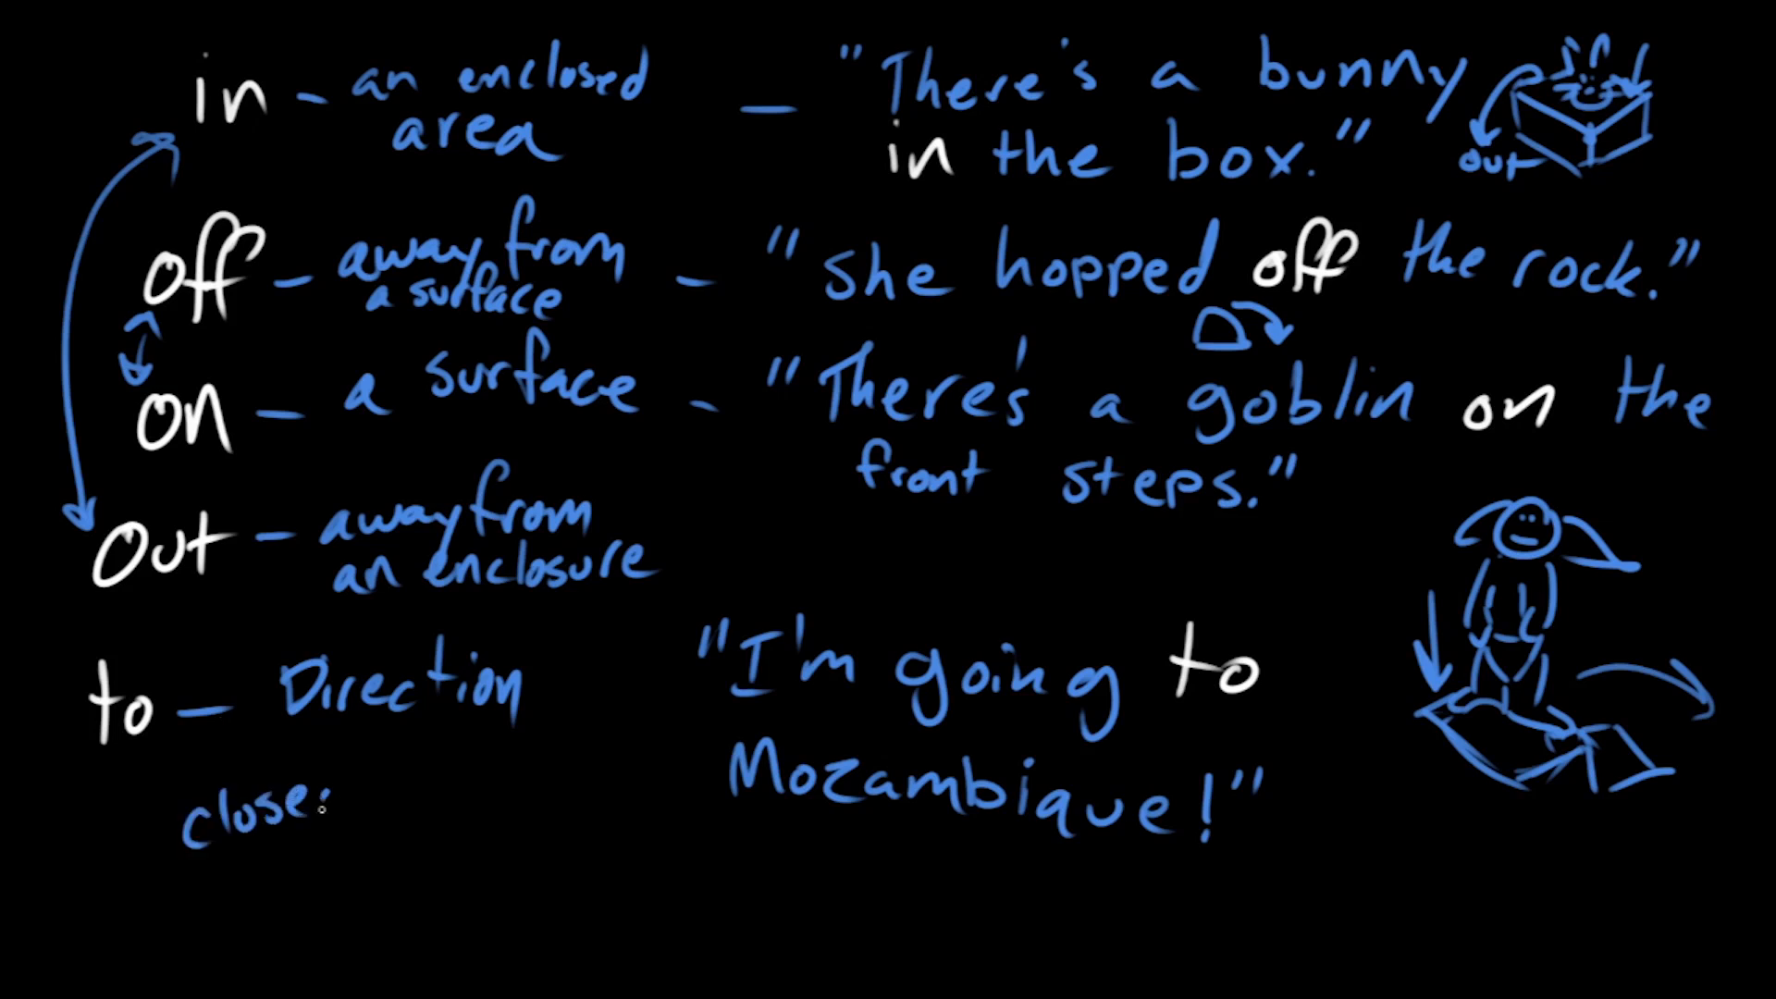
type("group")
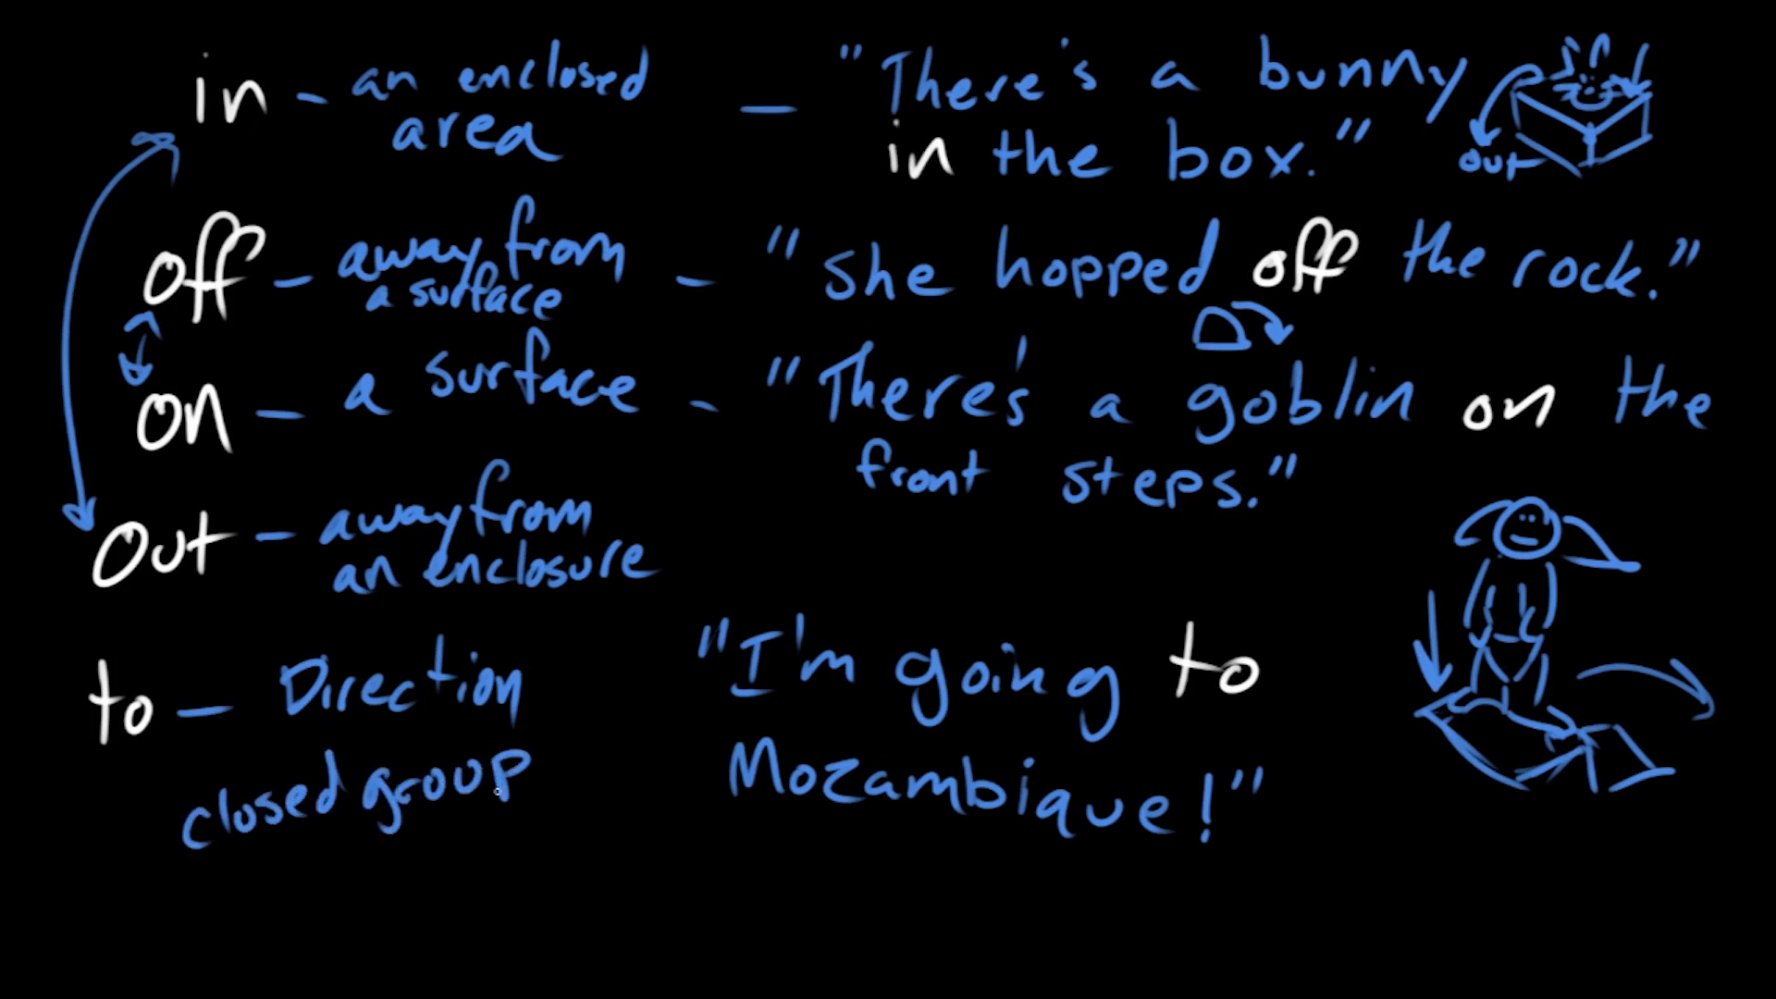